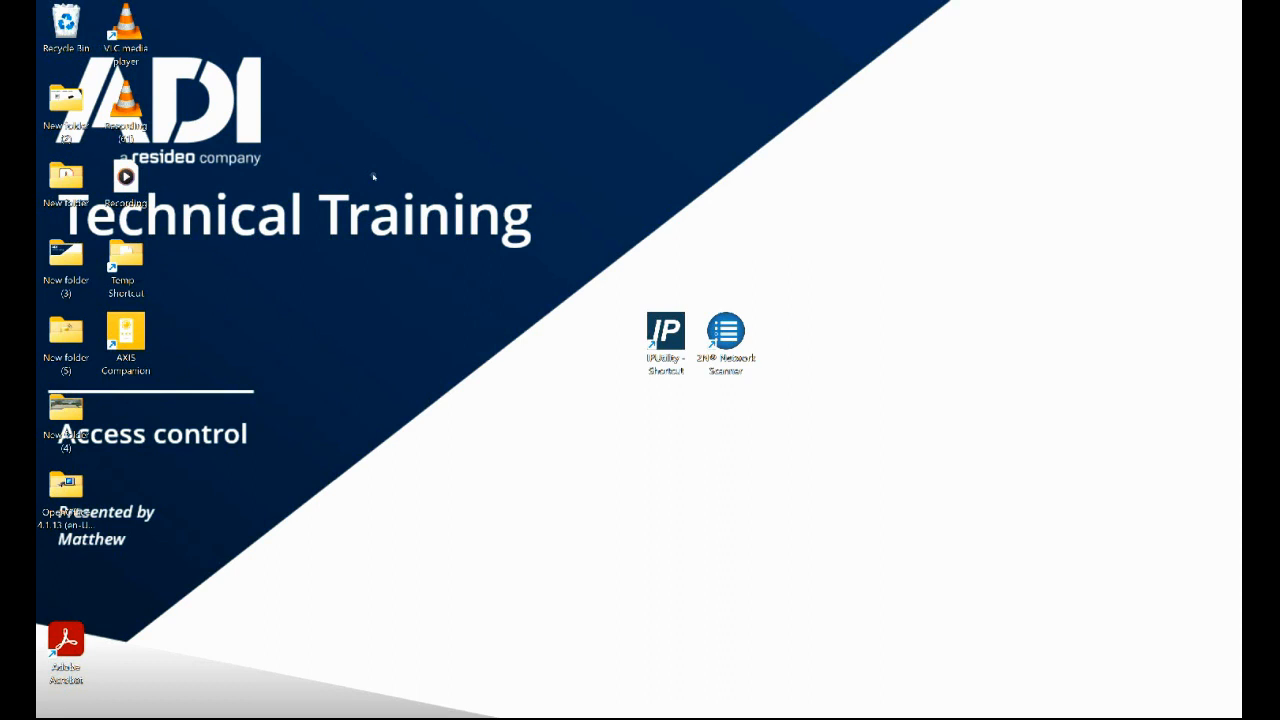
{"action": "mouse_move", "coordinate": [284, 140]}
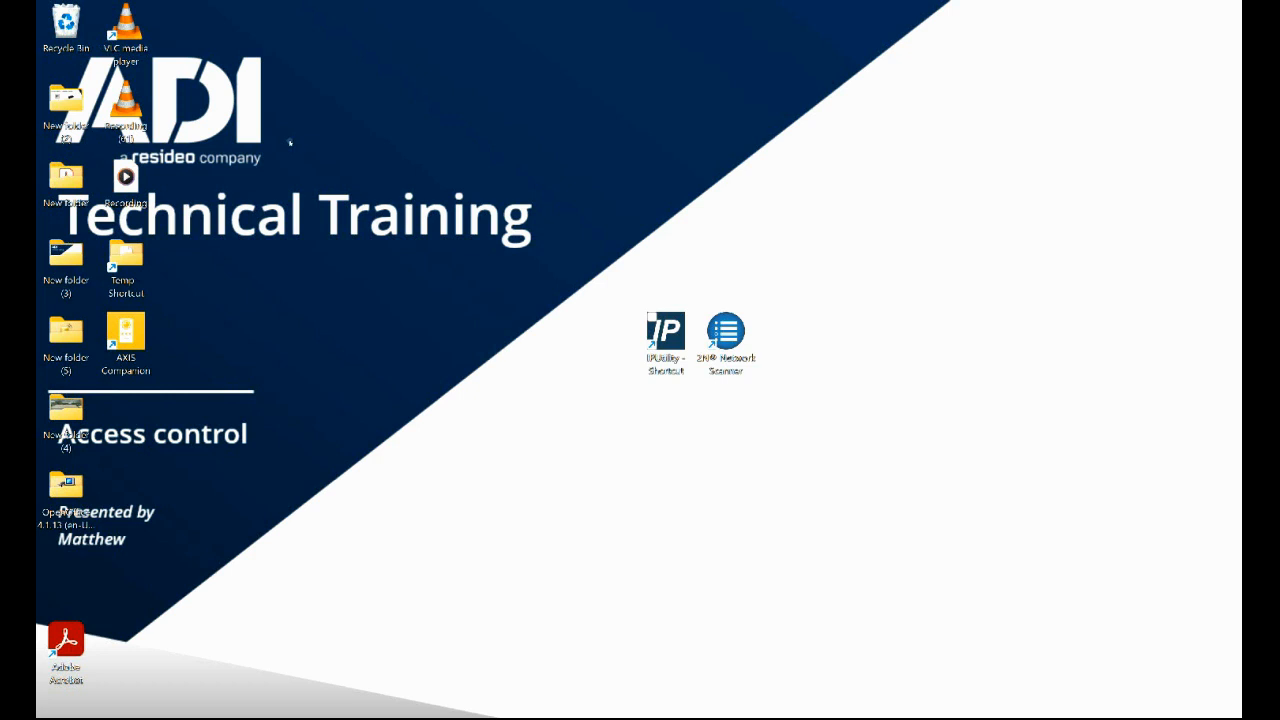
{"action": "mouse_move", "coordinate": [288, 152]}
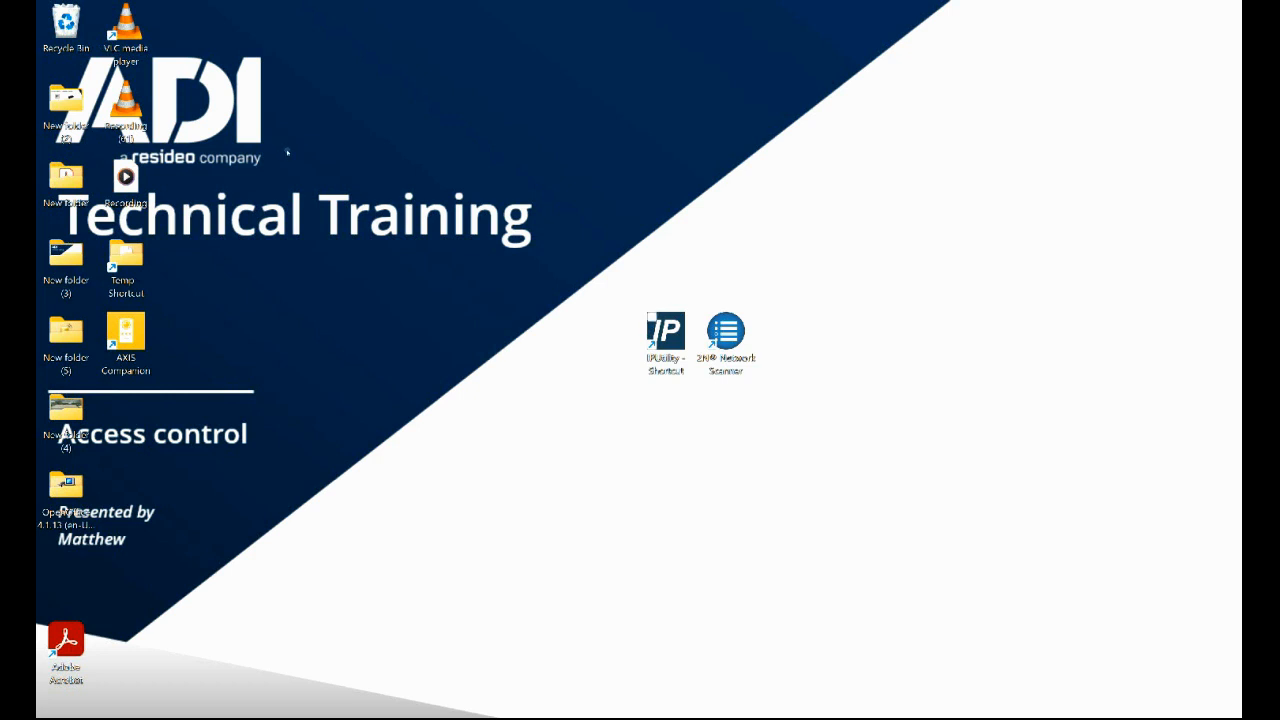
{"action": "mouse_move", "coordinate": [328, 168]}
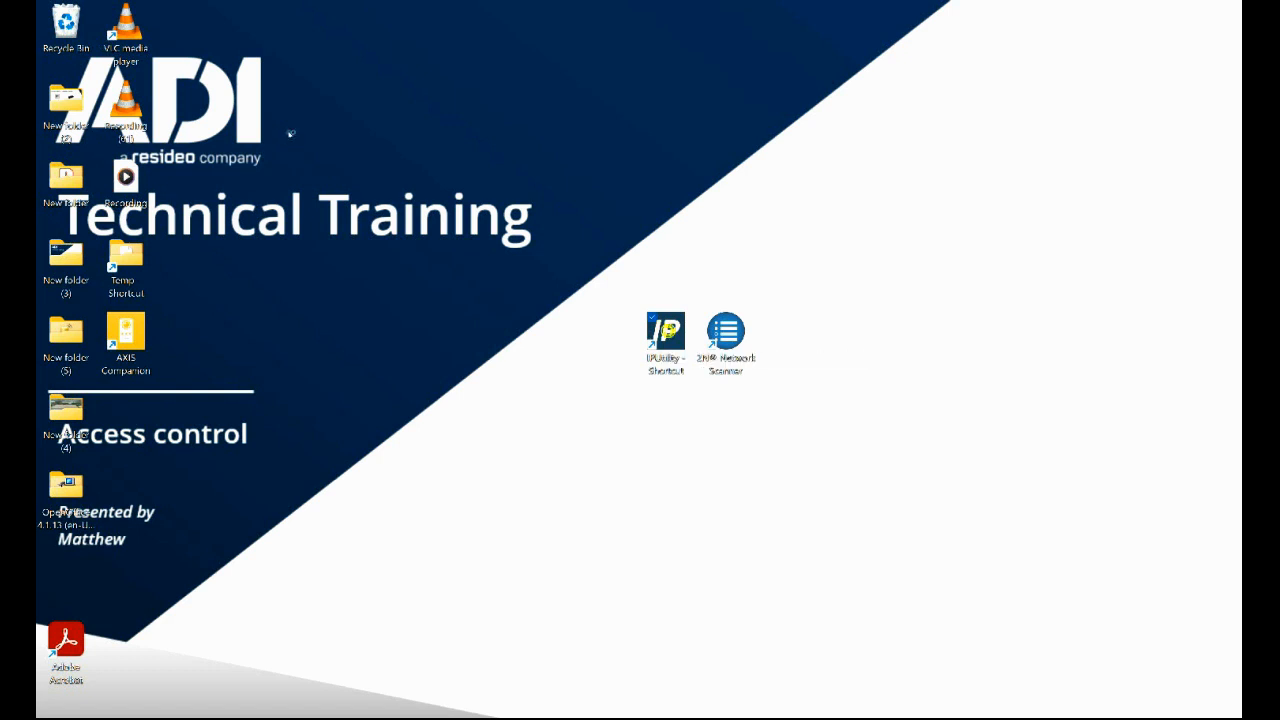
Launch AXIS IP Utility and open the discovered AXIS I8016-LVE intercom's web page.
{"action": "double_click", "coordinate": [664, 330]}
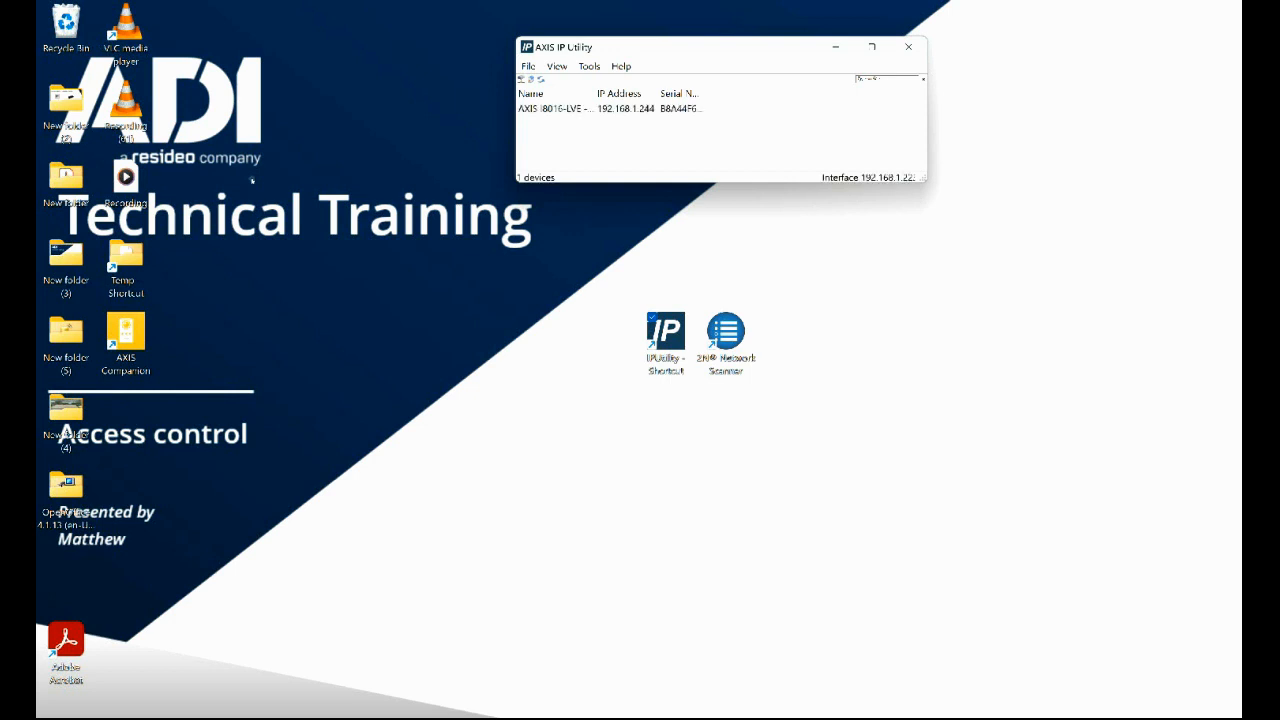
{"action": "mouse_move", "coordinate": [262, 48]}
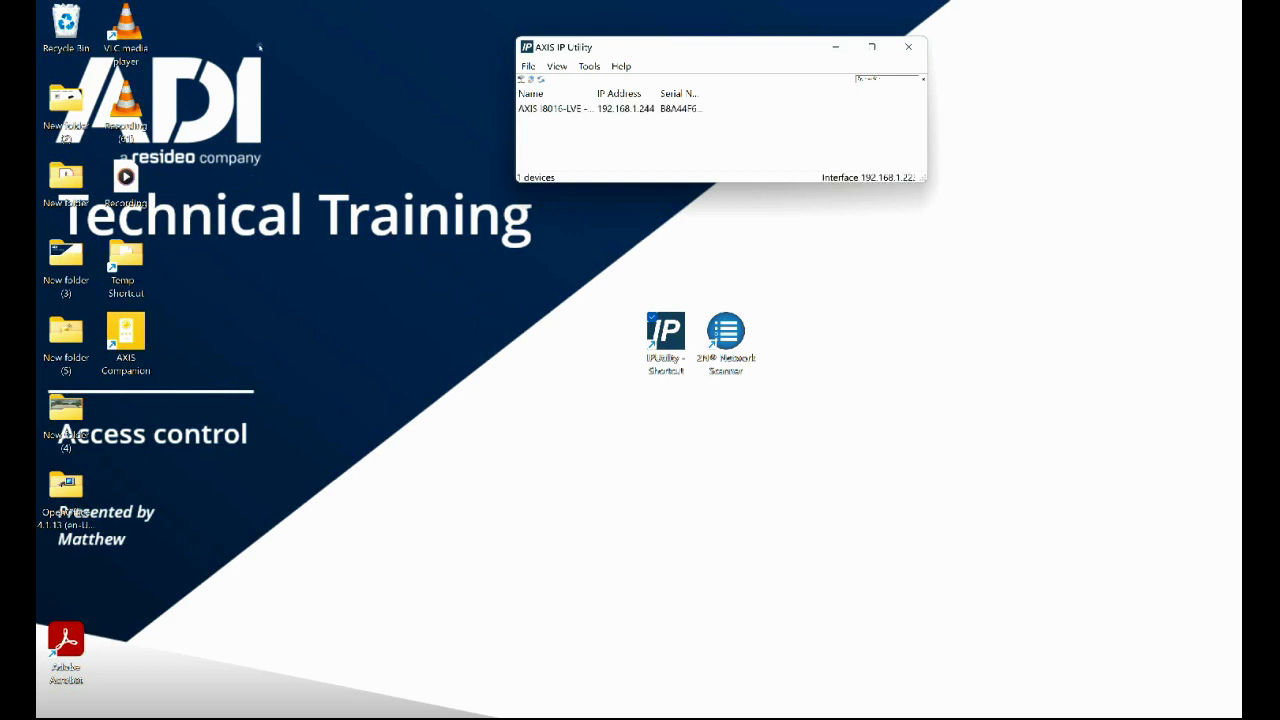
{"action": "left_click", "coordinate": [556, 110]}
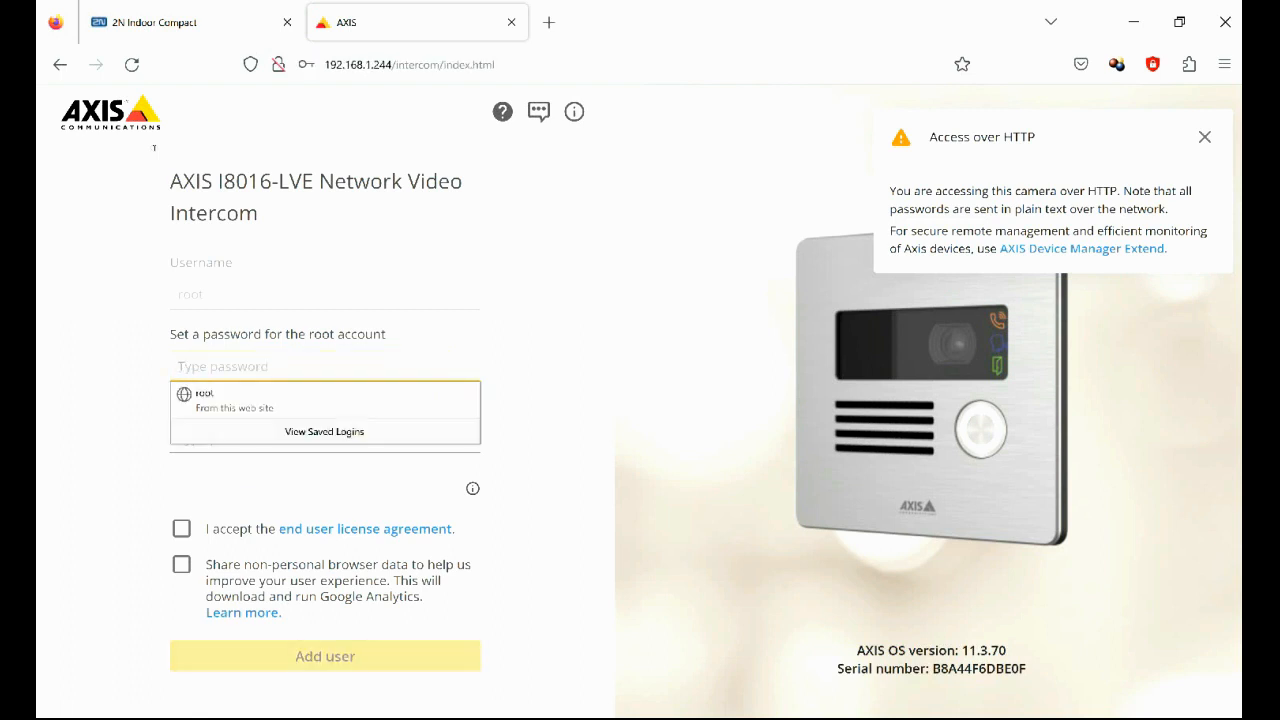
Enter and repeat the root password, accept the license agreement, and add the root user.
{"action": "type", "text": "•"}
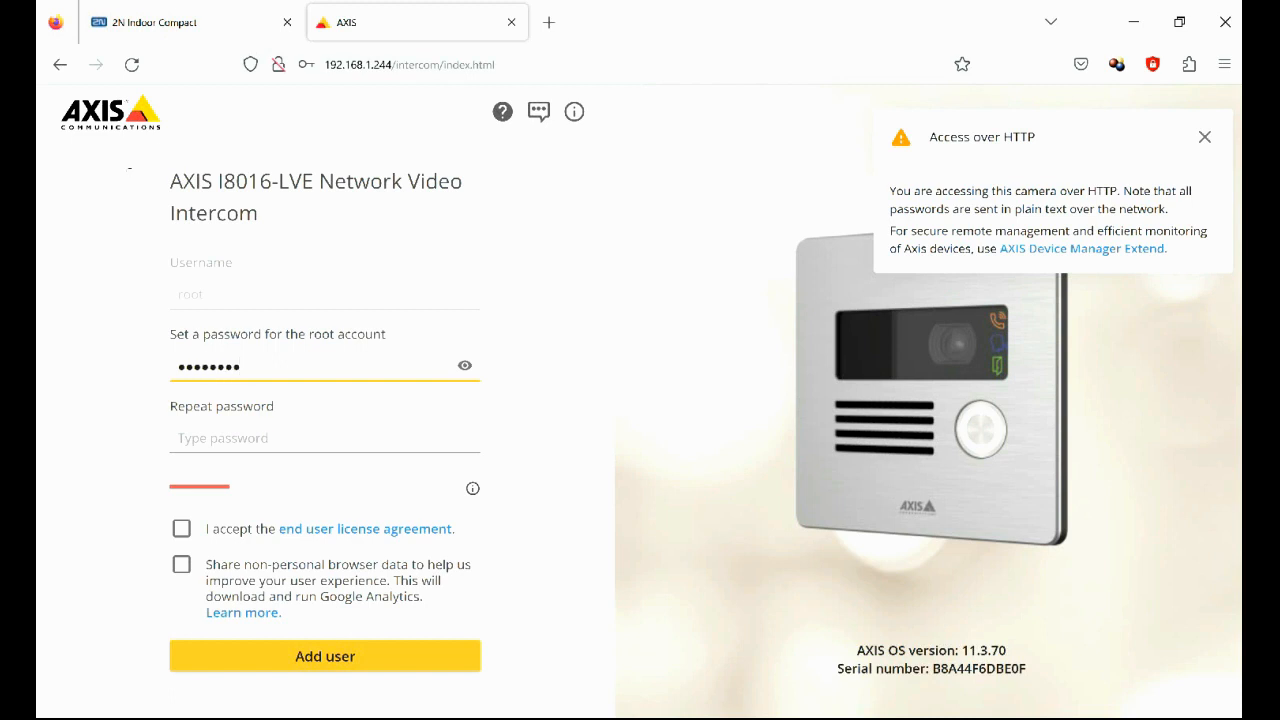
{"action": "type", "text": "•"}
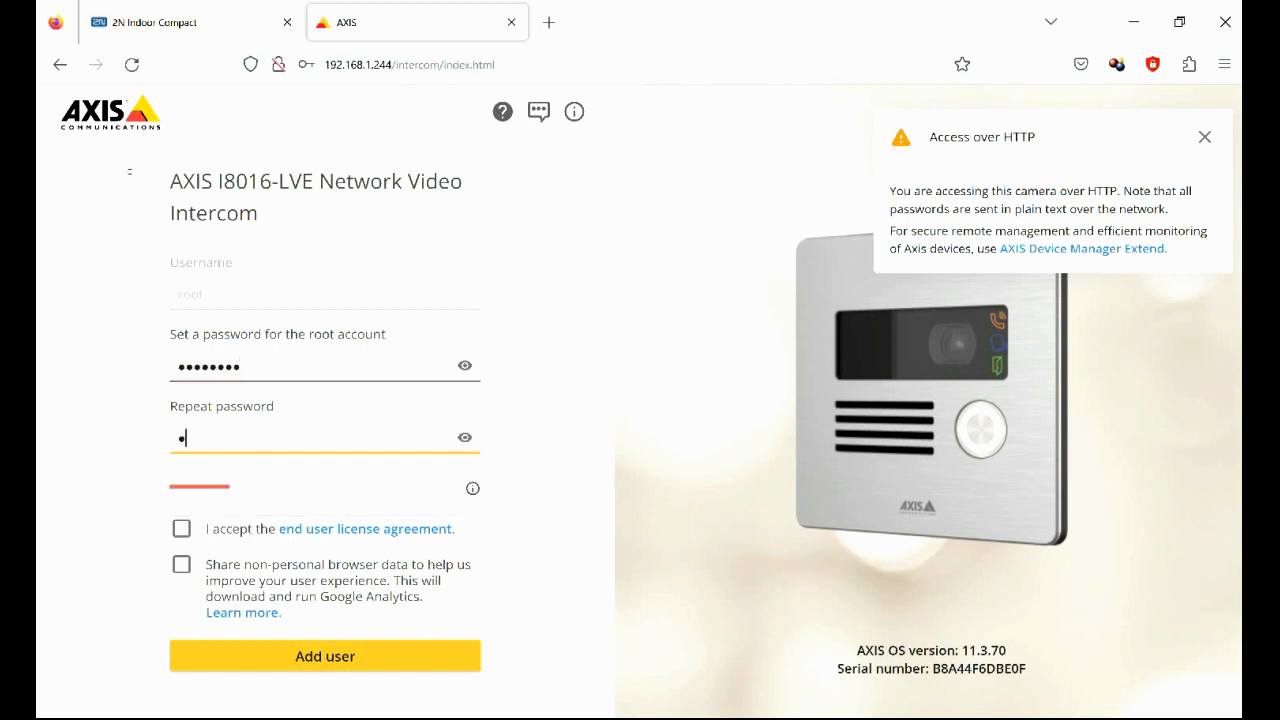
{"action": "type", "text": "••••"}
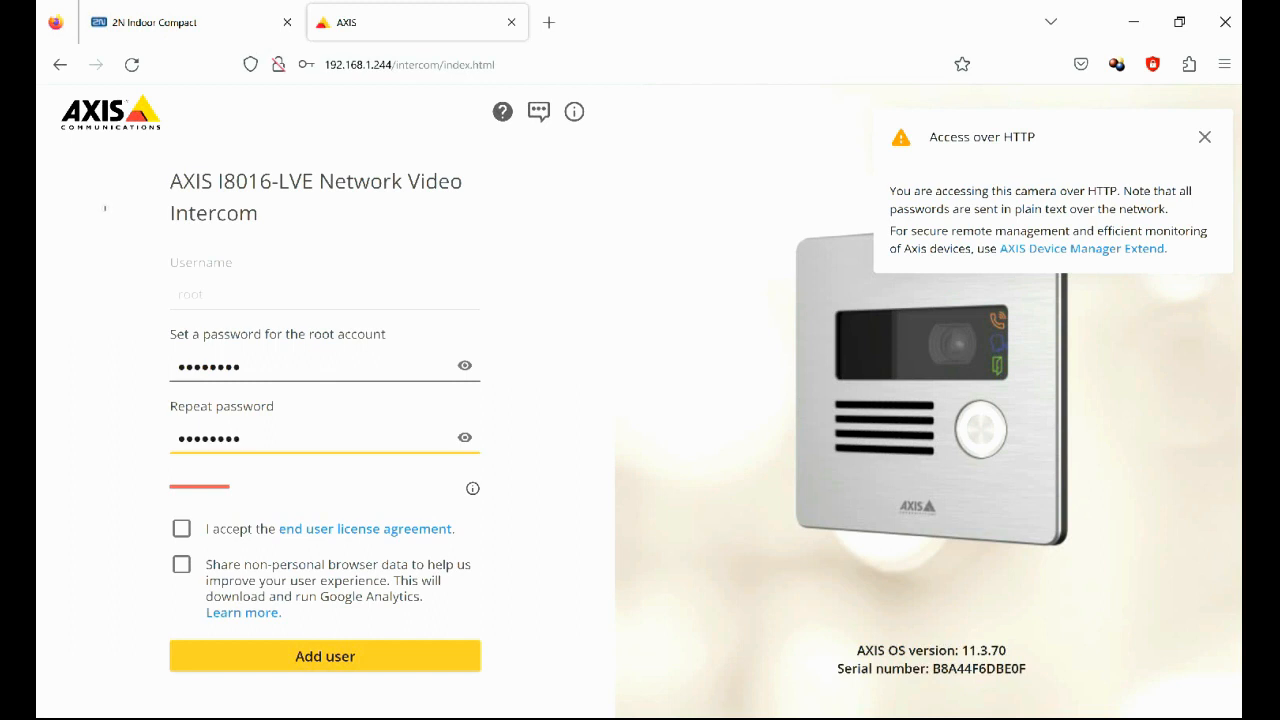
{"action": "left_click", "coordinate": [180, 528]}
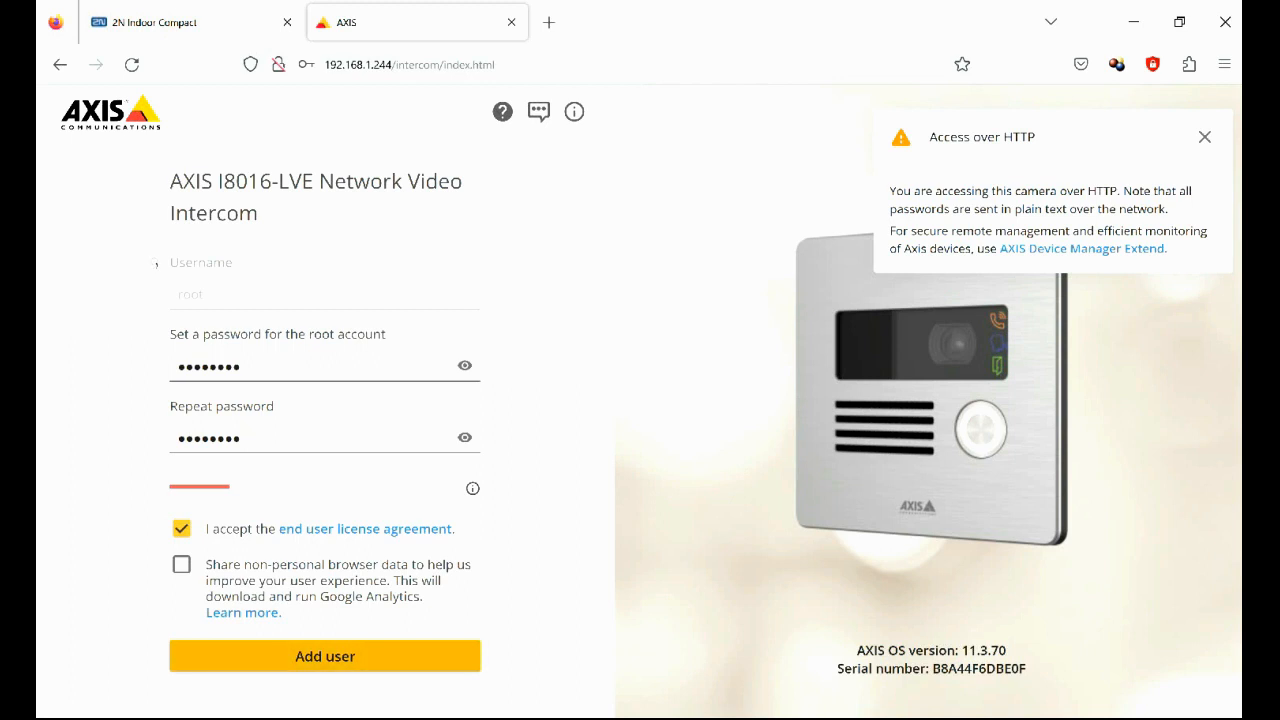
{"action": "left_click", "coordinate": [324, 656]}
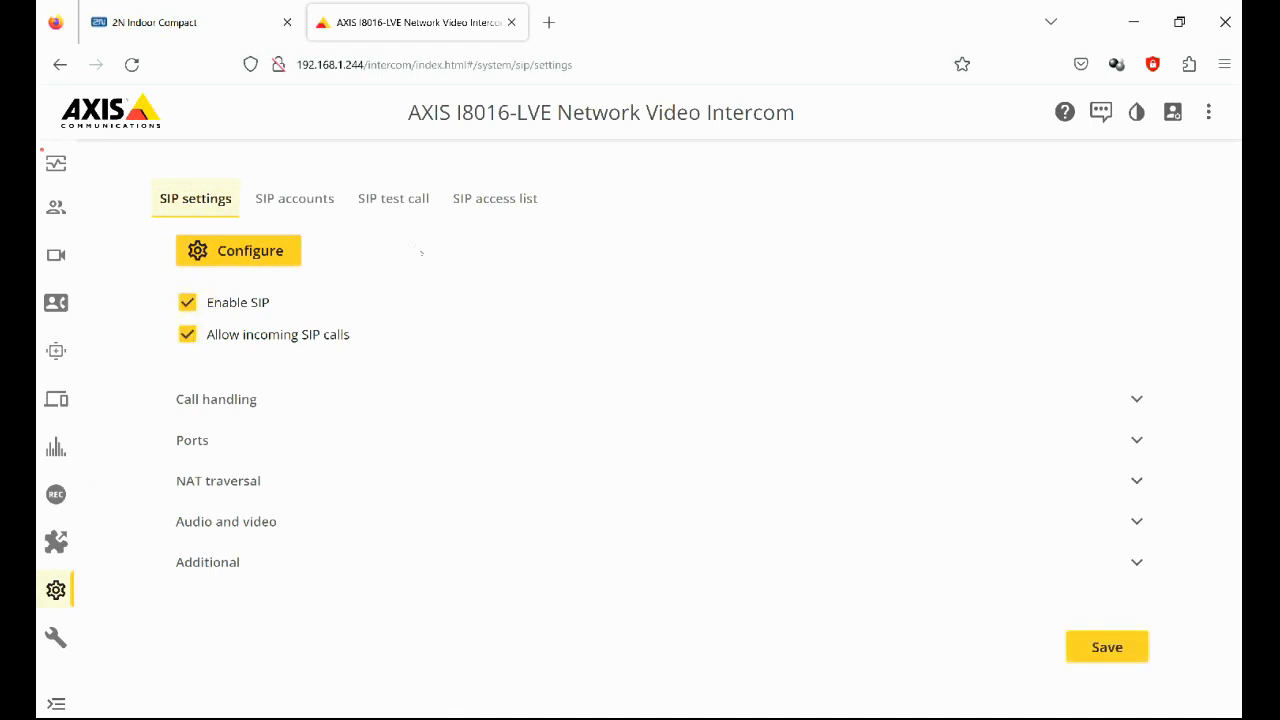
Save the SIP settings with SIP and incoming calls enabled, then view SIP accounts.
{"action": "left_click", "coordinate": [1108, 646]}
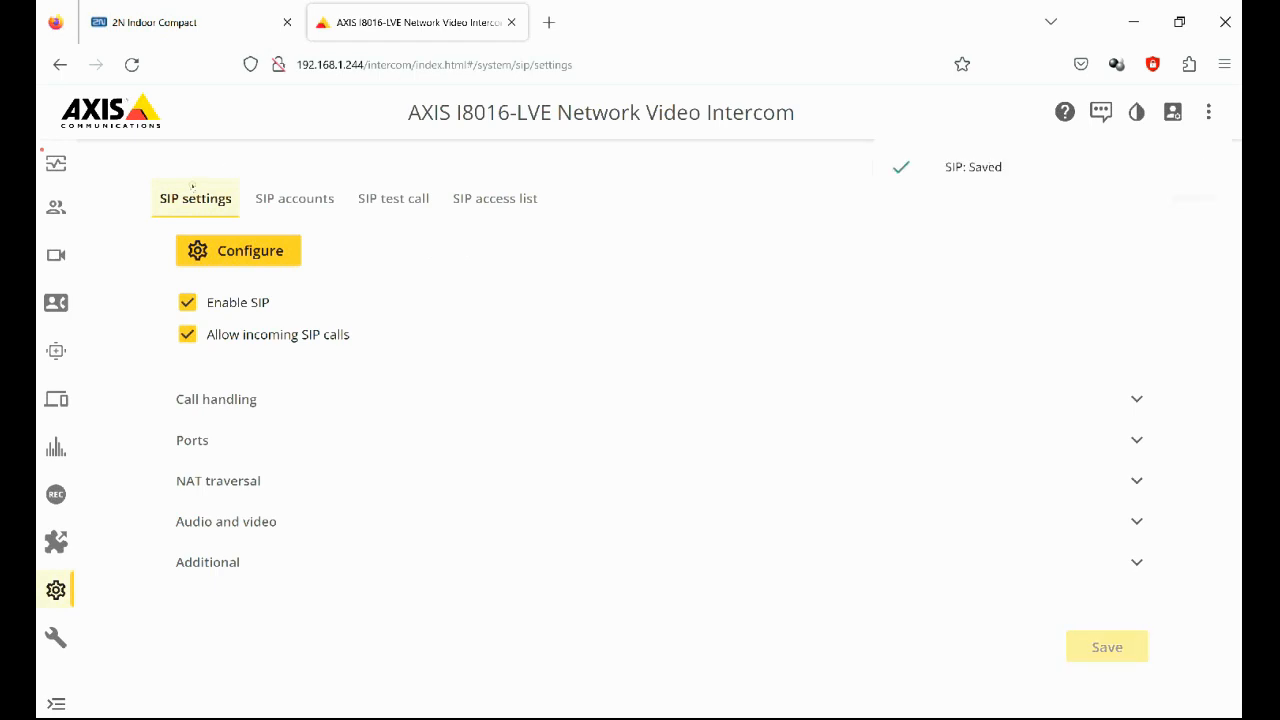
{"action": "left_click", "coordinate": [294, 198]}
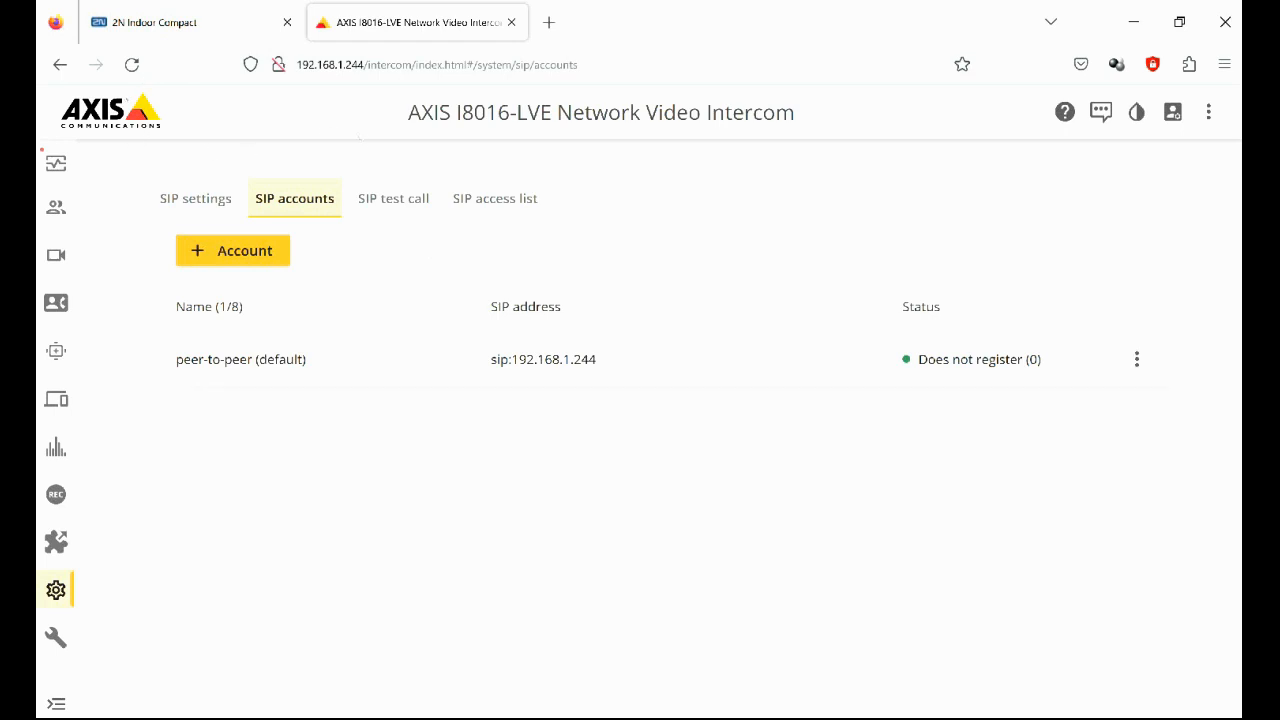
{"action": "mouse_move", "coordinate": [1136, 360]}
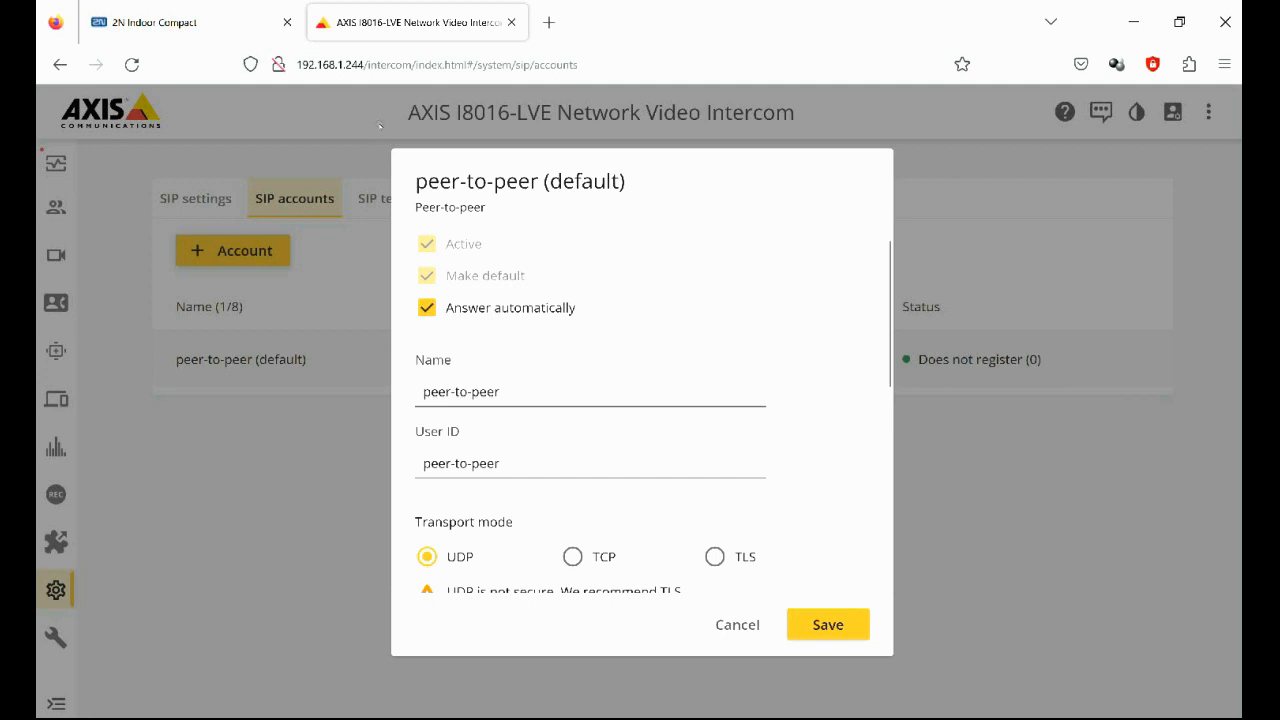
Add DTMF sequence 00* described 'Lock open' to the peer-to-peer account and save it.
{"action": "scroll", "scroll_direction": "down", "scroll_amount": 3}
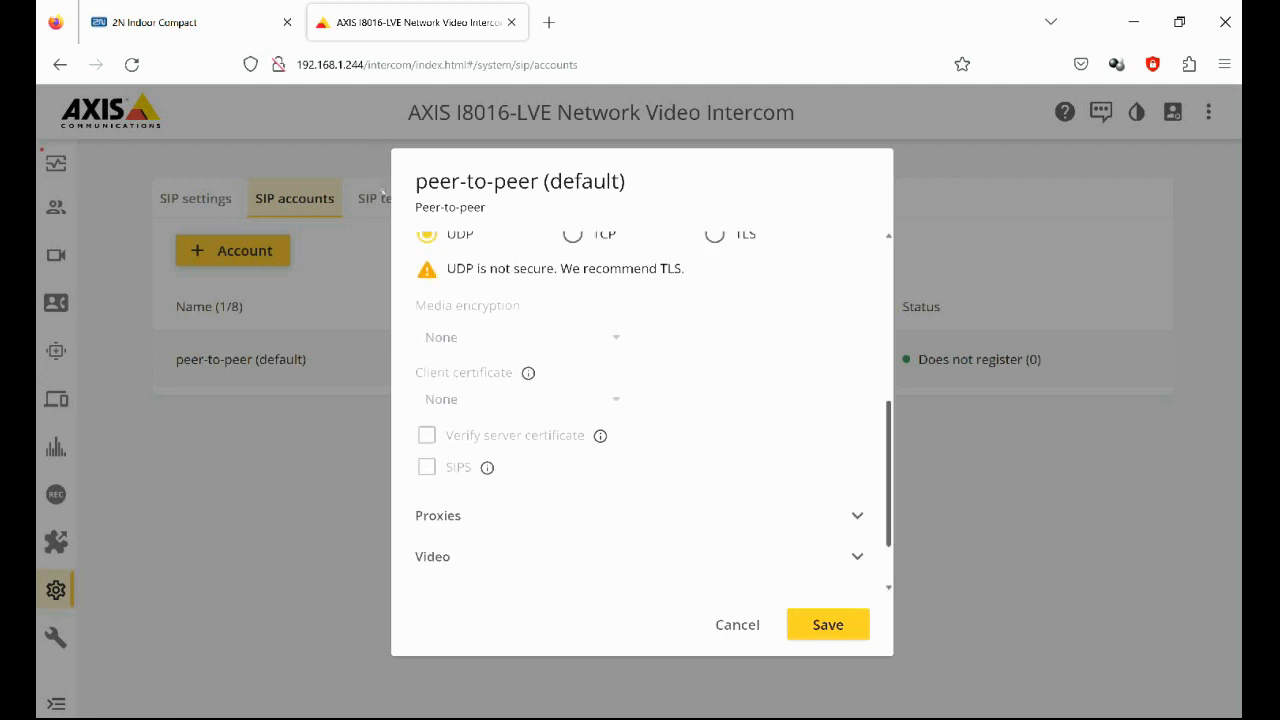
{"action": "scroll", "scroll_direction": "down", "scroll_amount": 3}
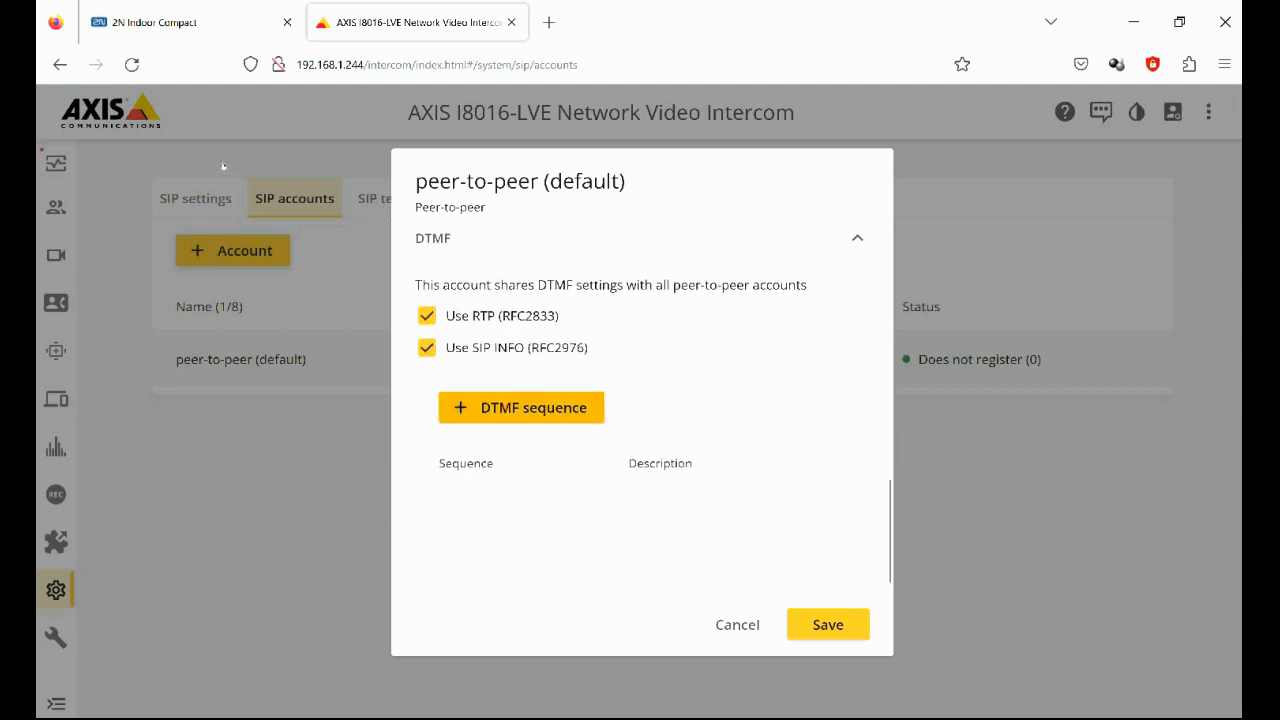
{"action": "left_click", "coordinate": [520, 408]}
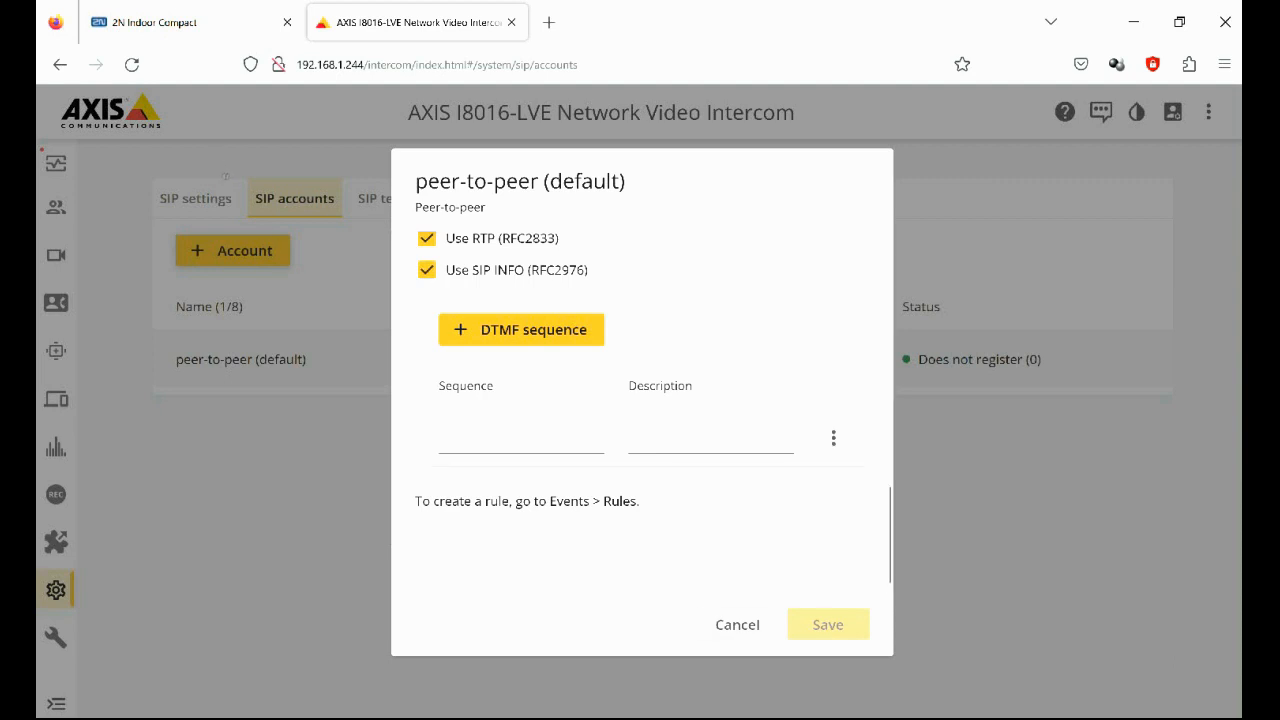
{"action": "type", "text": "00"}
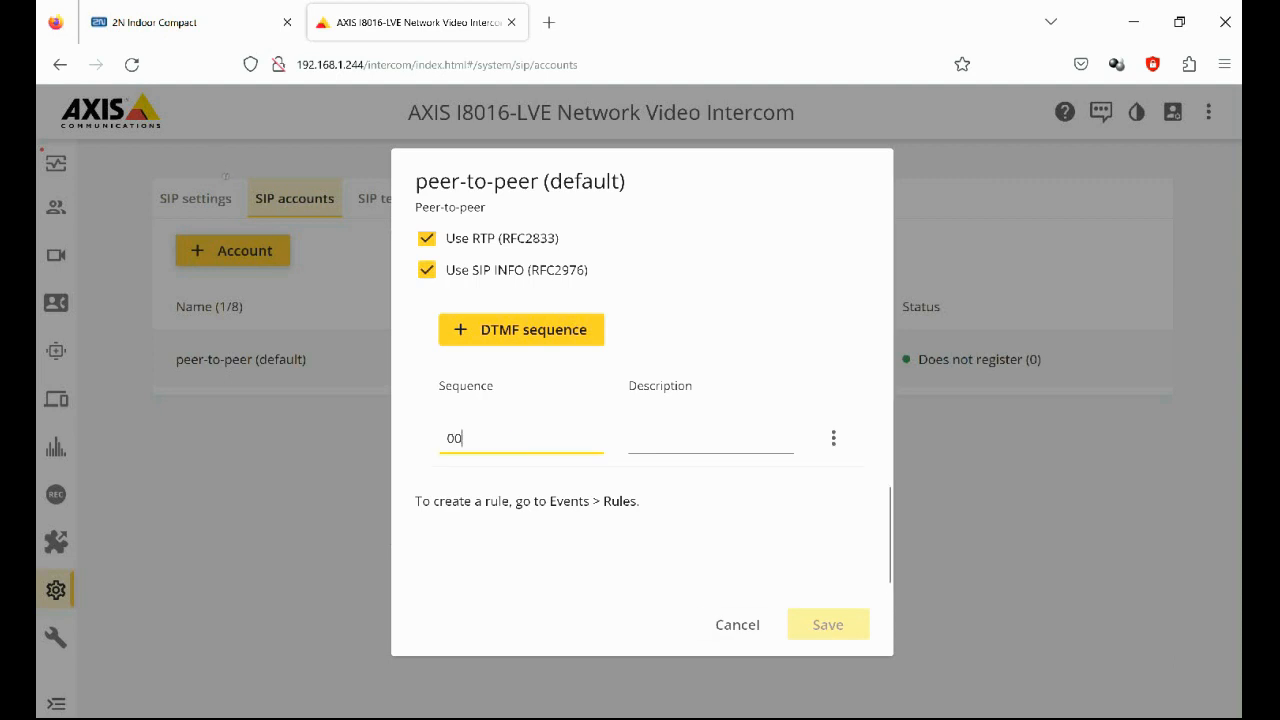
{"action": "type", "text": "*"}
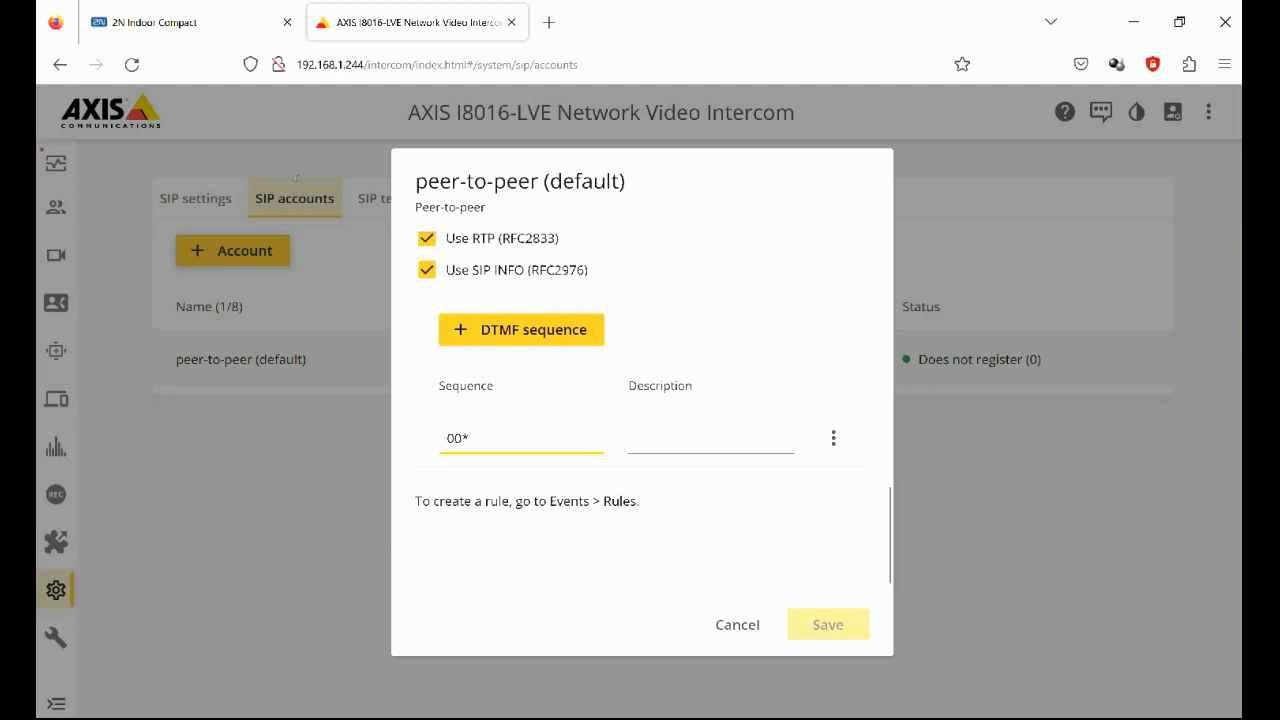
{"action": "left_click", "coordinate": [710, 438]}
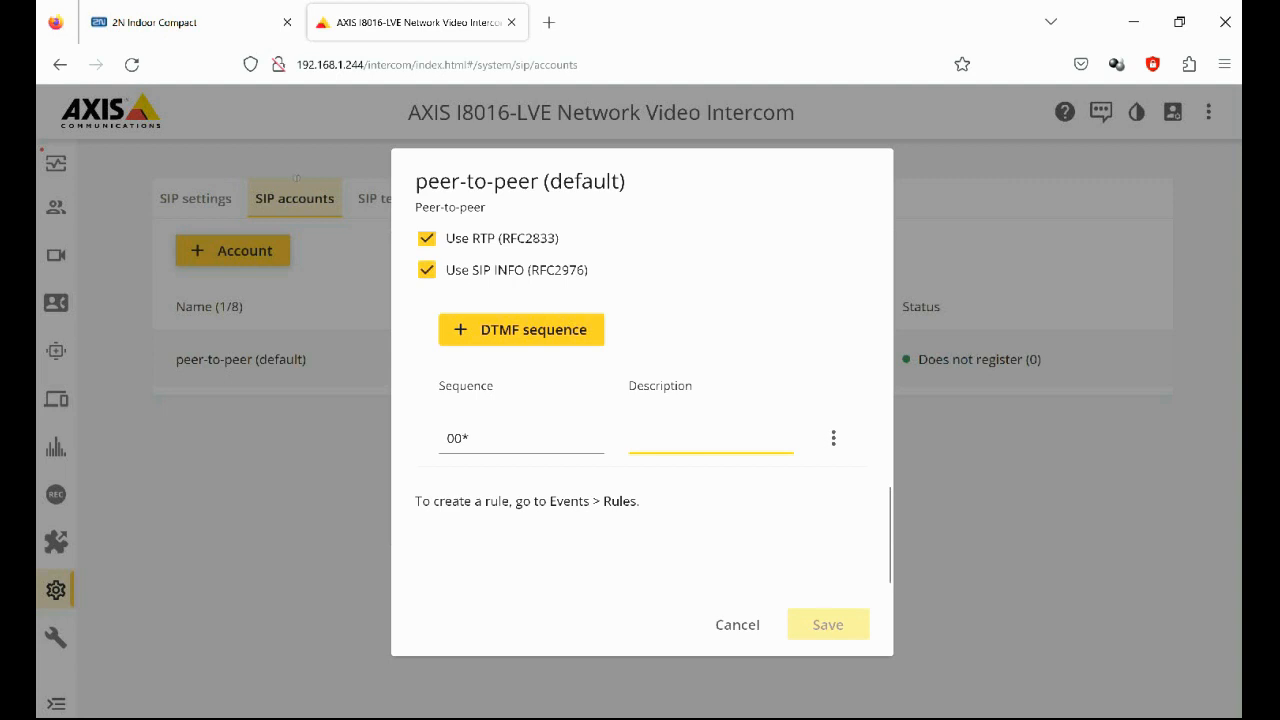
{"action": "type", "text": "Loxk"}
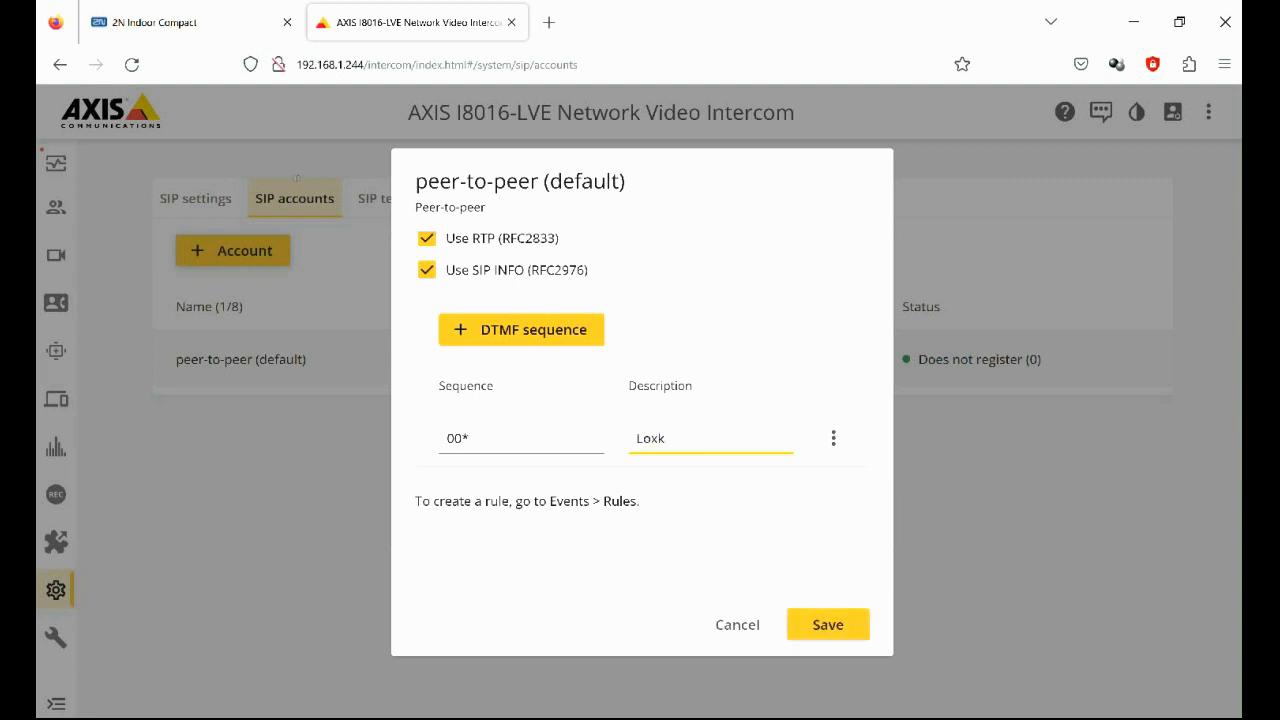
{"action": "key", "text": "Backspace"}
{"action": "type", "text": "ck open"}
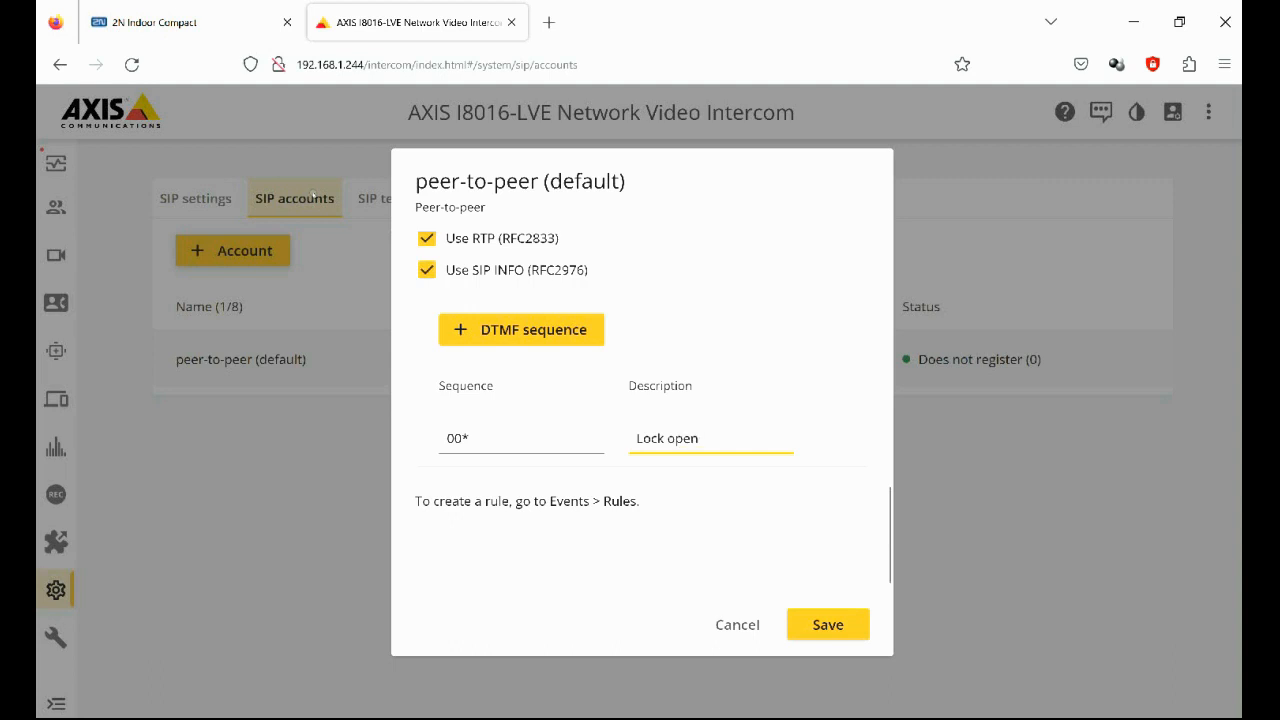
{"action": "left_click", "coordinate": [828, 624]}
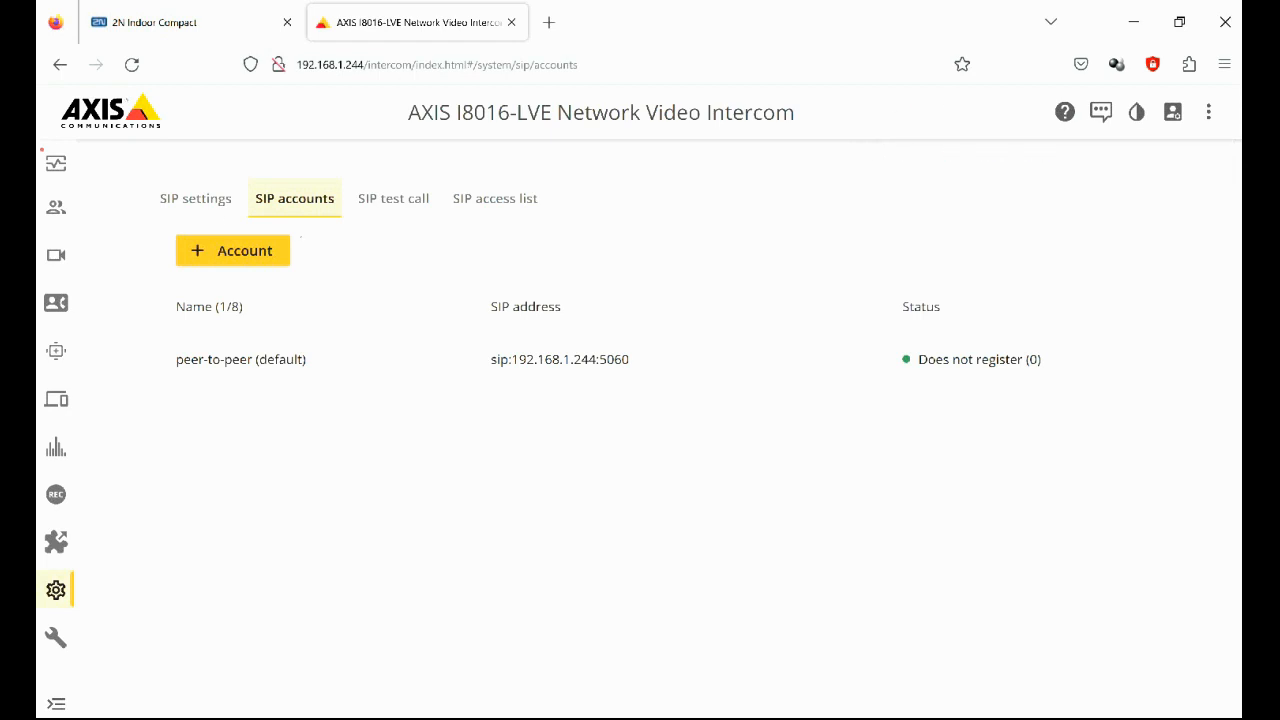
In Events, start a rule named Unlock triggered by the DTMF condition.
{"action": "left_click", "coordinate": [56, 588]}
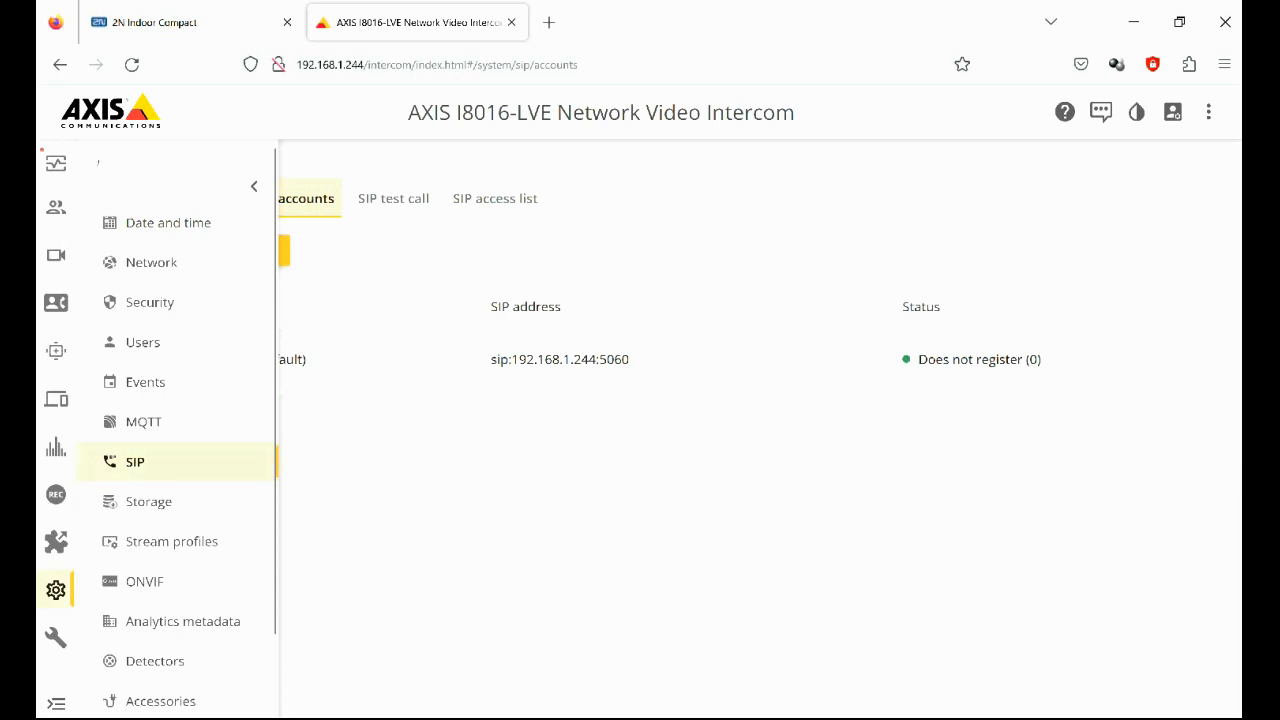
{"action": "left_click", "coordinate": [144, 382]}
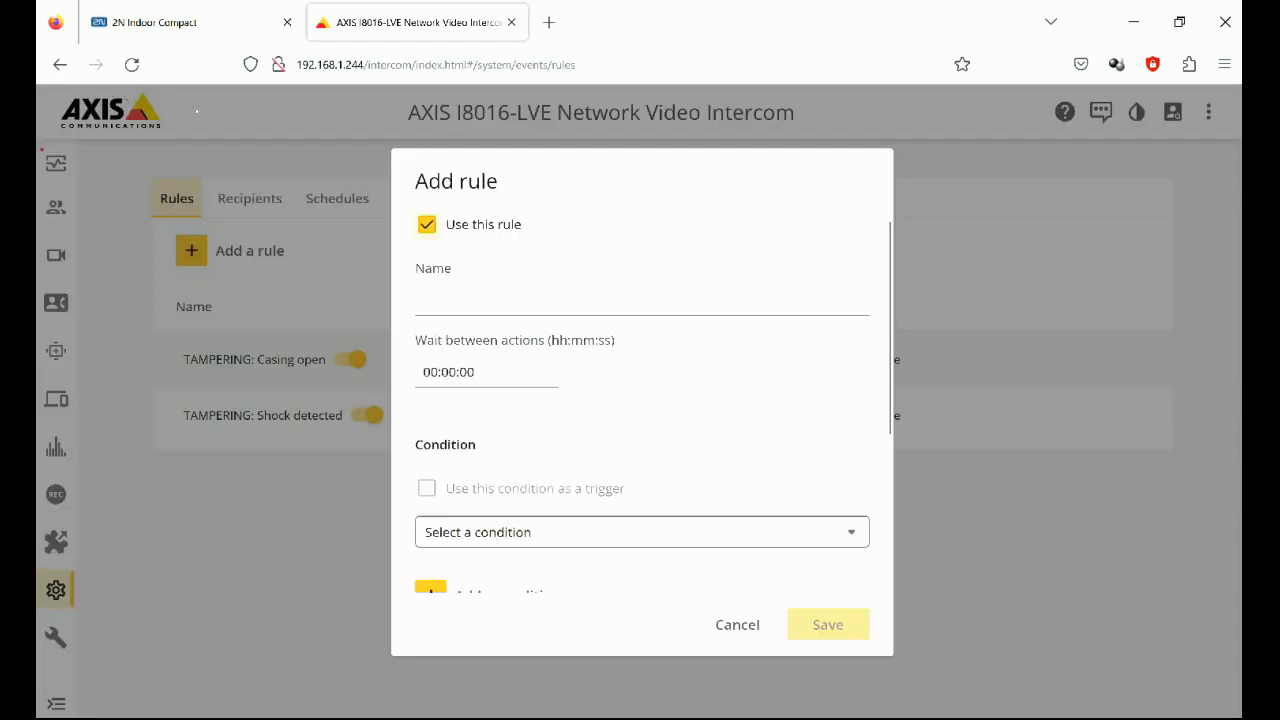
{"action": "left_click", "coordinate": [640, 298]}
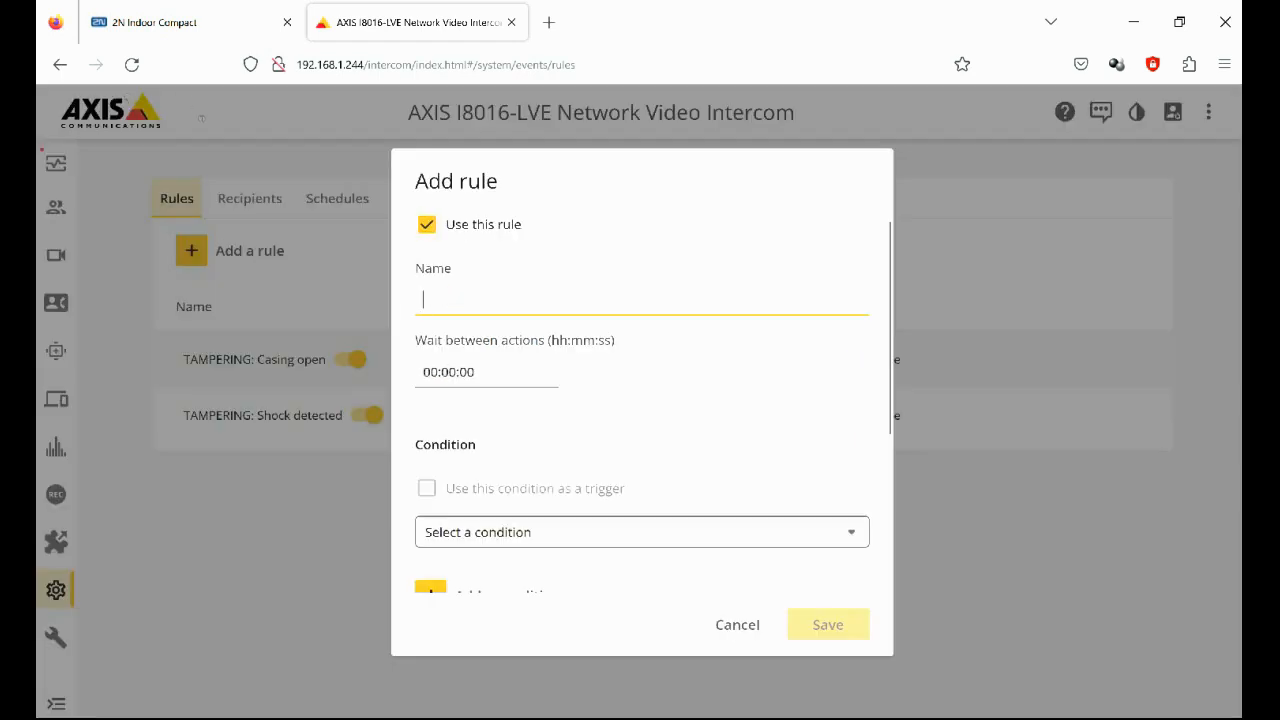
{"action": "type", "text": "Un;o"}
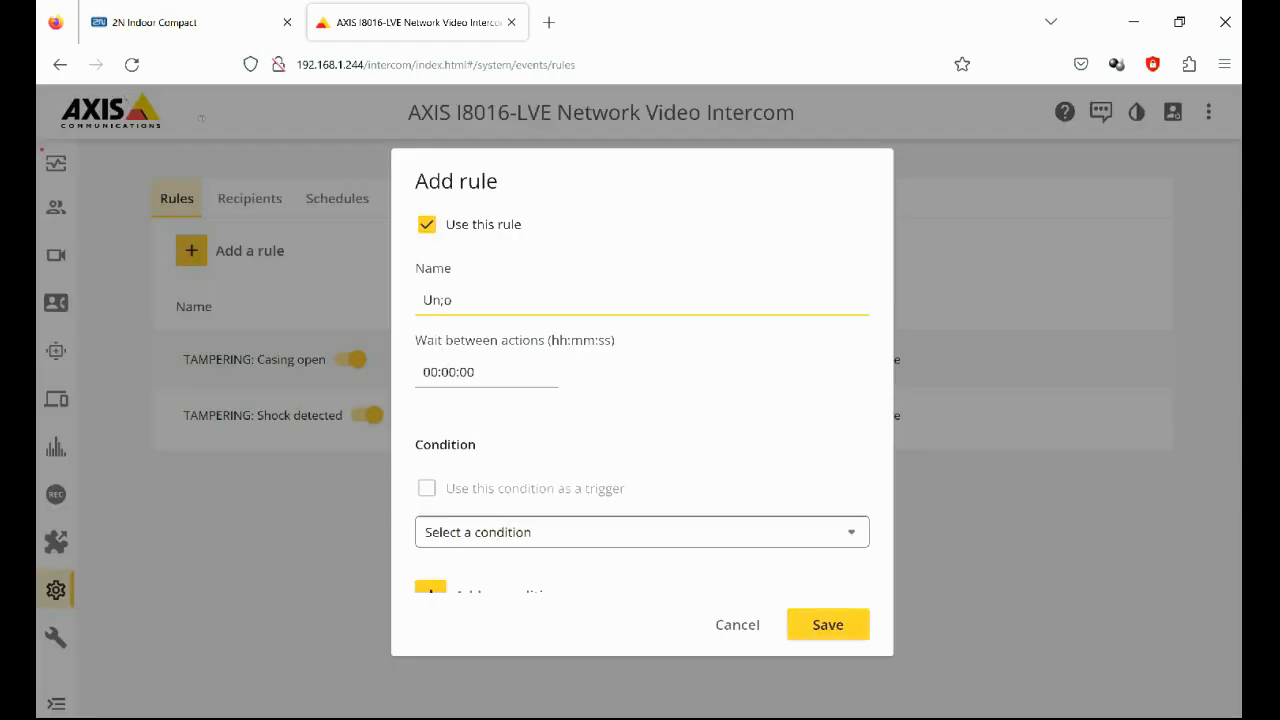
{"action": "key", "text": "Backspace"}
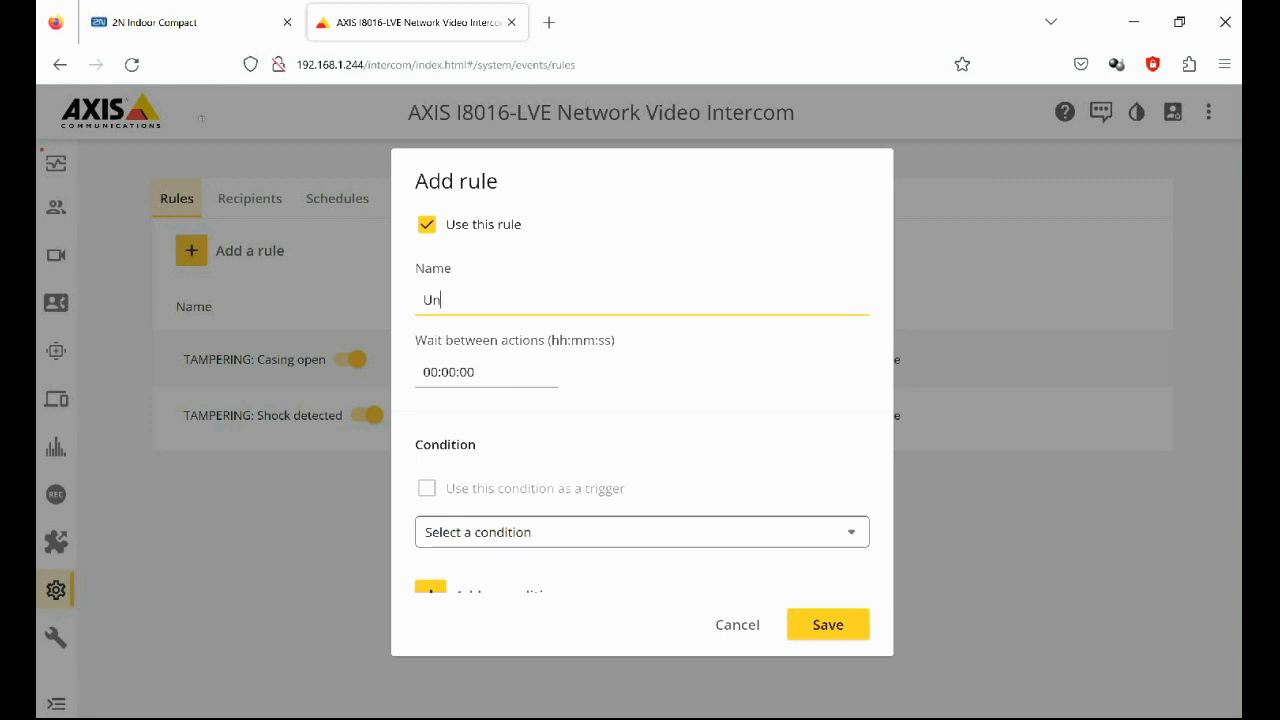
{"action": "type", "text": "lock"}
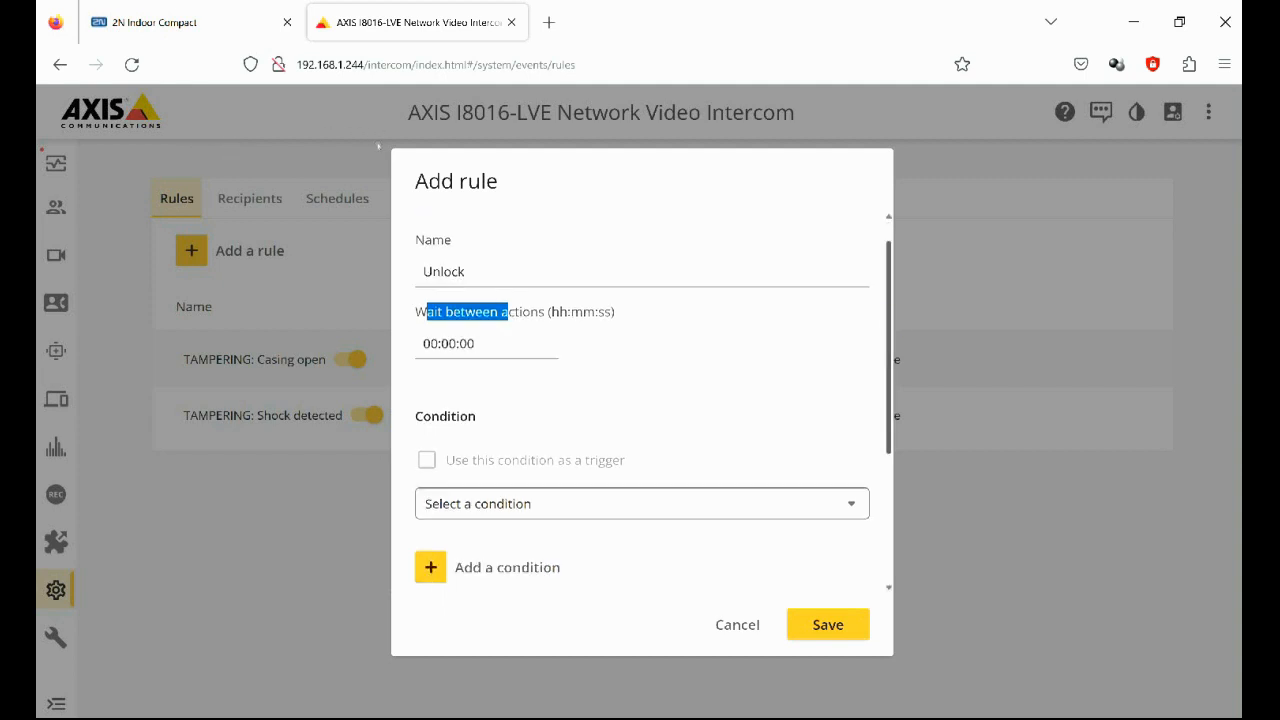
{"action": "scroll", "scroll_direction": "down", "scroll_amount": 3}
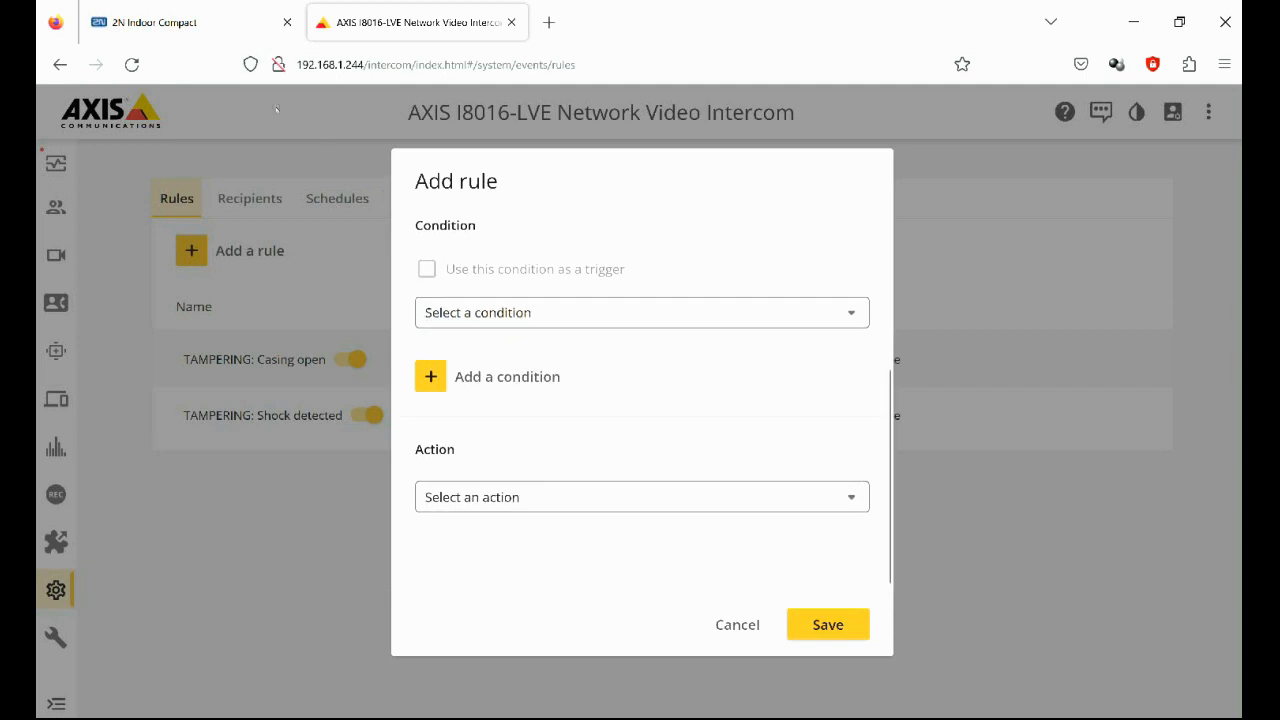
{"action": "left_click", "coordinate": [640, 312]}
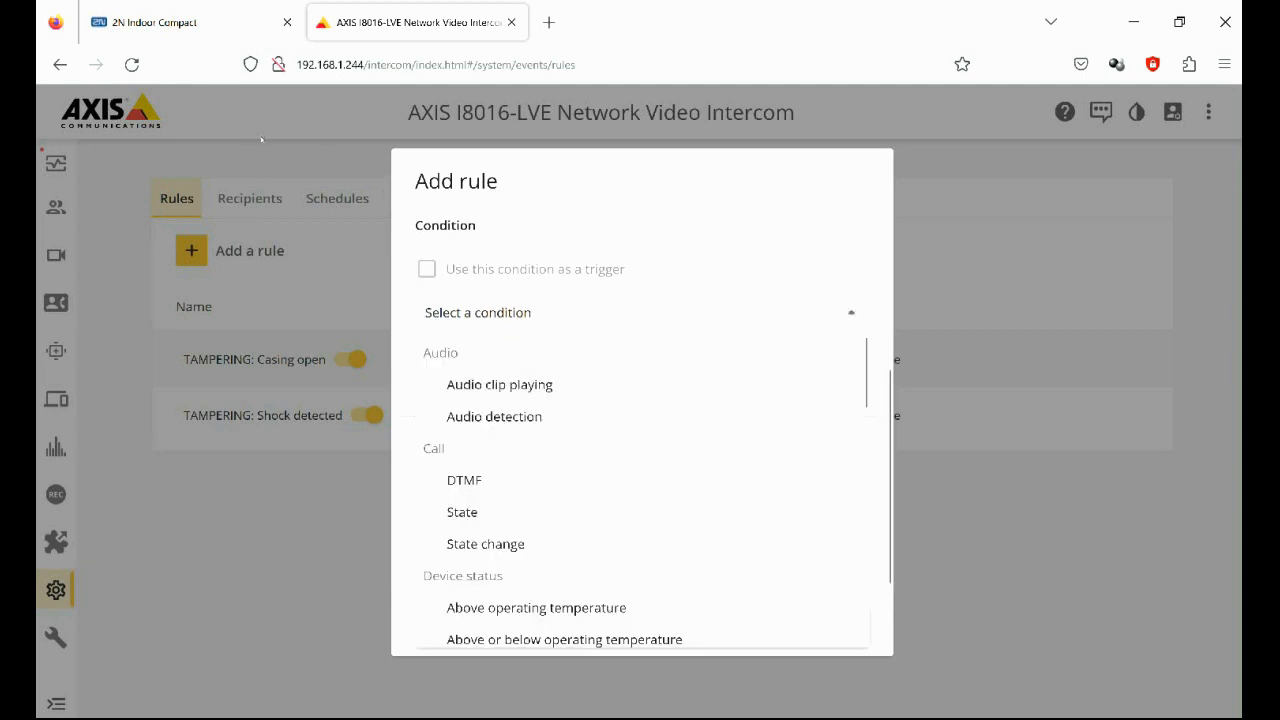
{"action": "mouse_move", "coordinate": [216, 198]}
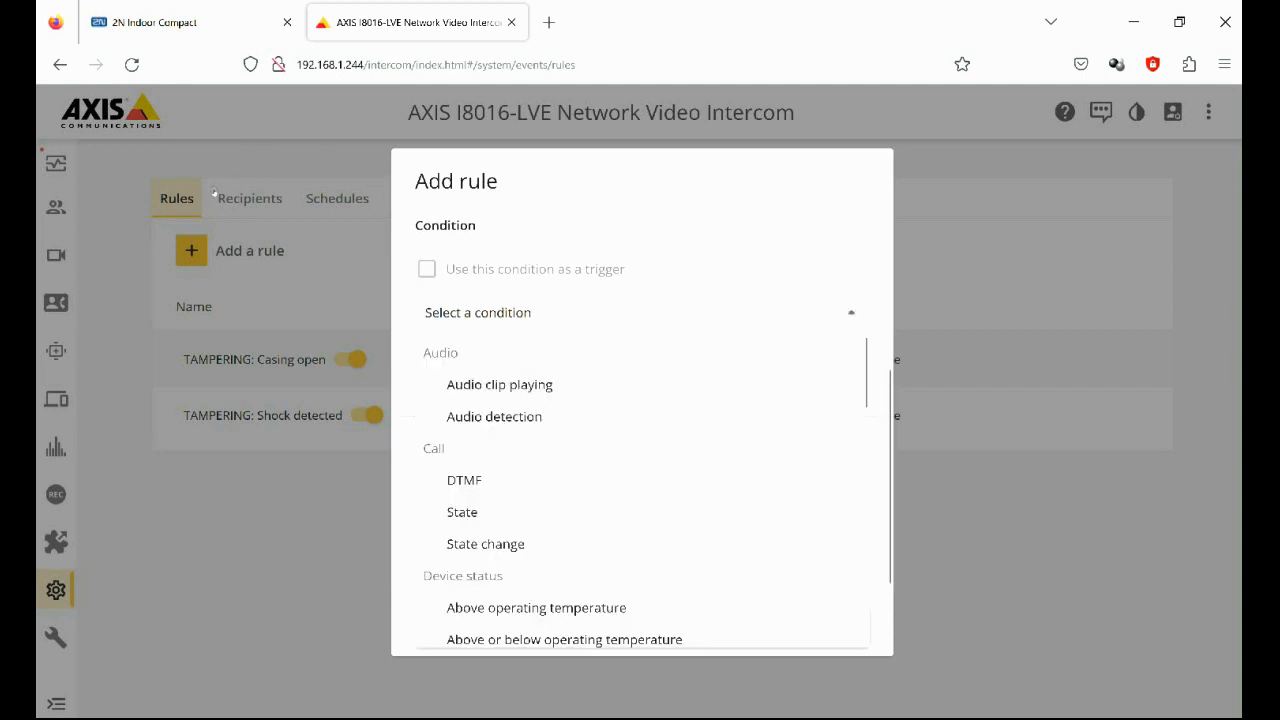
{"action": "left_click", "coordinate": [464, 480]}
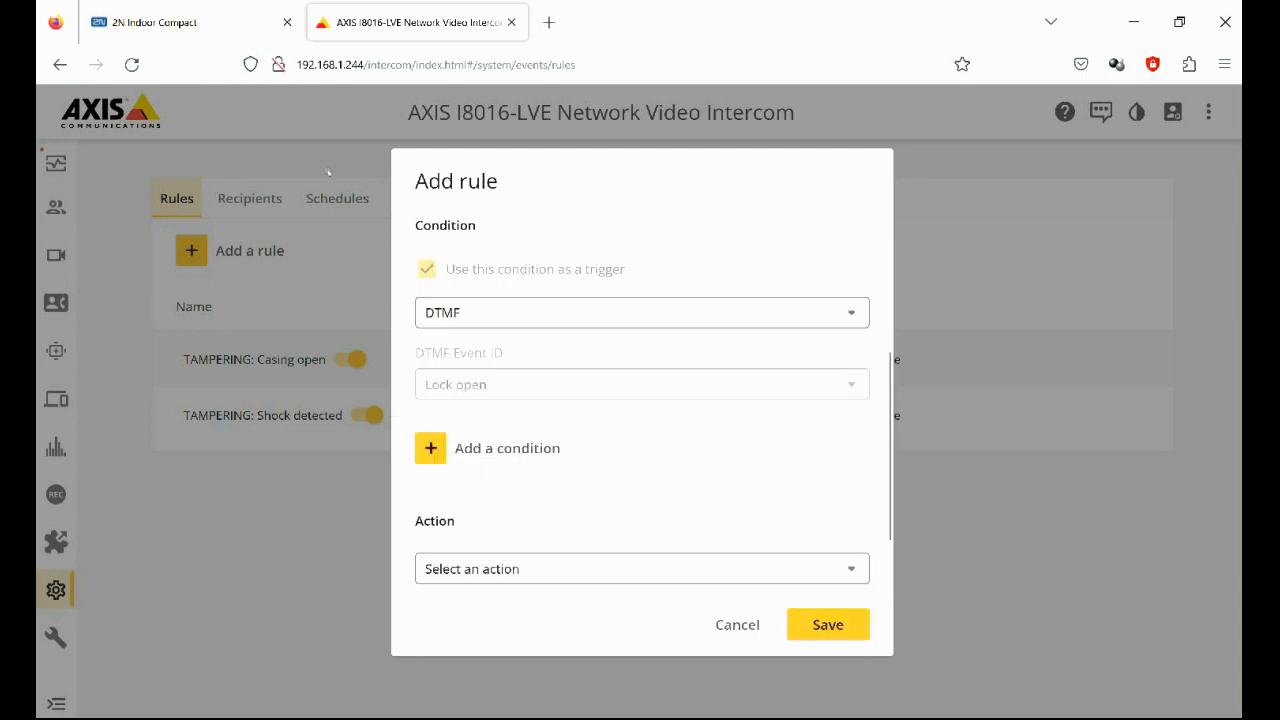
{"action": "mouse_move", "coordinate": [220, 152]}
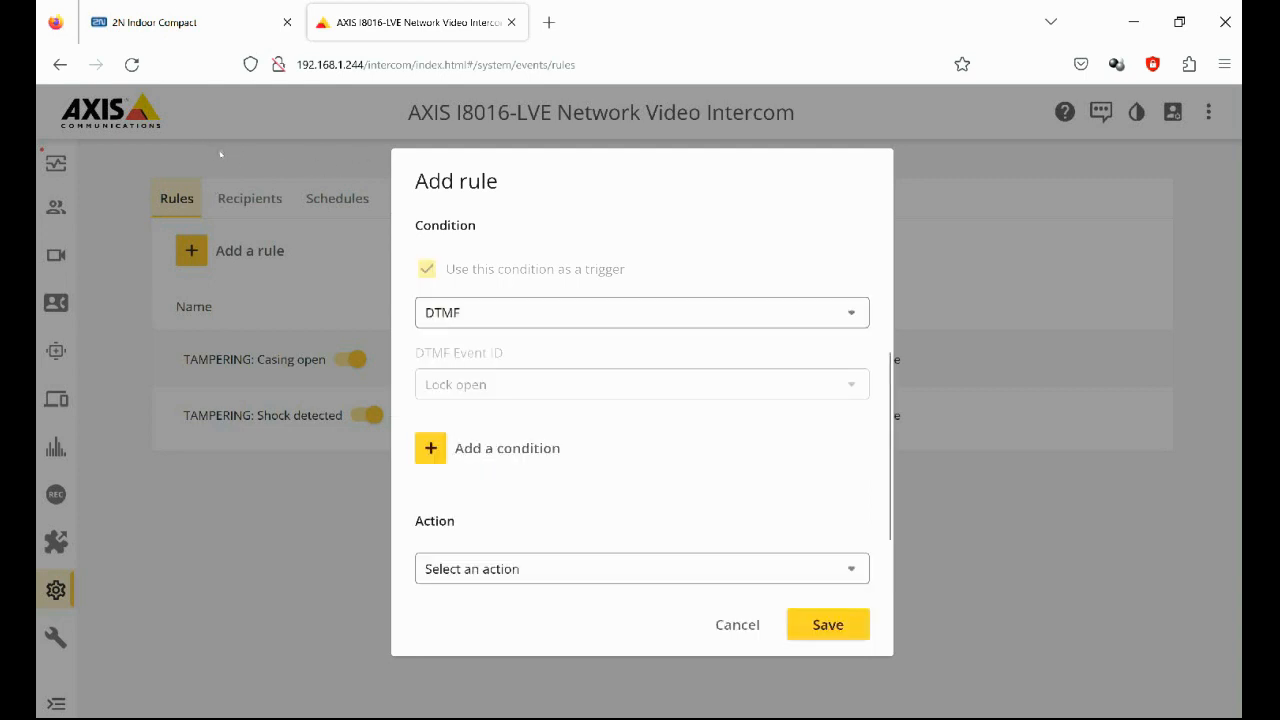
{"action": "mouse_move", "coordinate": [364, 200]}
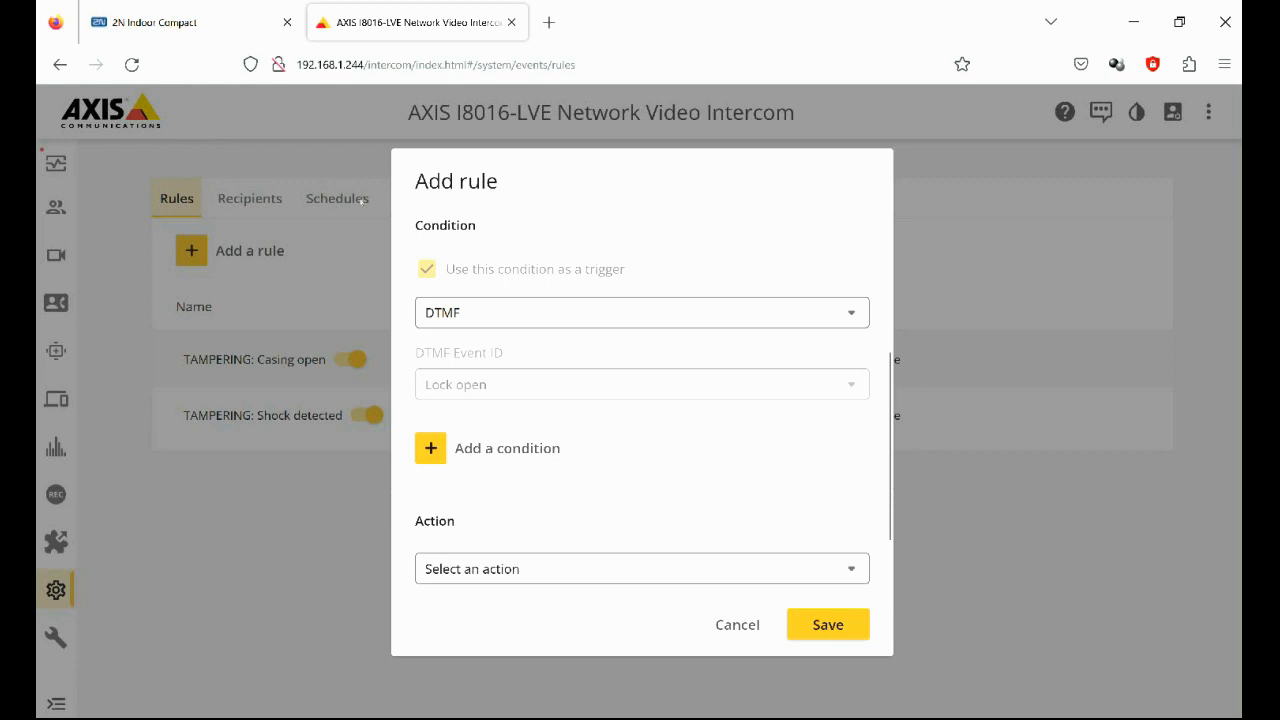
Set action Toggle I/O once on Relay 1 for 00:00:05 and save the rule.
{"action": "scroll", "scroll_direction": "down", "scroll_amount": 3}
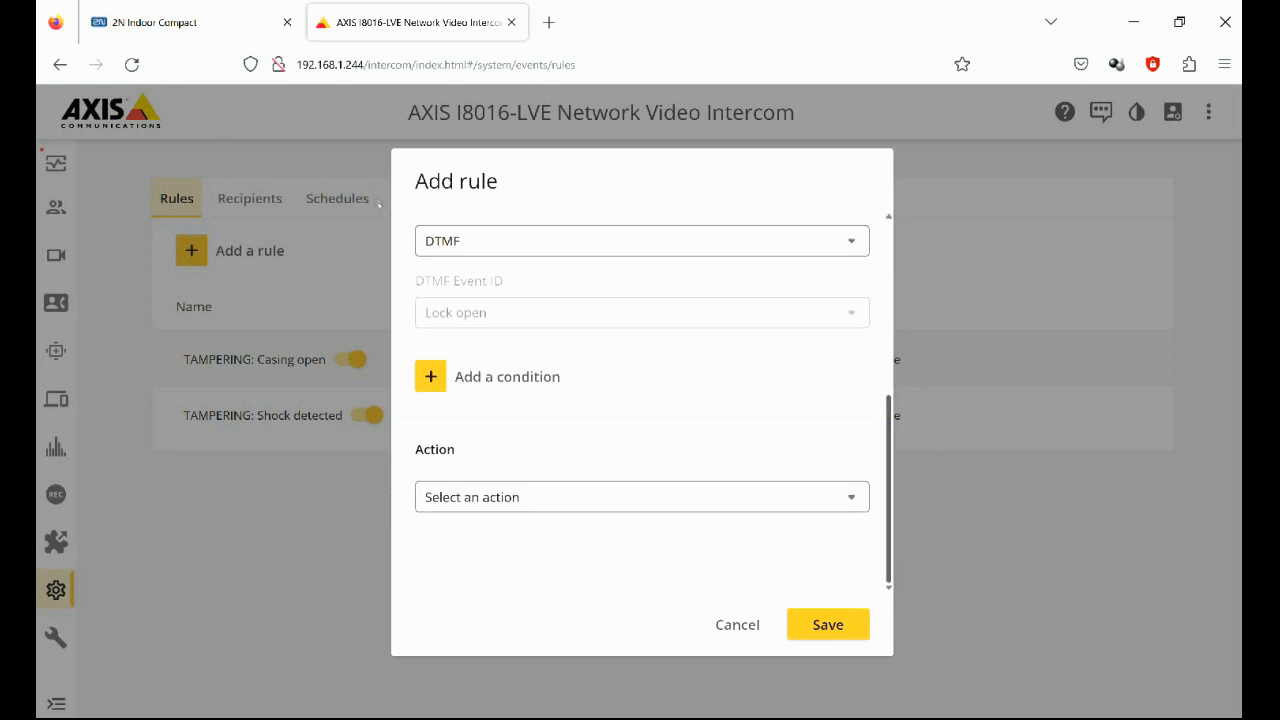
{"action": "left_click", "coordinate": [640, 496]}
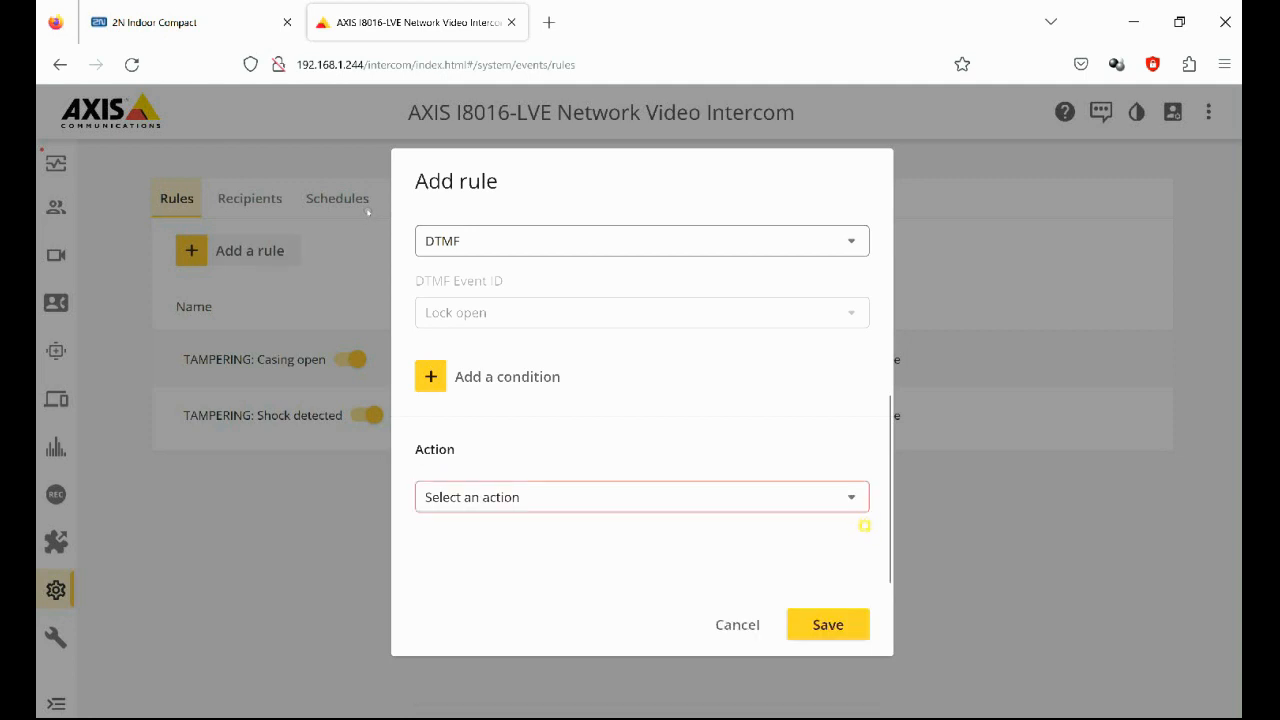
{"action": "left_click", "coordinate": [640, 496]}
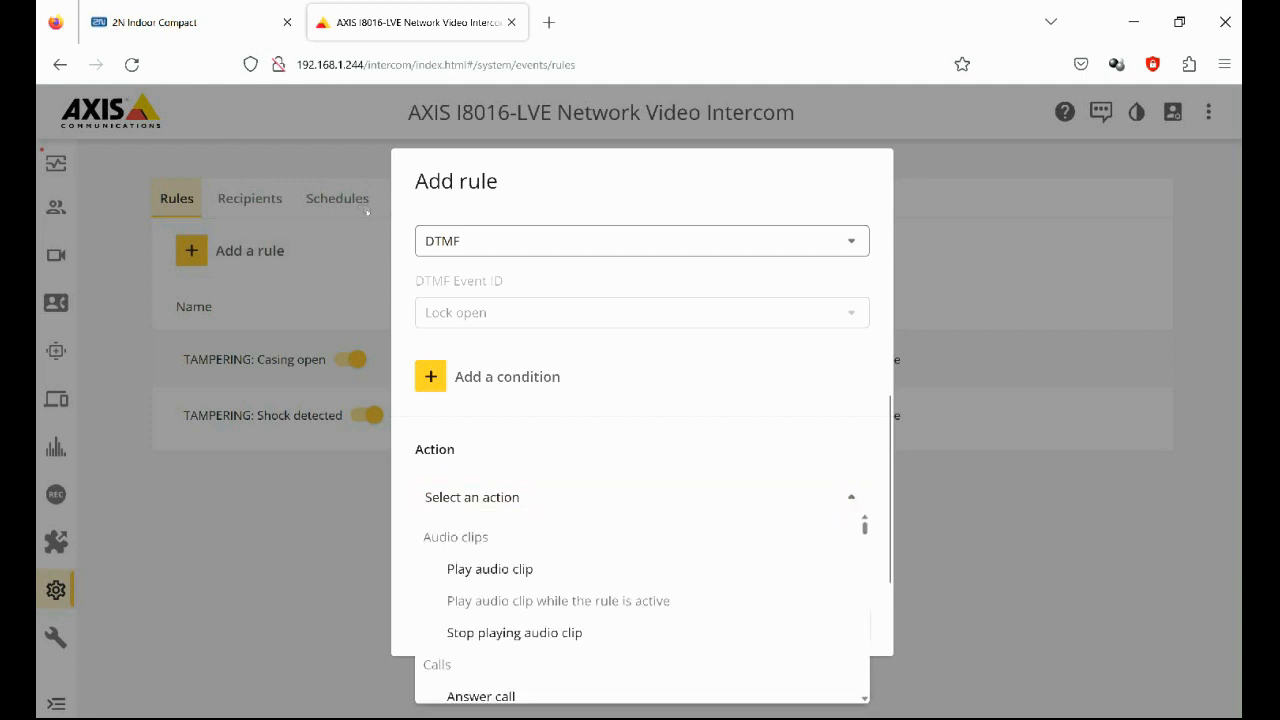
{"action": "scroll", "scroll_direction": "down", "scroll_amount": 3}
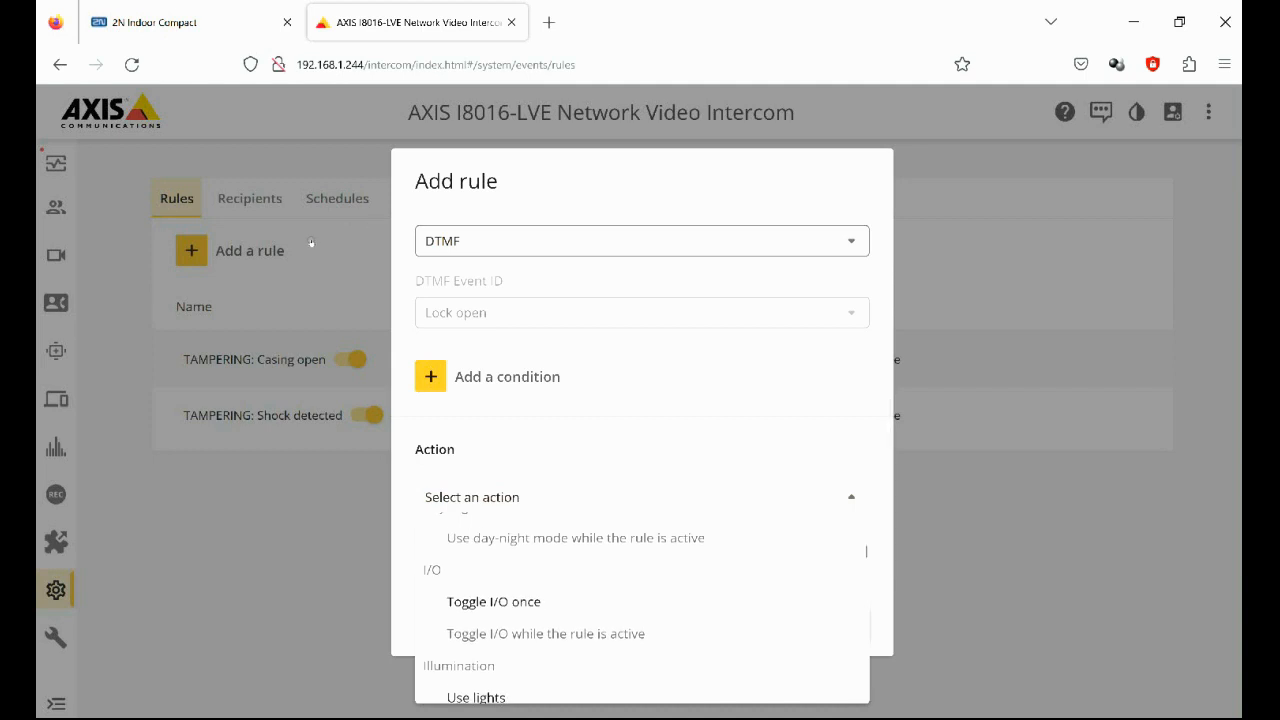
{"action": "left_click", "coordinate": [492, 600]}
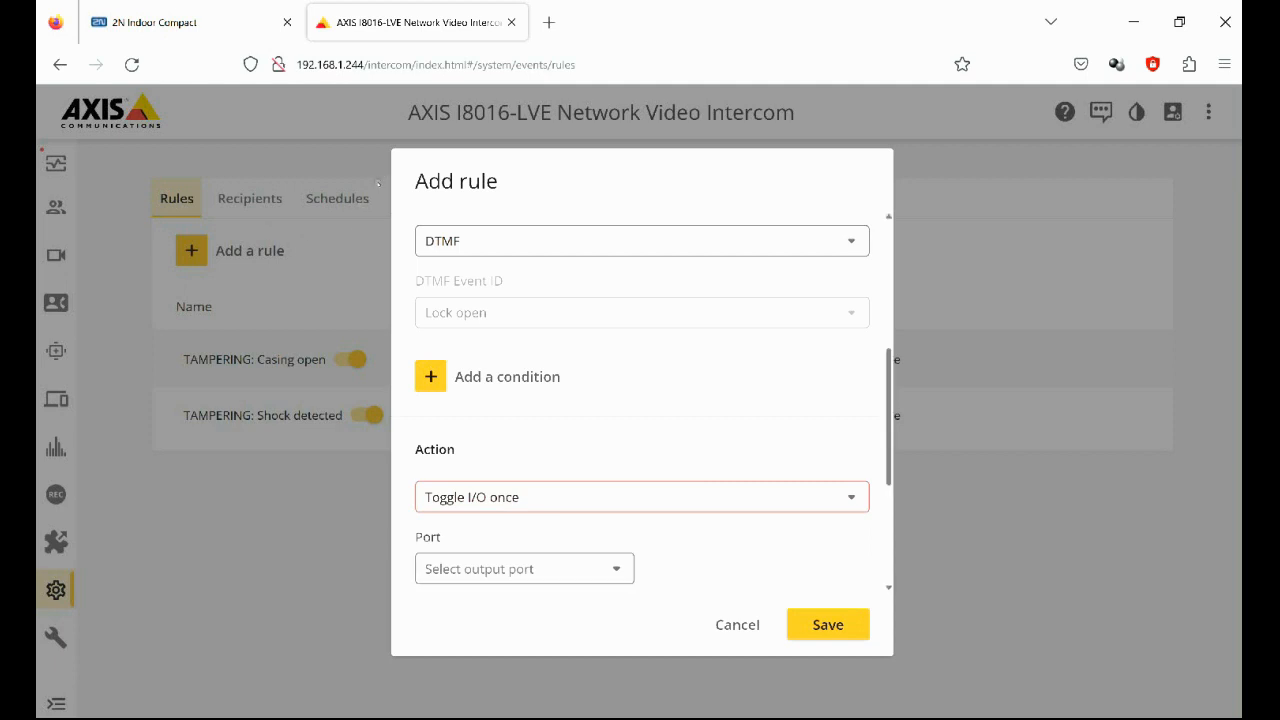
{"action": "scroll", "scroll_direction": "down", "scroll_amount": 3}
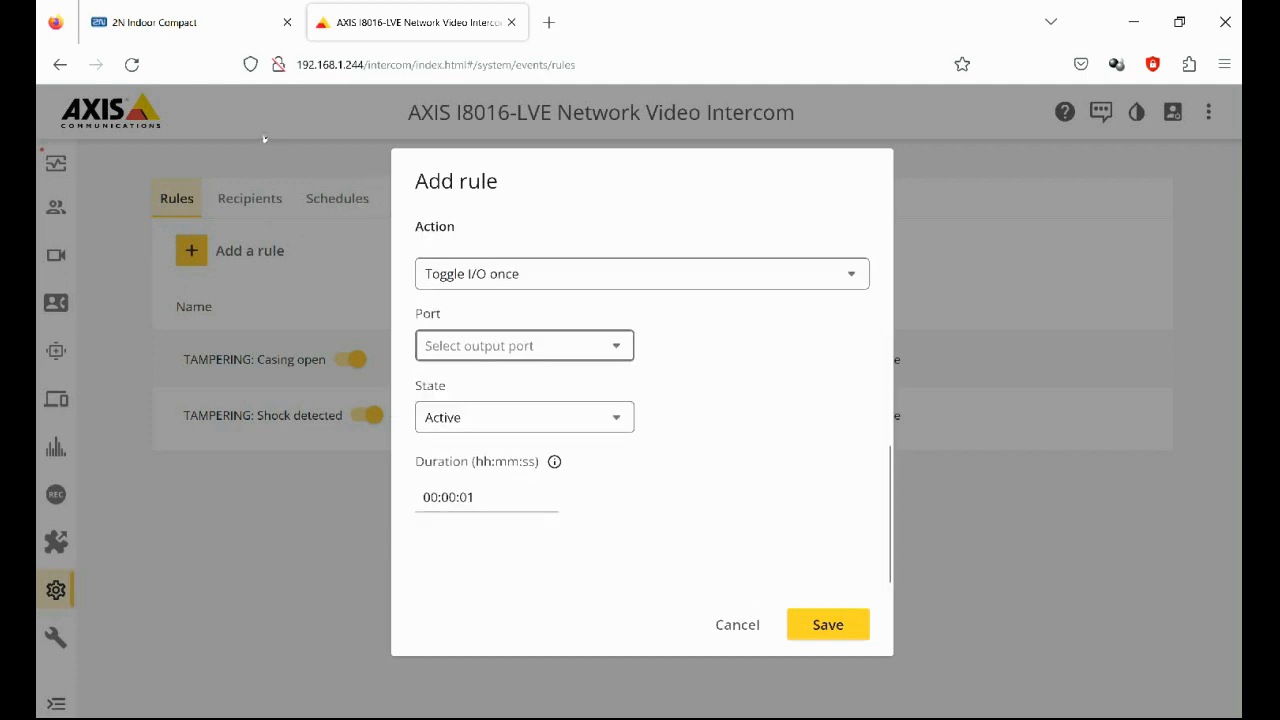
{"action": "left_click", "coordinate": [524, 344]}
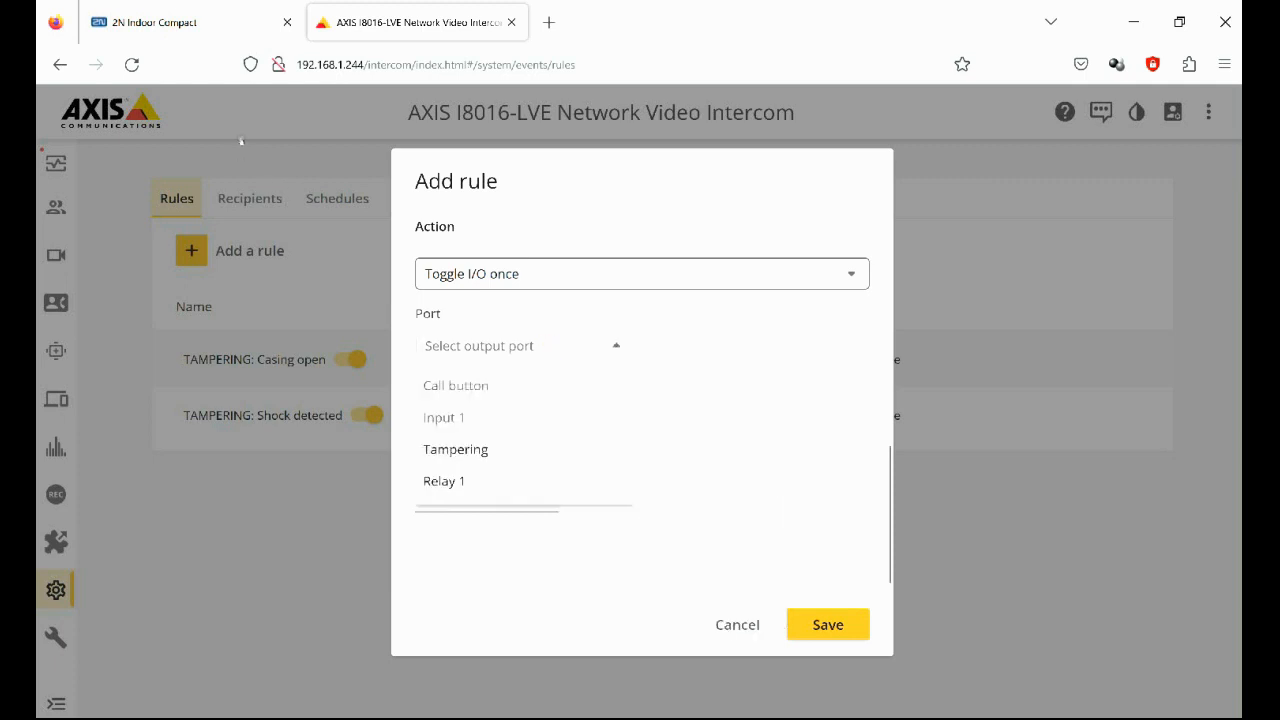
{"action": "left_click", "coordinate": [444, 480]}
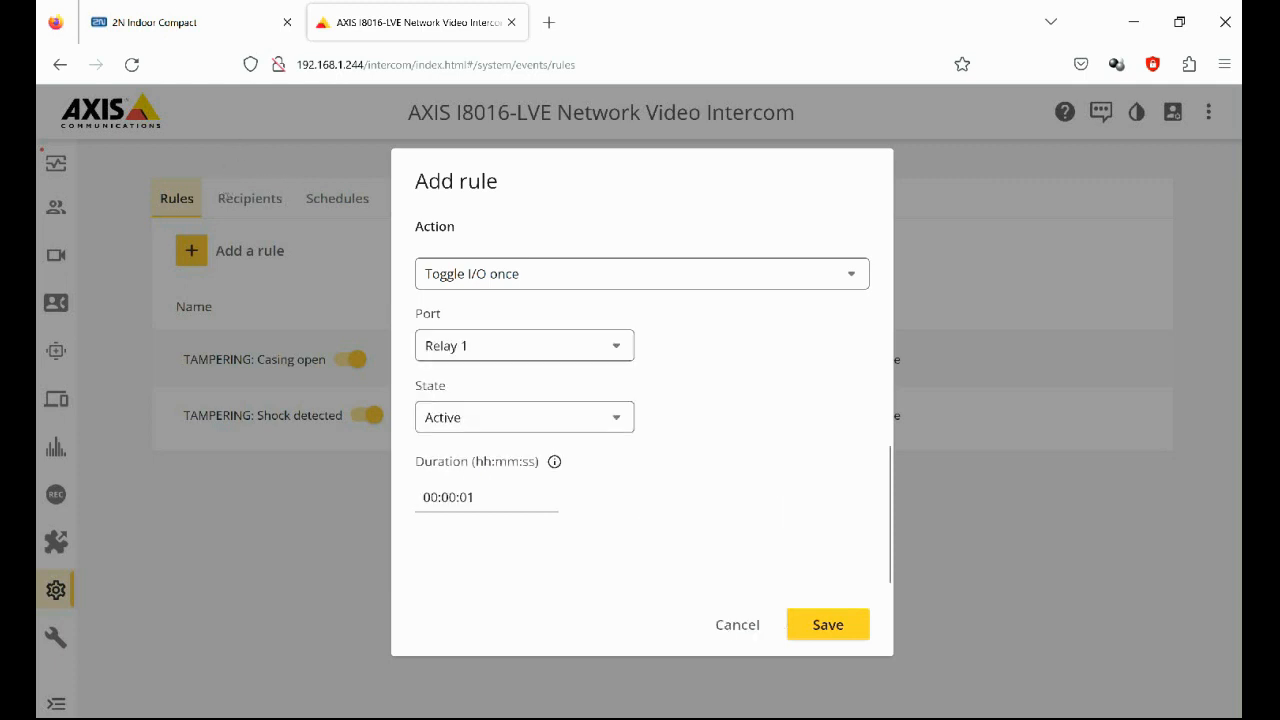
{"action": "left_click", "coordinate": [488, 496]}
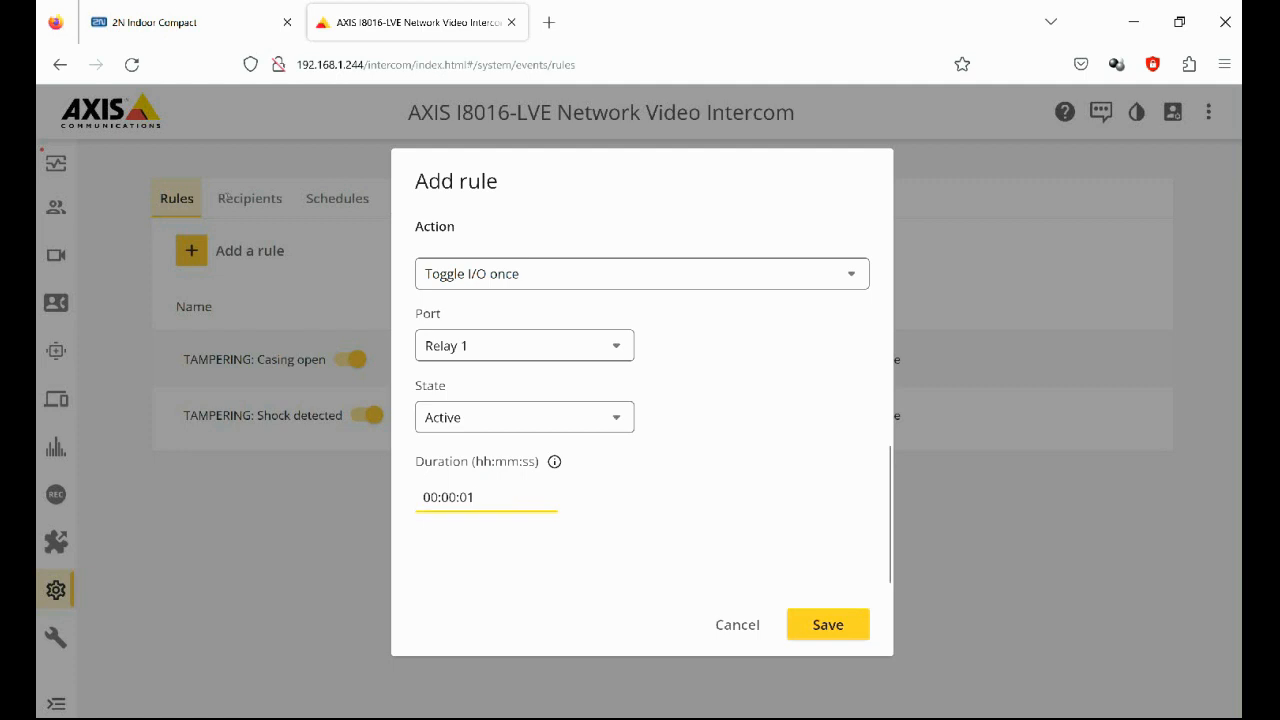
{"action": "left_click", "coordinate": [472, 496]}
{"action": "type", "text": "5"}
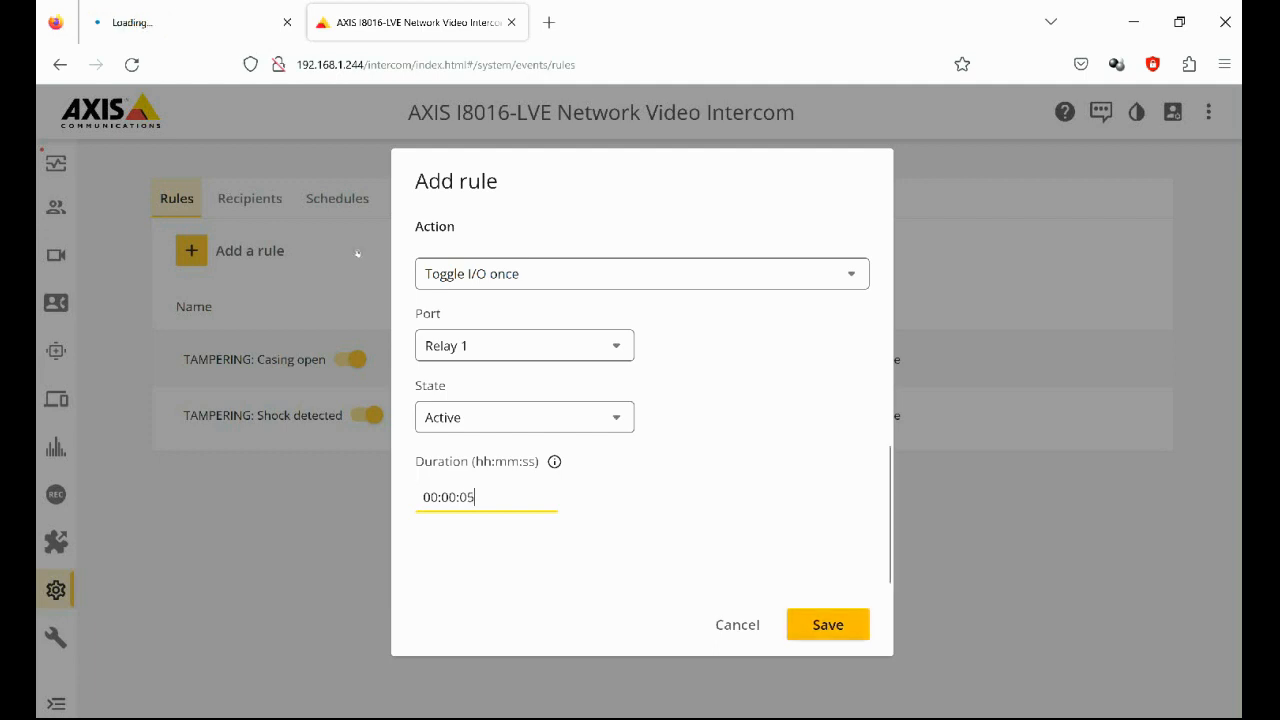
{"action": "left_click", "coordinate": [828, 624]}
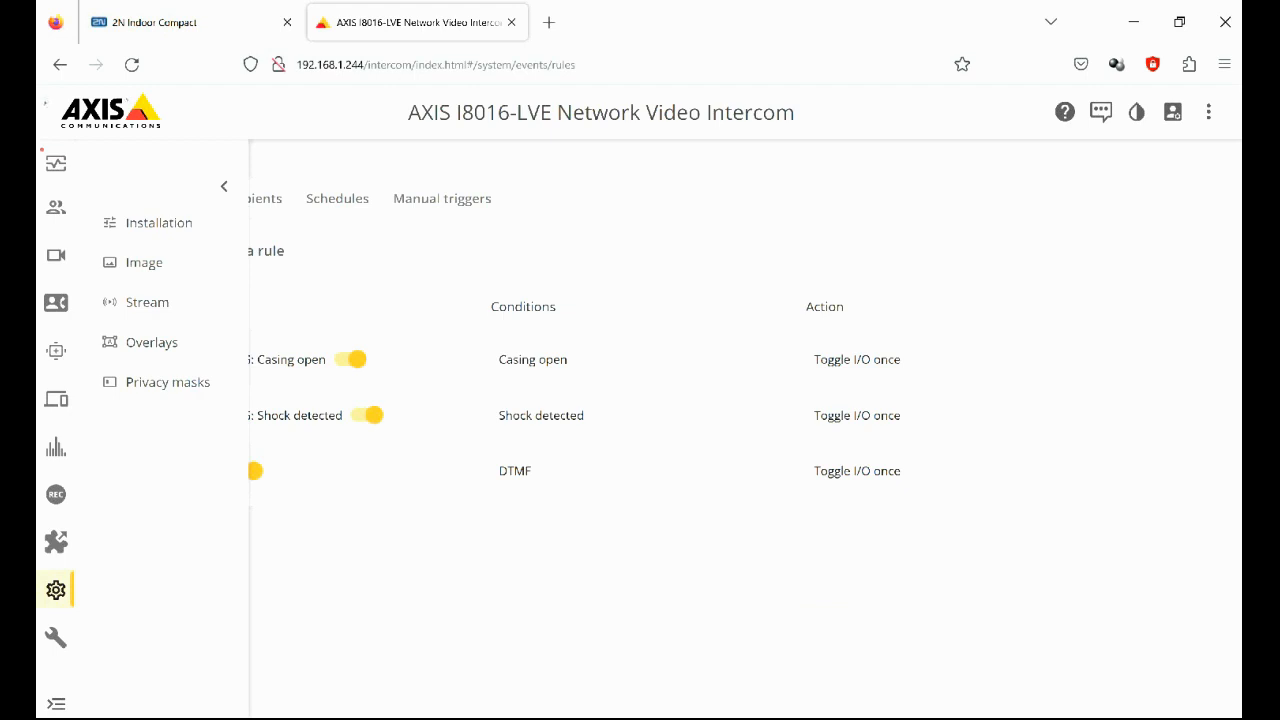
In Contacts, start a new contact with first name Indoor and last name beginning 'Compa'.
{"action": "left_click", "coordinate": [56, 206]}
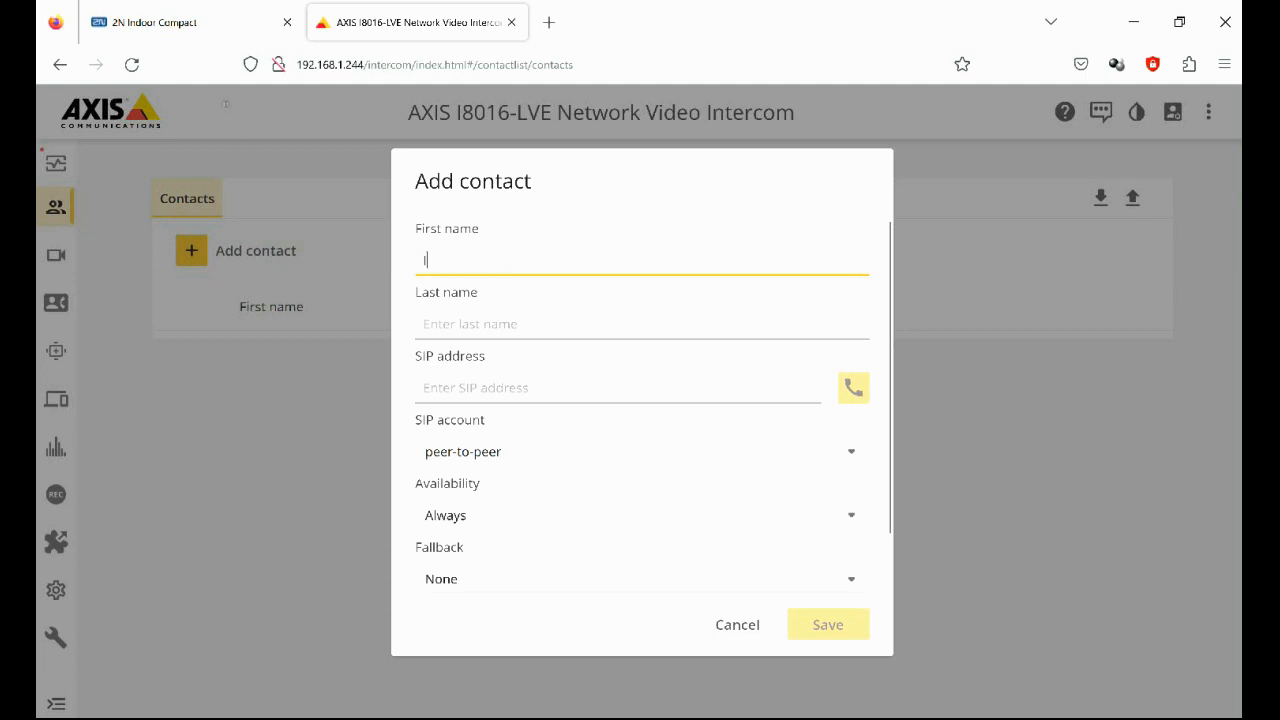
{"action": "type", "text": "Indoor"}
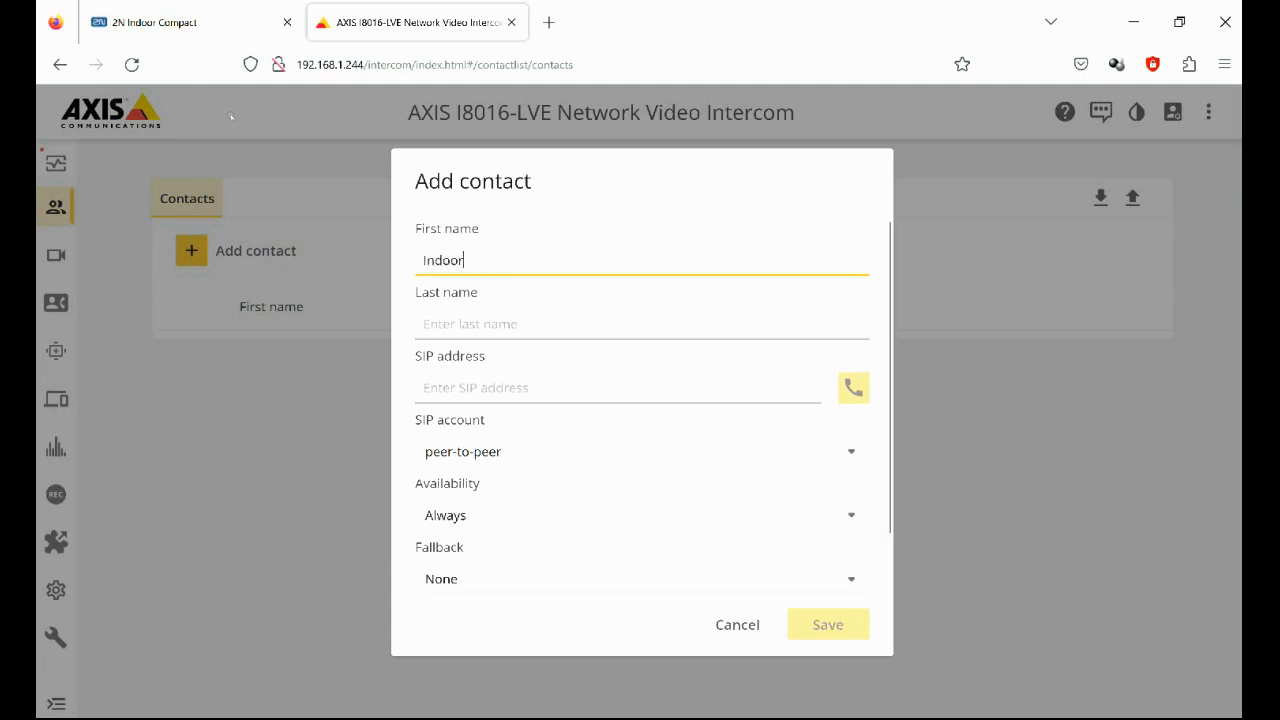
{"action": "left_click", "coordinate": [642, 324]}
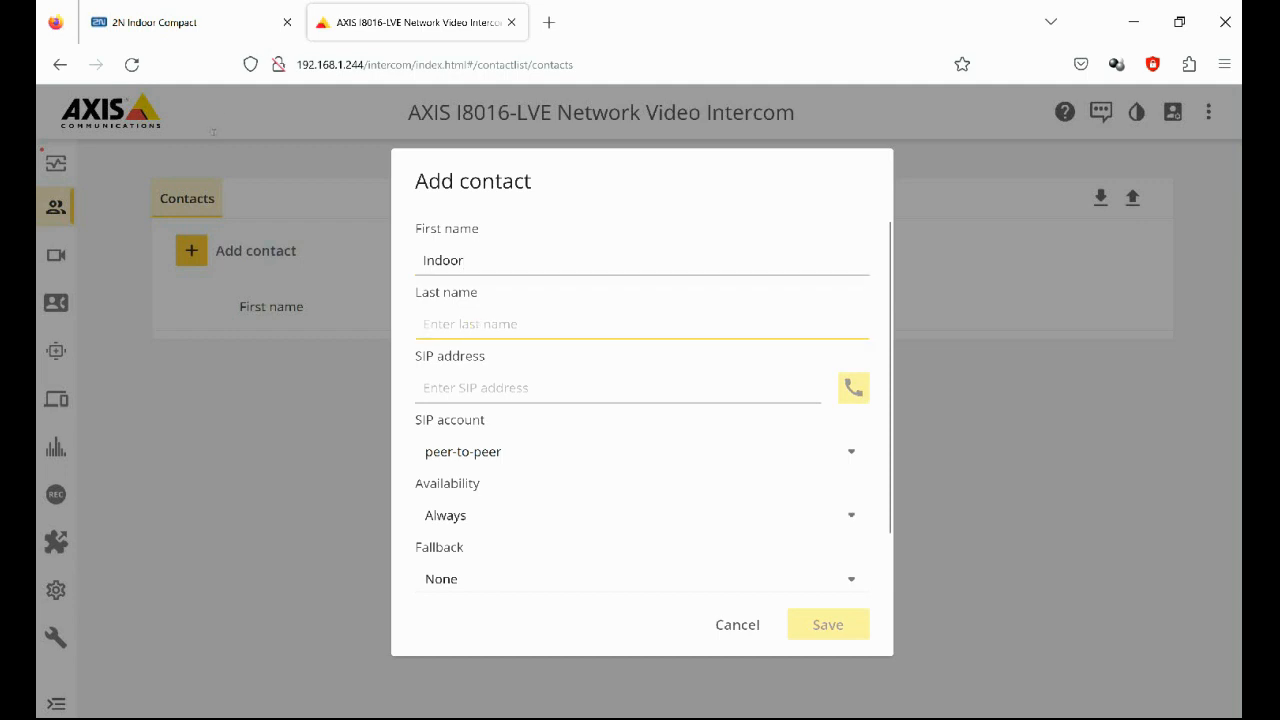
{"action": "type", "text": "Compa"}
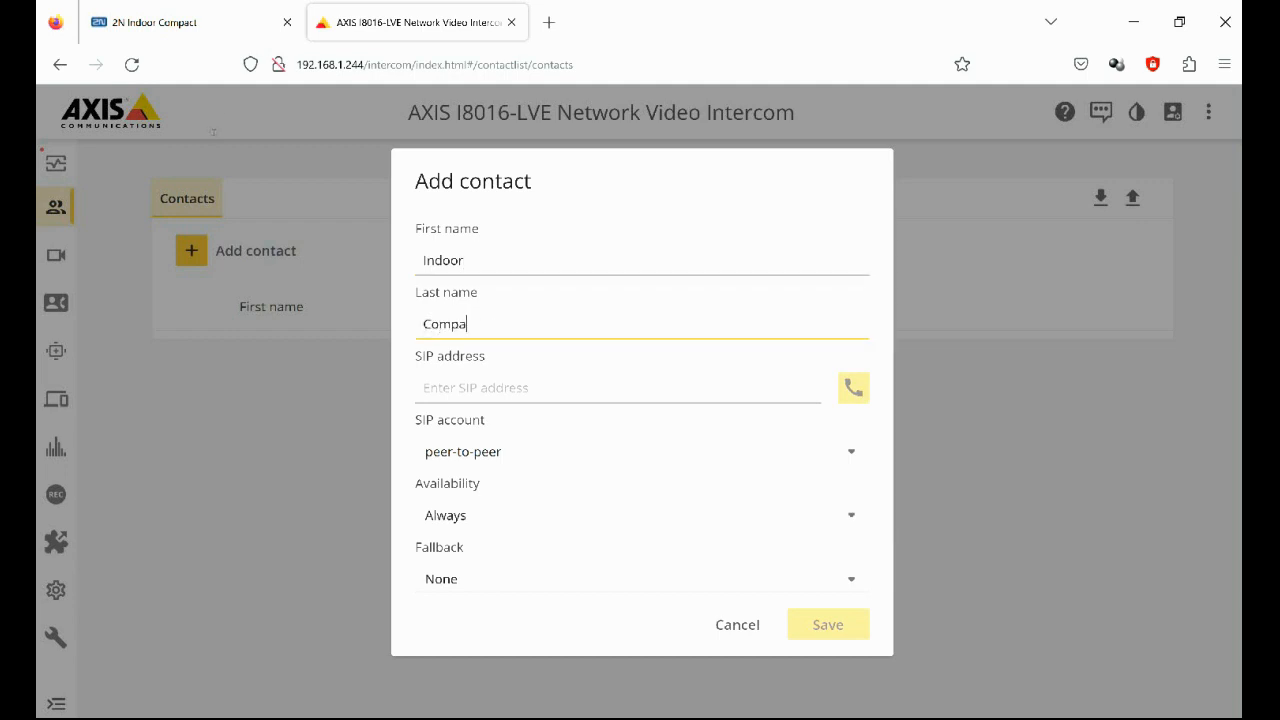
{"action": "left_click", "coordinate": [618, 388]}
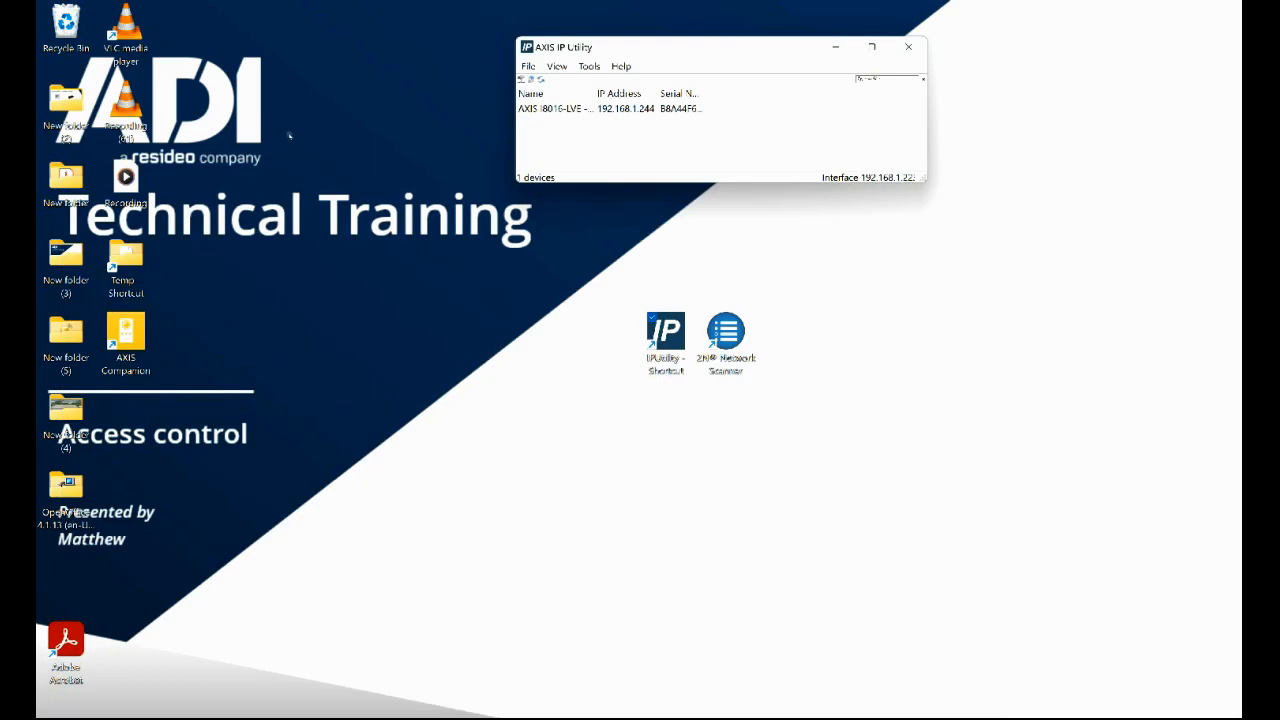
Reopen the I8016-LVE intercom's web page from the AXIS IP Utility device list.
{"action": "double_click", "coordinate": [726, 330]}
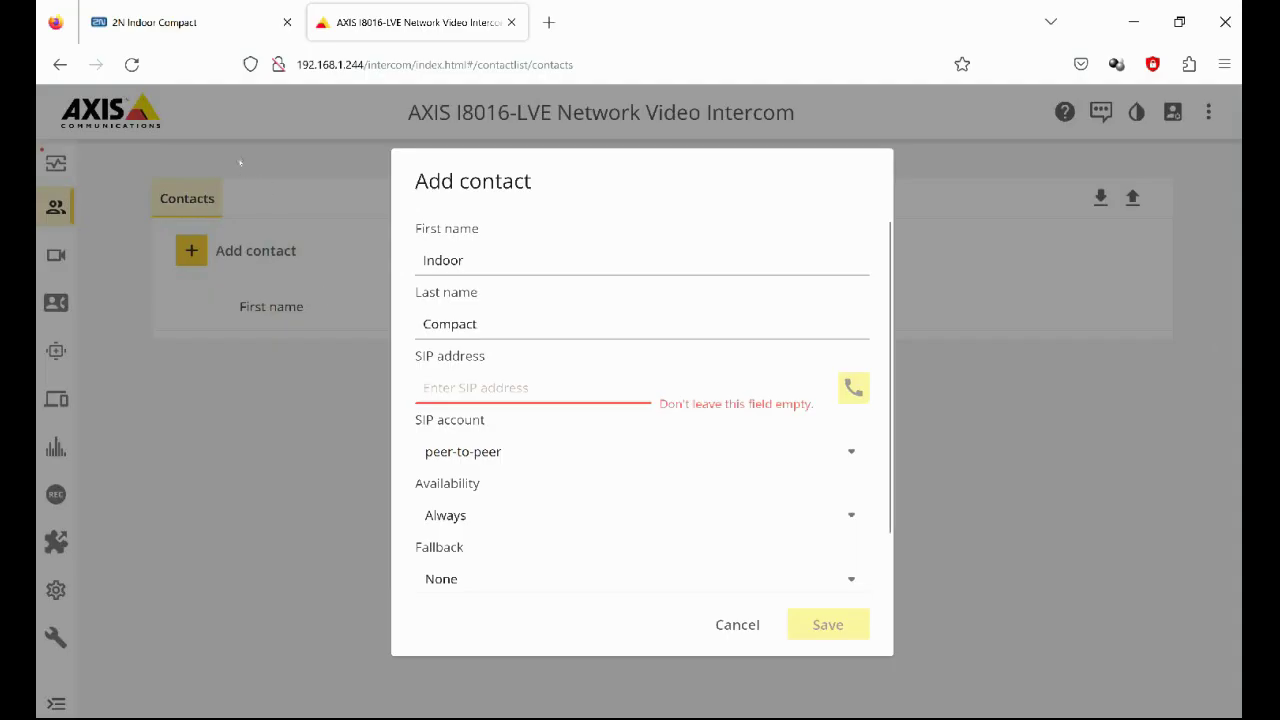
Give the Indoor Compact contact SIP address 192.168.1.105 and save it.
{"action": "type", "text": "192.168.1."}
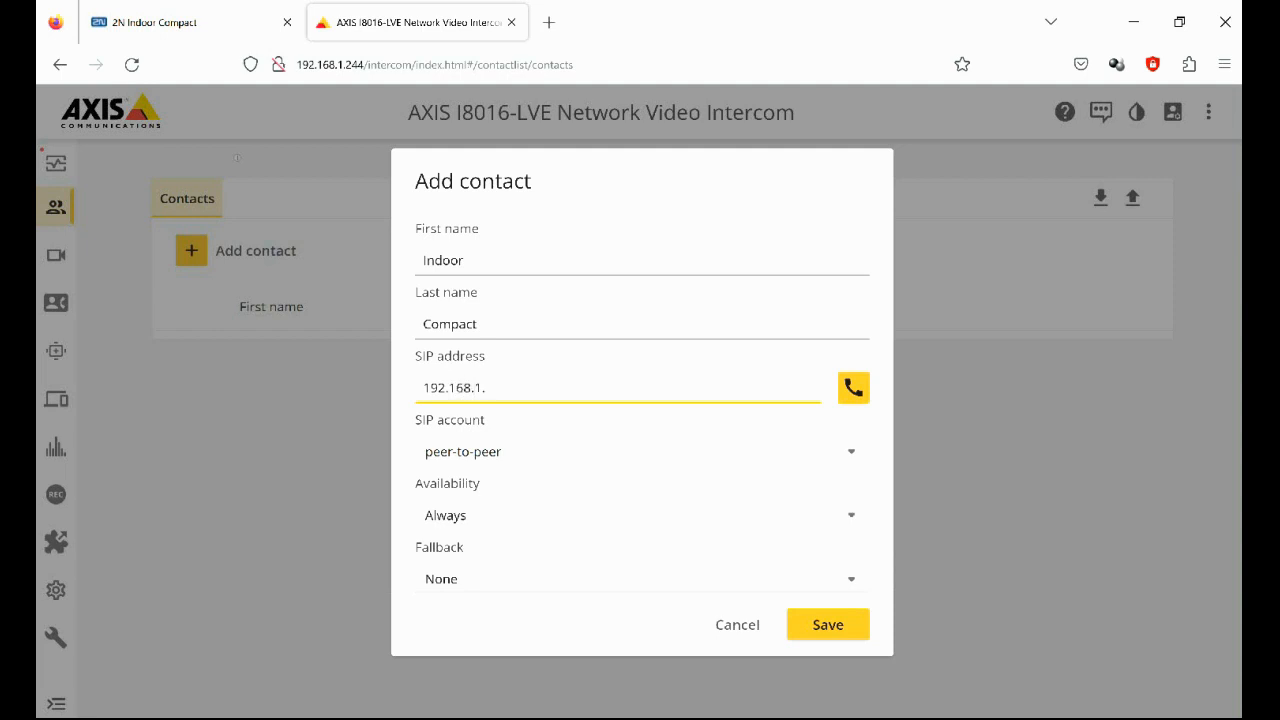
{"action": "type", "text": "105"}
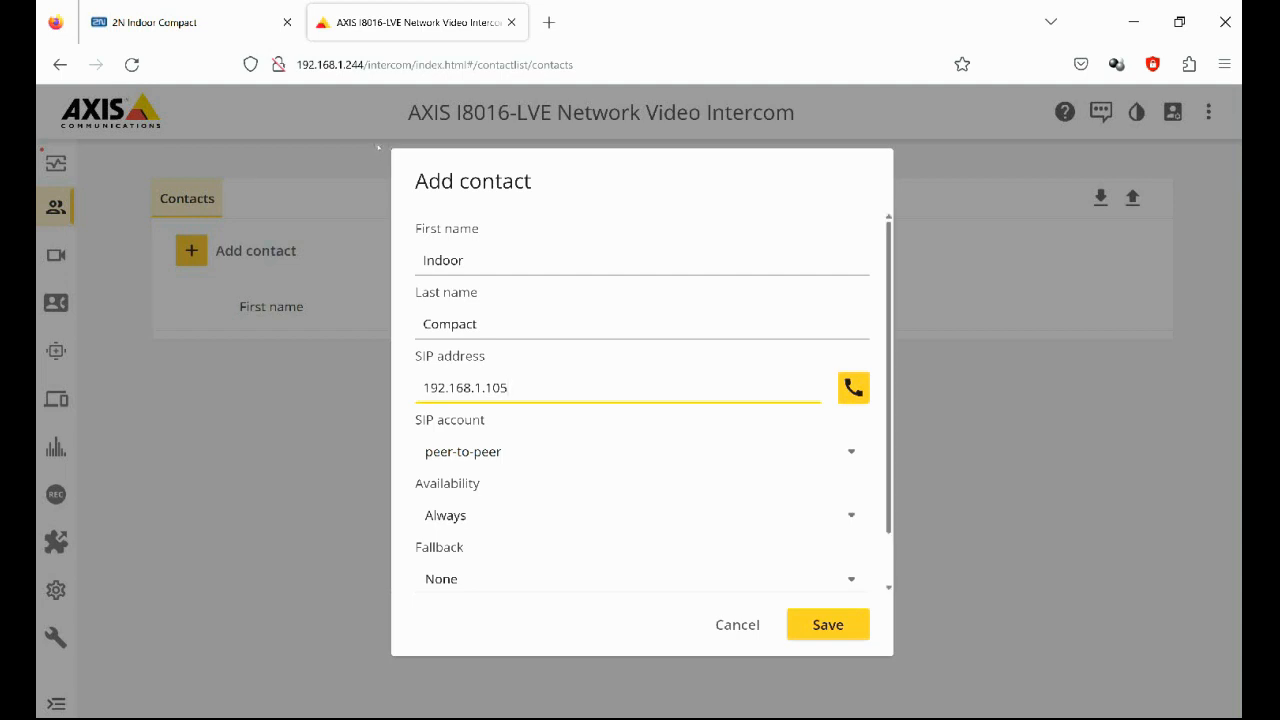
{"action": "scroll", "scroll_direction": "down", "scroll_amount": 3}
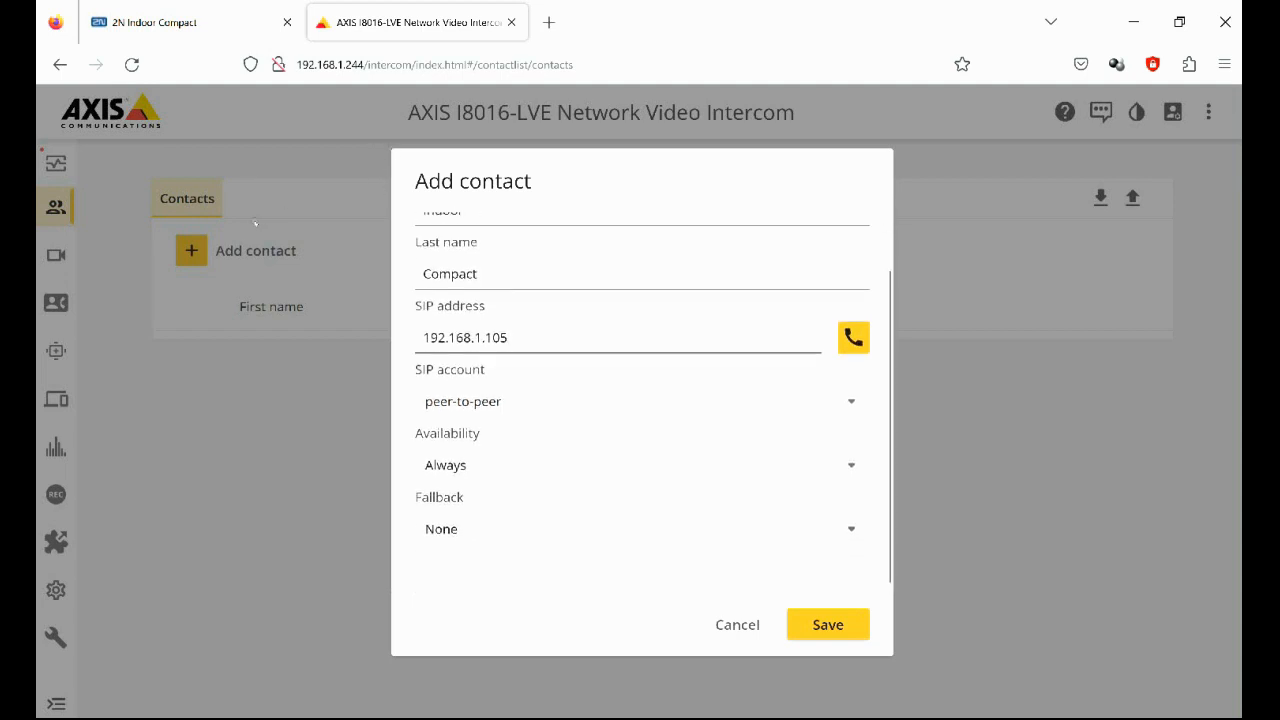
{"action": "left_click", "coordinate": [828, 624]}
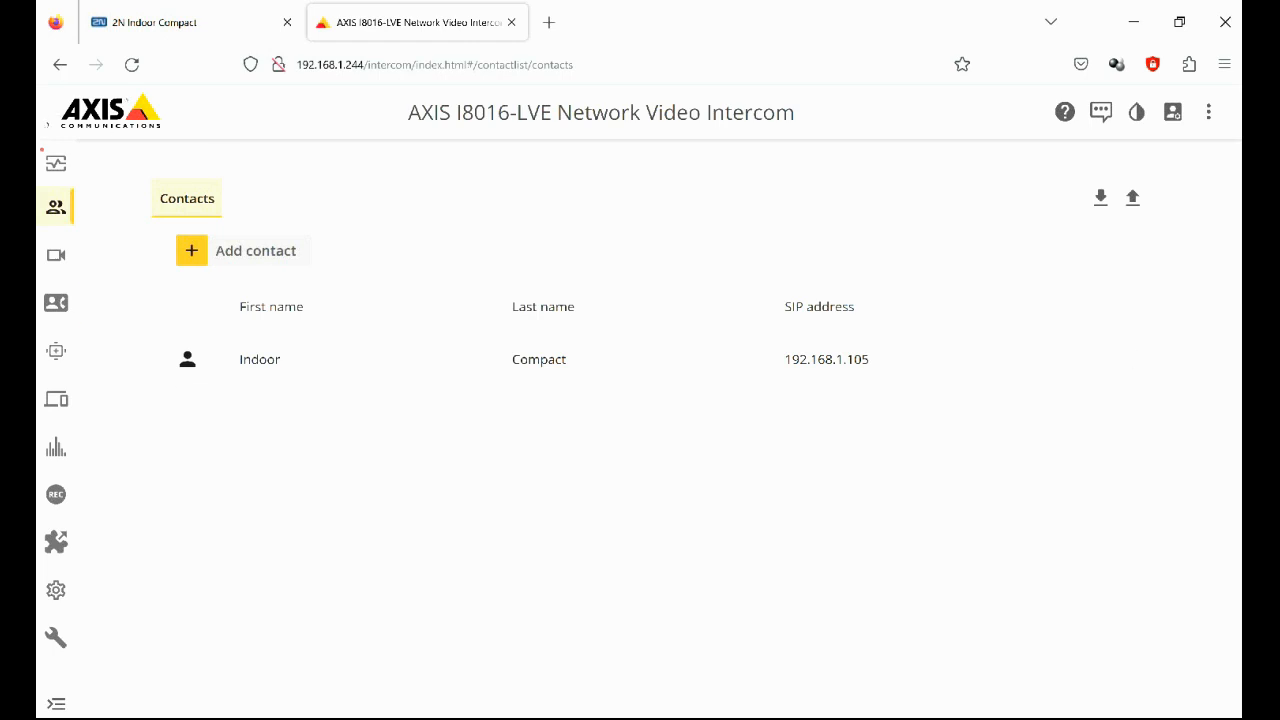
Turn off 'Make calls in the VMS' and select Indoor Compact as the call button recipient.
{"action": "left_click", "coordinate": [56, 304]}
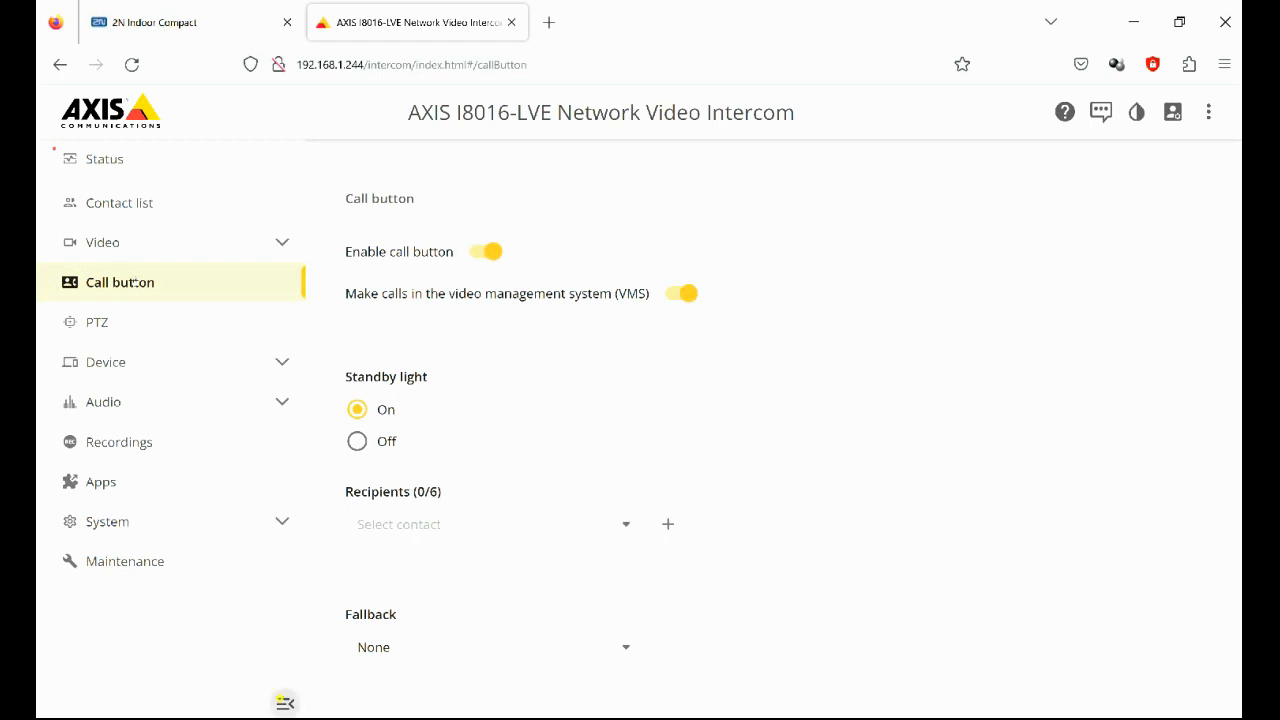
{"action": "left_click", "coordinate": [284, 702]}
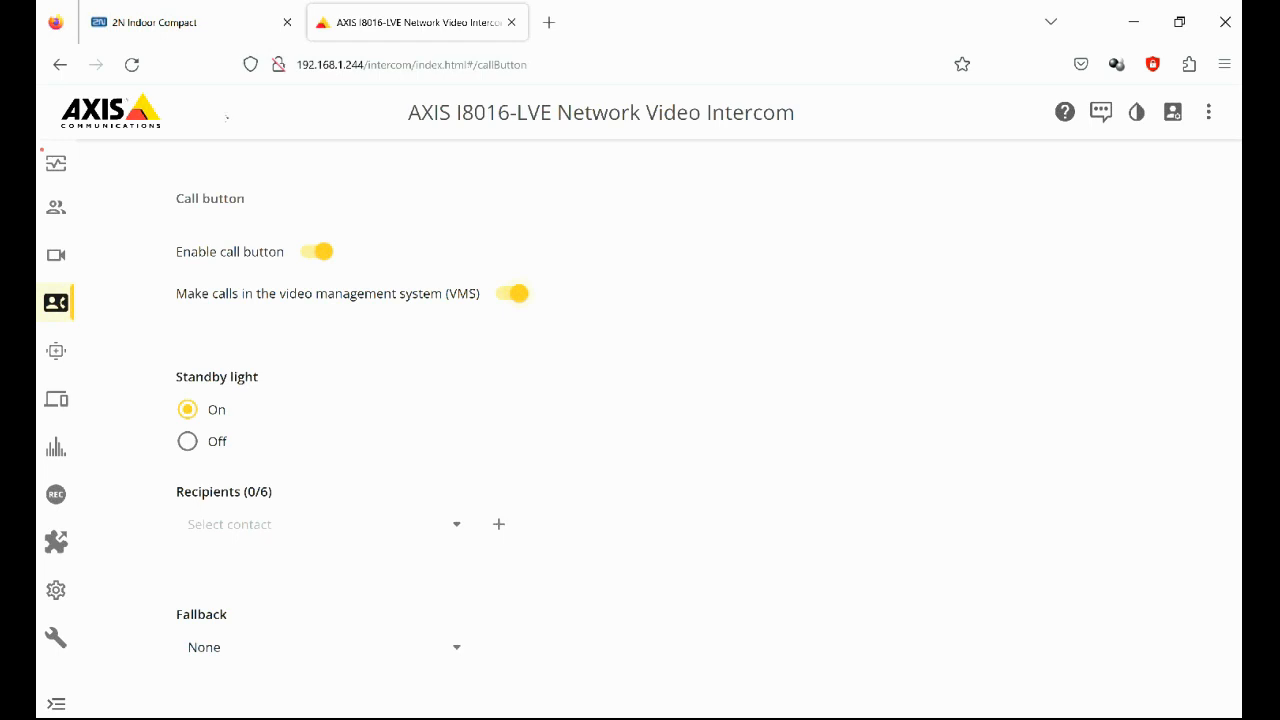
{"action": "left_click", "coordinate": [512, 292]}
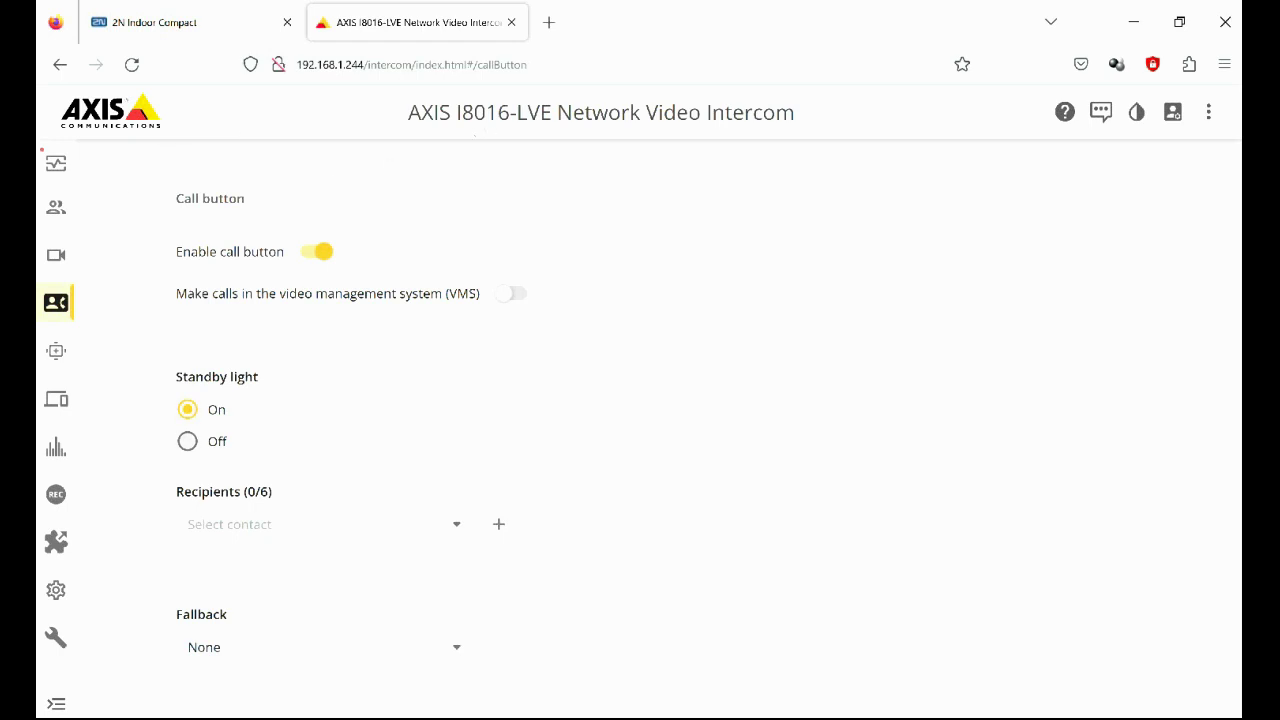
{"action": "double_click", "coordinate": [206, 492]}
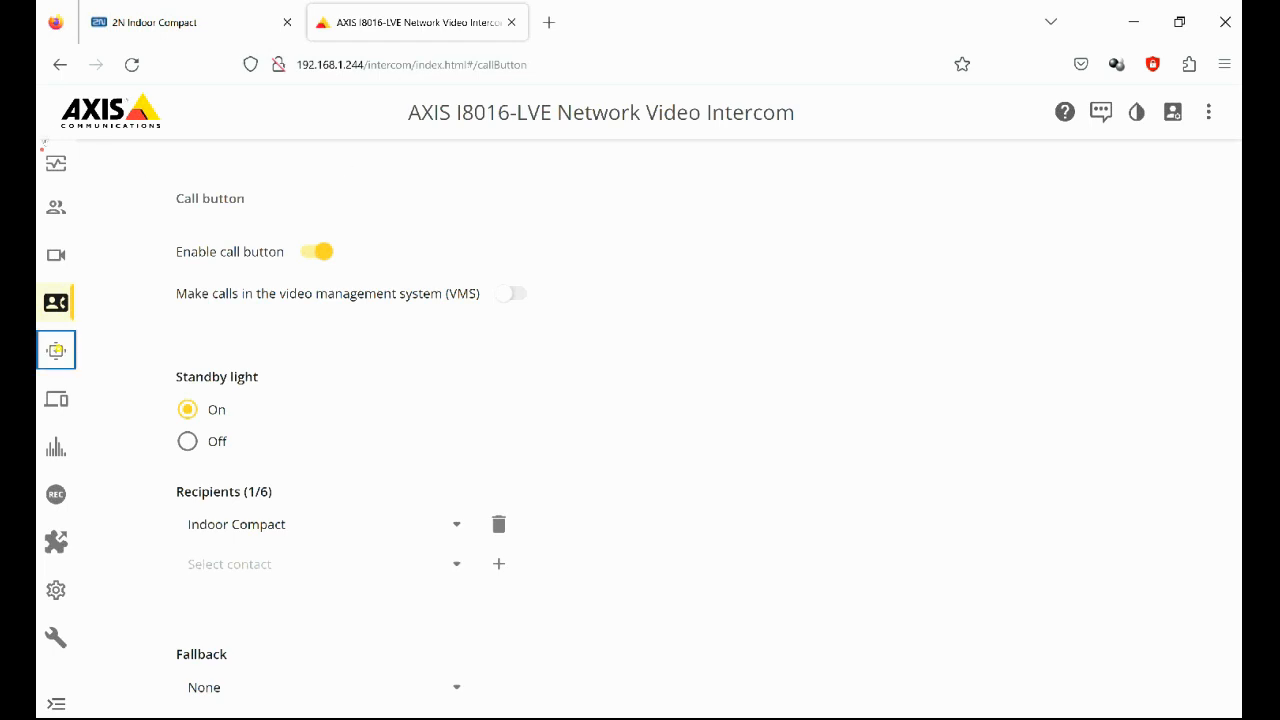
Show the Device section's Configuration check page with the intercom front panel.
{"action": "left_click", "coordinate": [56, 398]}
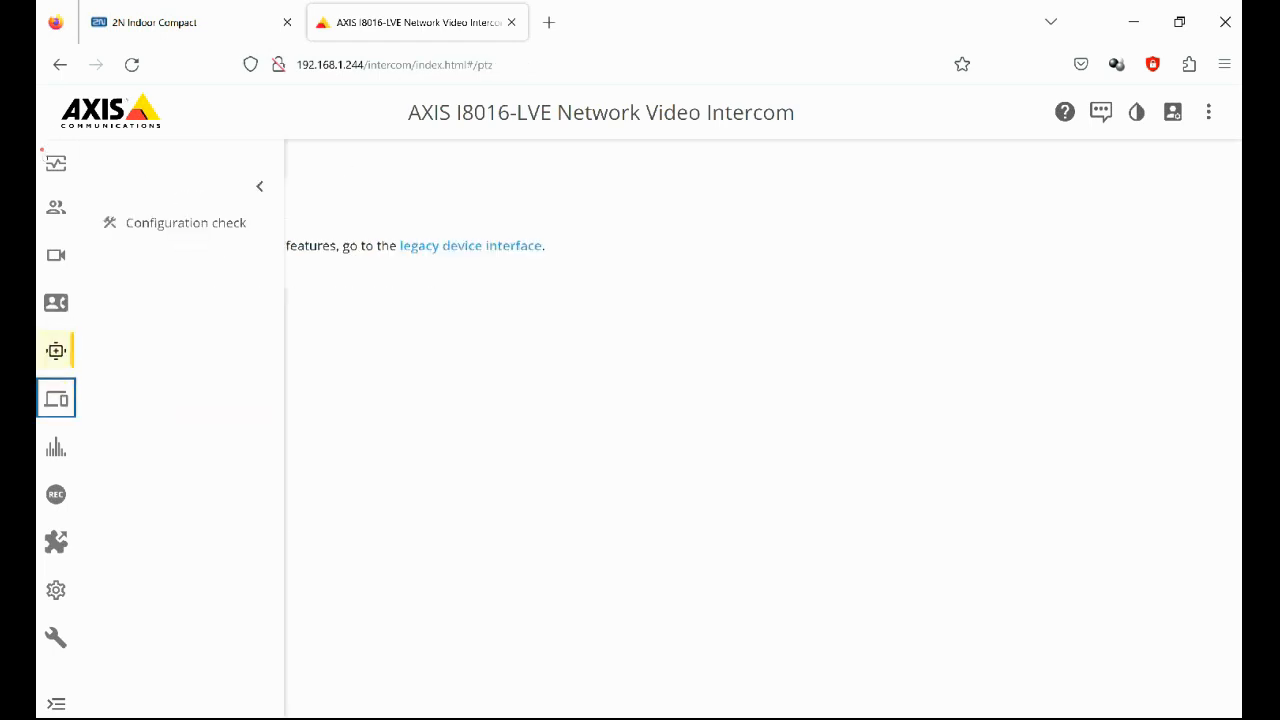
{"action": "left_click", "coordinate": [184, 222]}
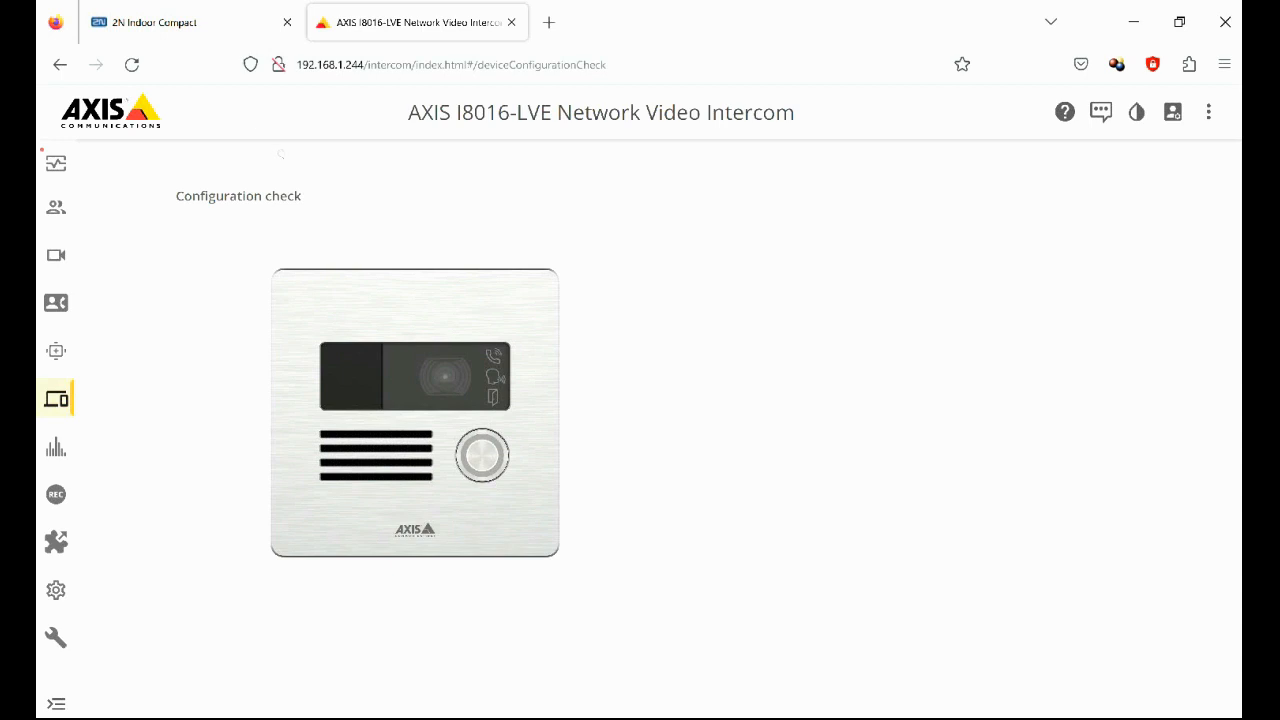
{"action": "mouse_move", "coordinate": [228, 178]}
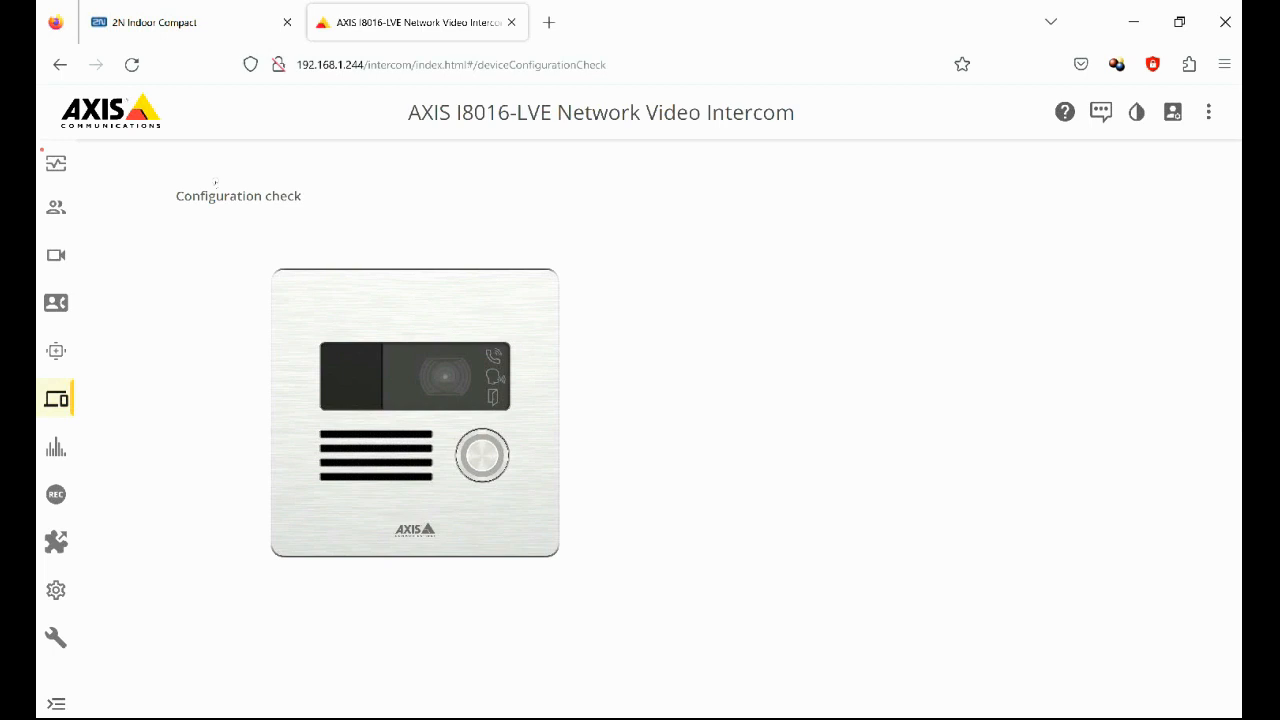
{"action": "left_click", "coordinate": [482, 452]}
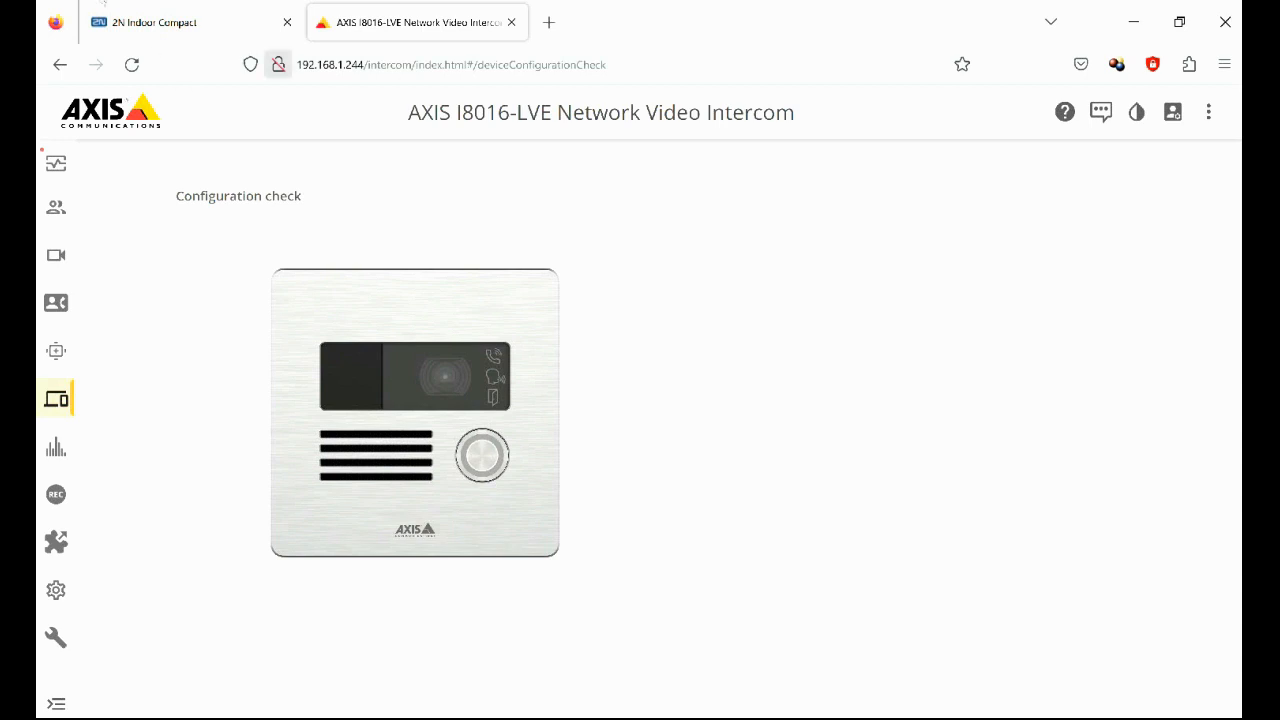
Log in to the 2N Indoor Compact as admin with the password to reach the dashboard.
{"action": "left_click", "coordinate": [160, 22]}
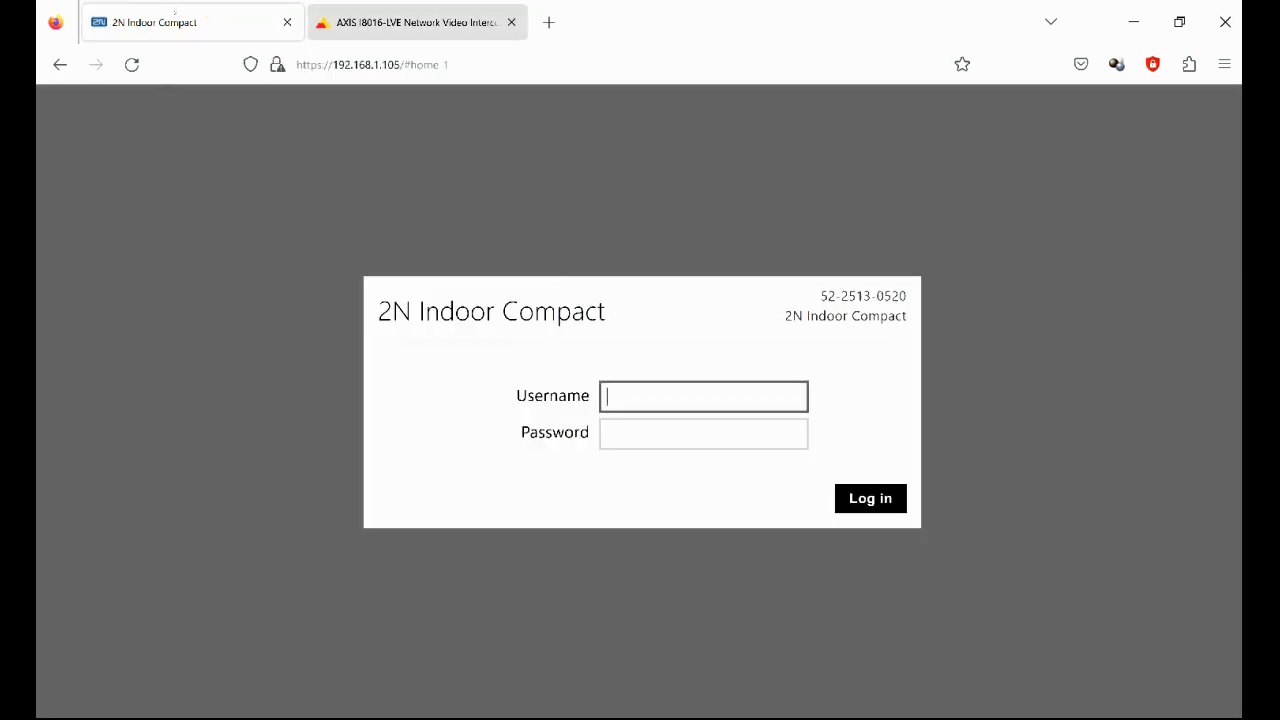
{"action": "left_click", "coordinate": [416, 22]}
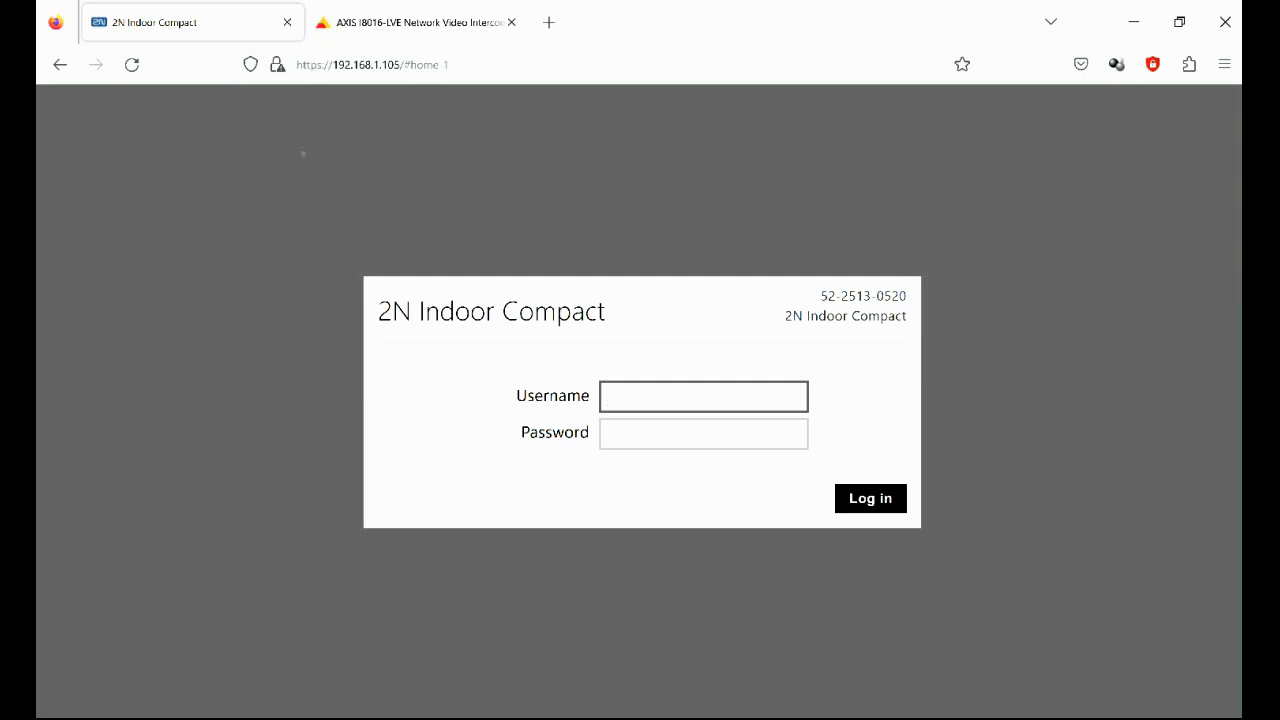
{"action": "left_click", "coordinate": [704, 396]}
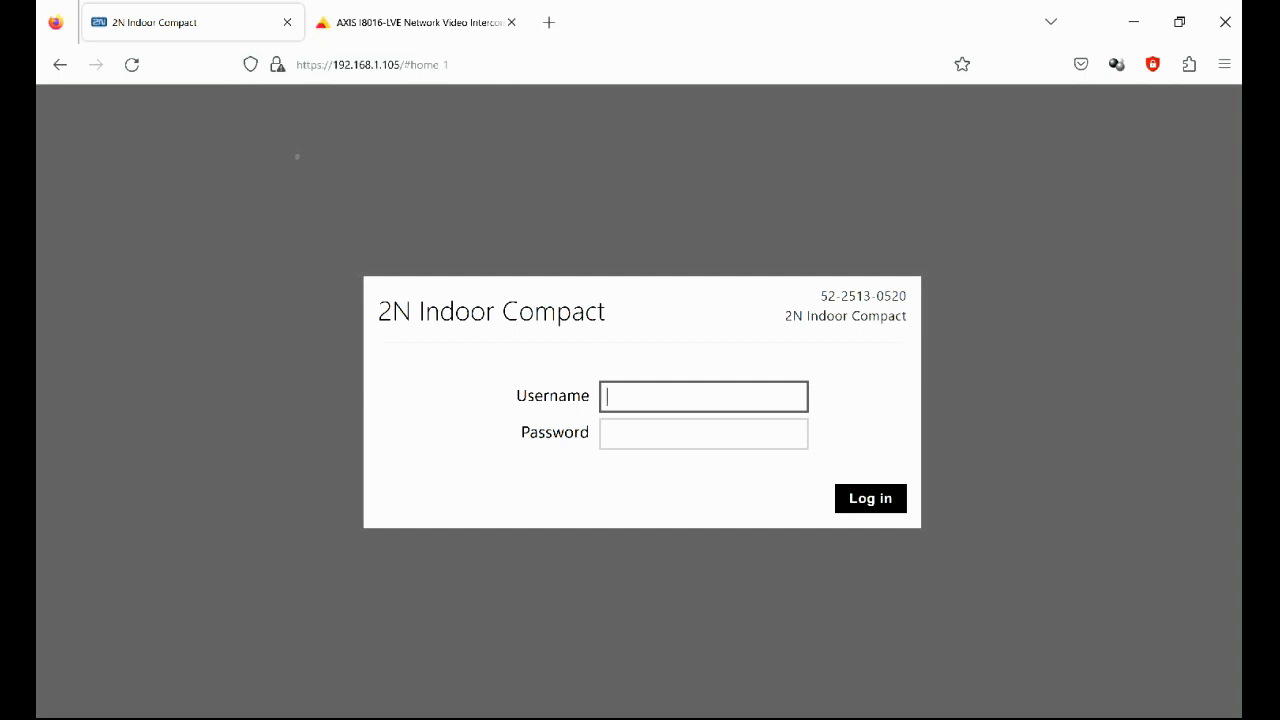
{"action": "type", "text": "admin"}
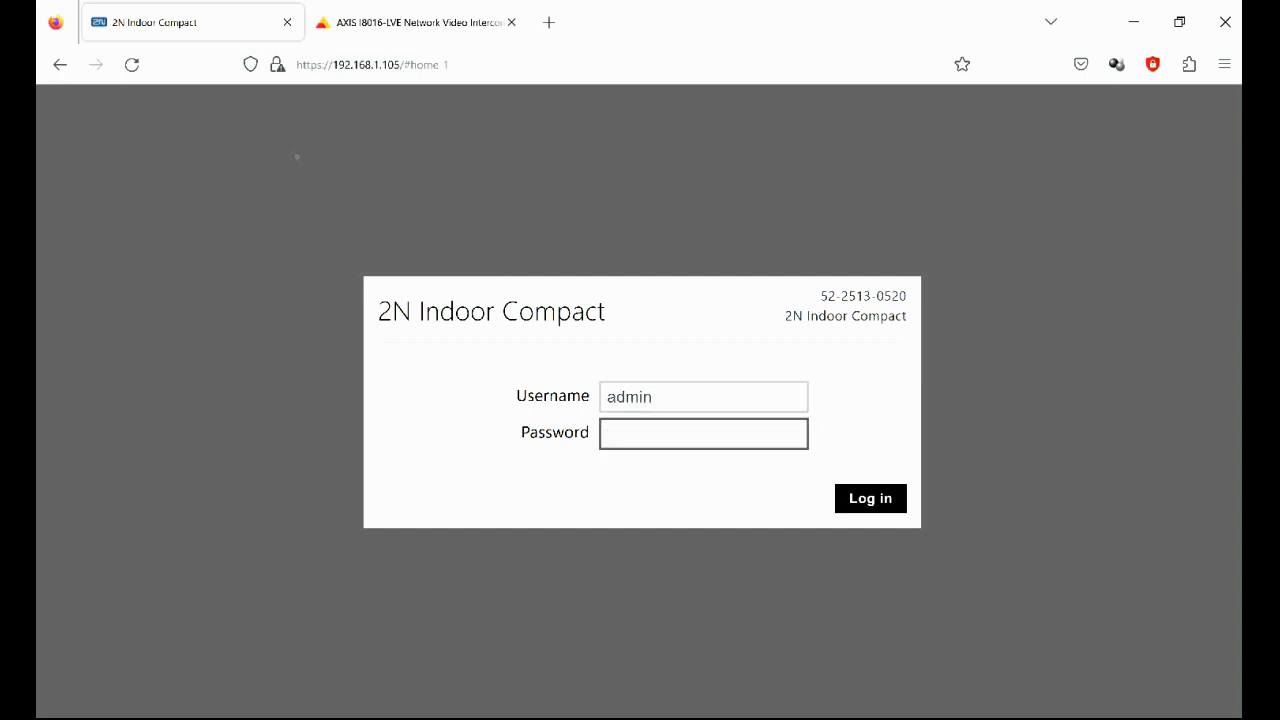
{"action": "left_click", "coordinate": [704, 432]}
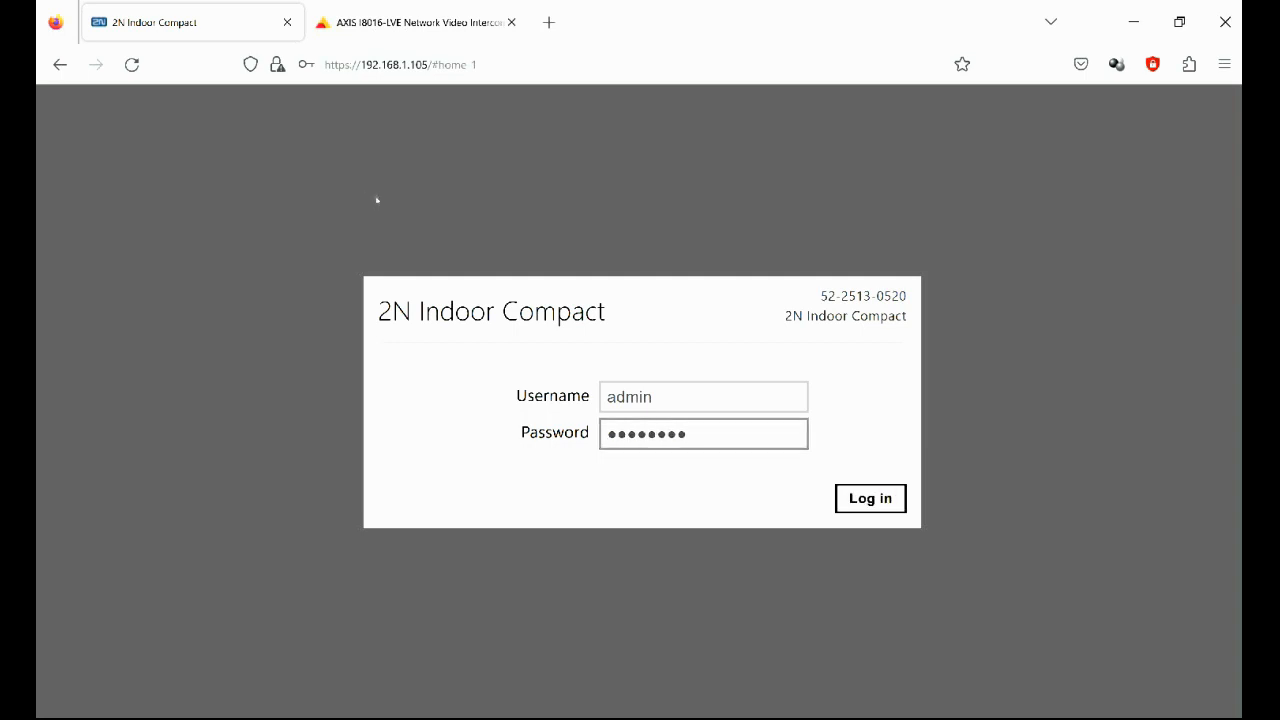
{"action": "left_click", "coordinate": [870, 498]}
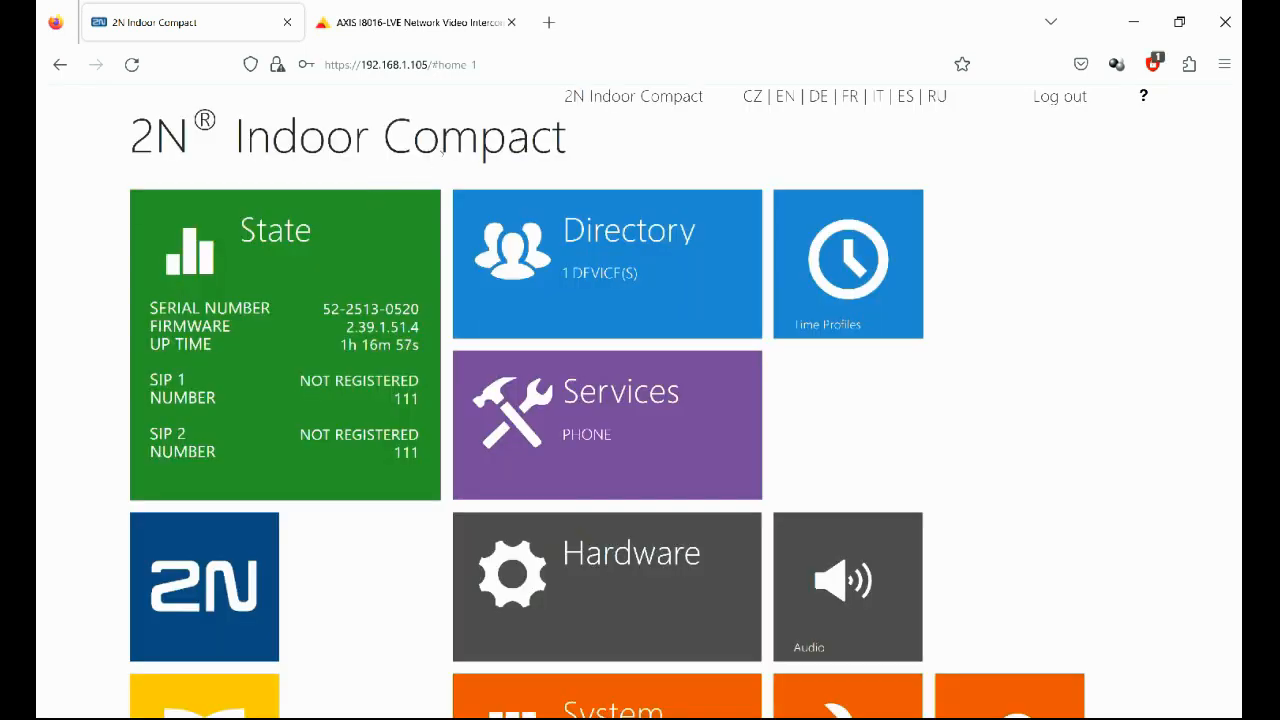
{"action": "mouse_move", "coordinate": [662, 258]}
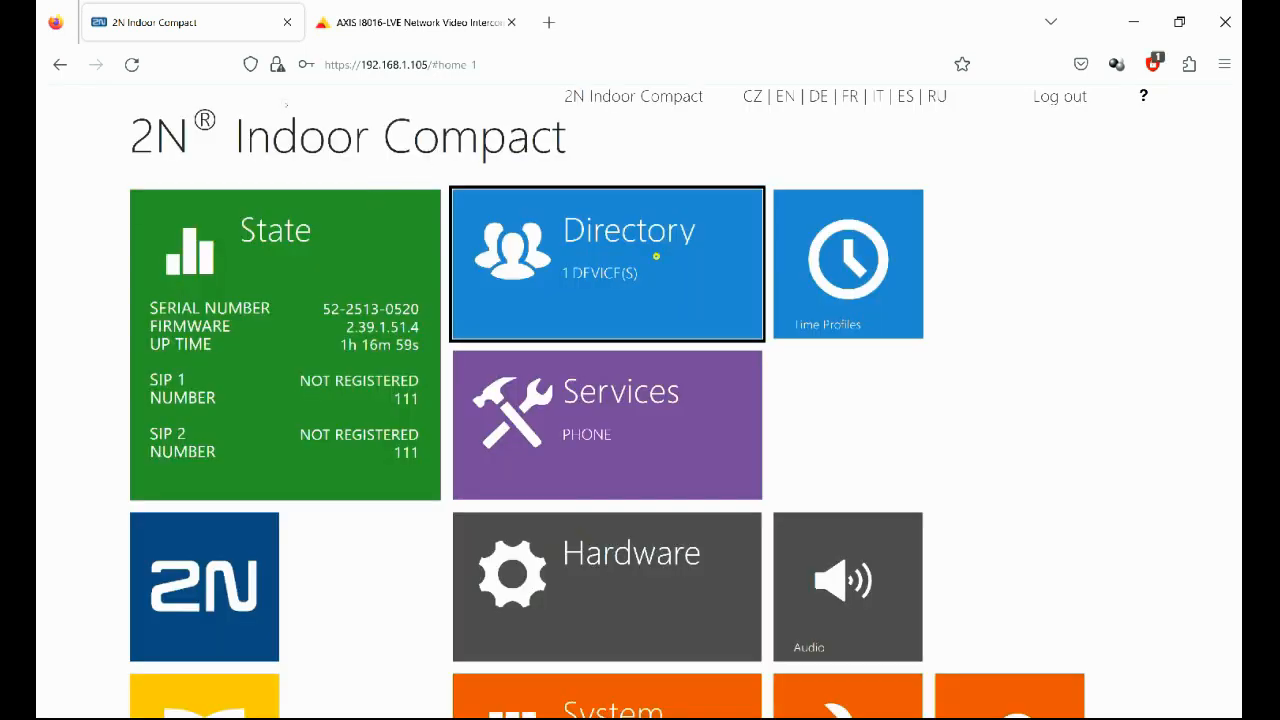
Add a directory device named Axis and bring up its device type choices.
{"action": "left_click", "coordinate": [608, 264]}
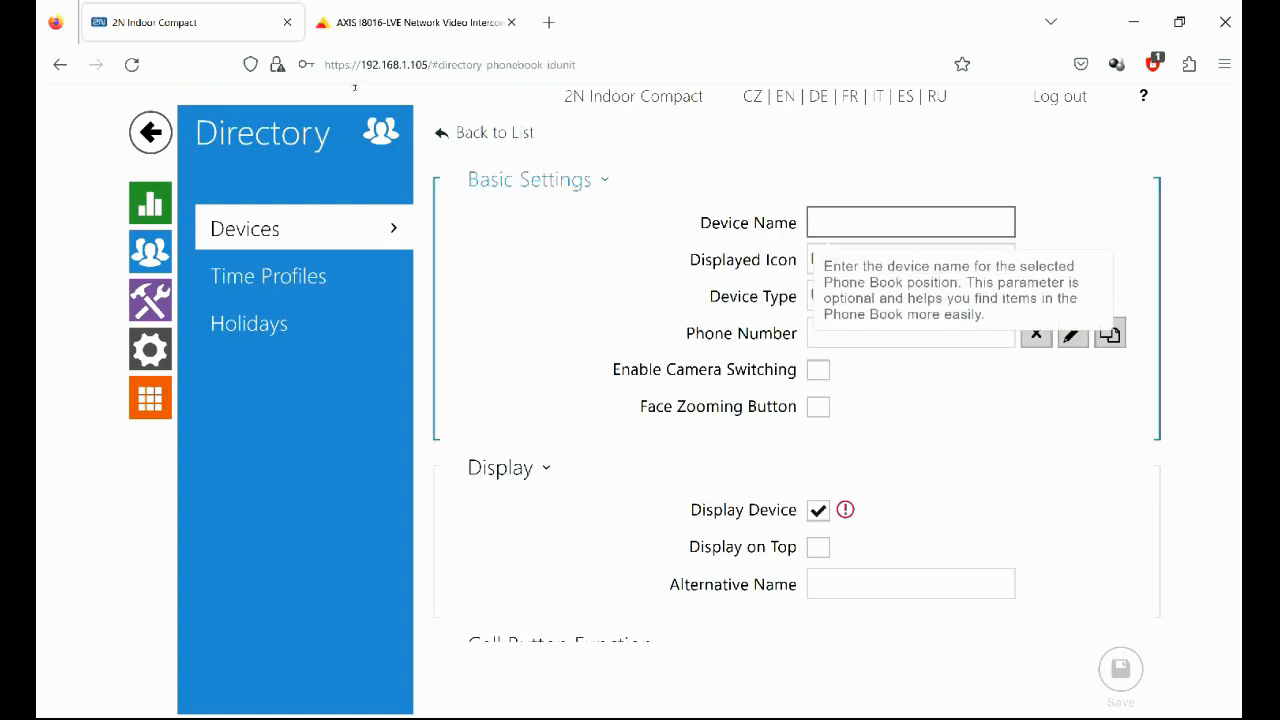
{"action": "type", "text": "Axis"}
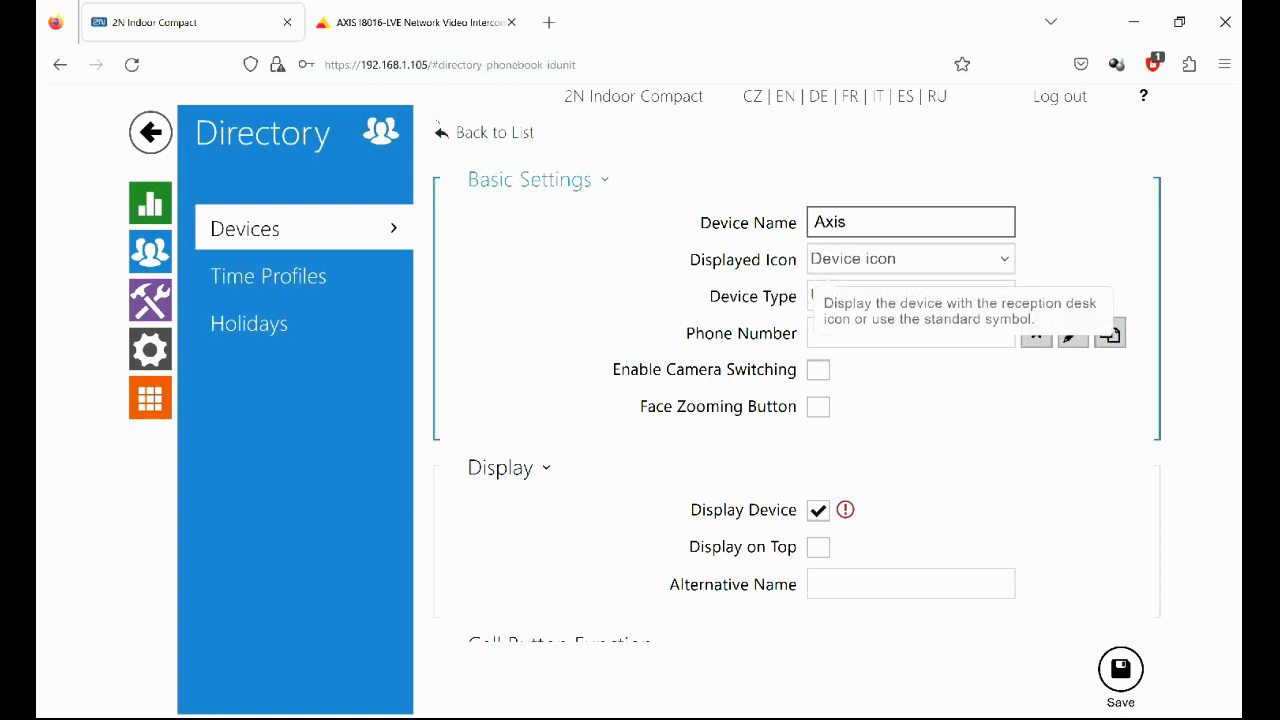
{"action": "left_click", "coordinate": [910, 296]}
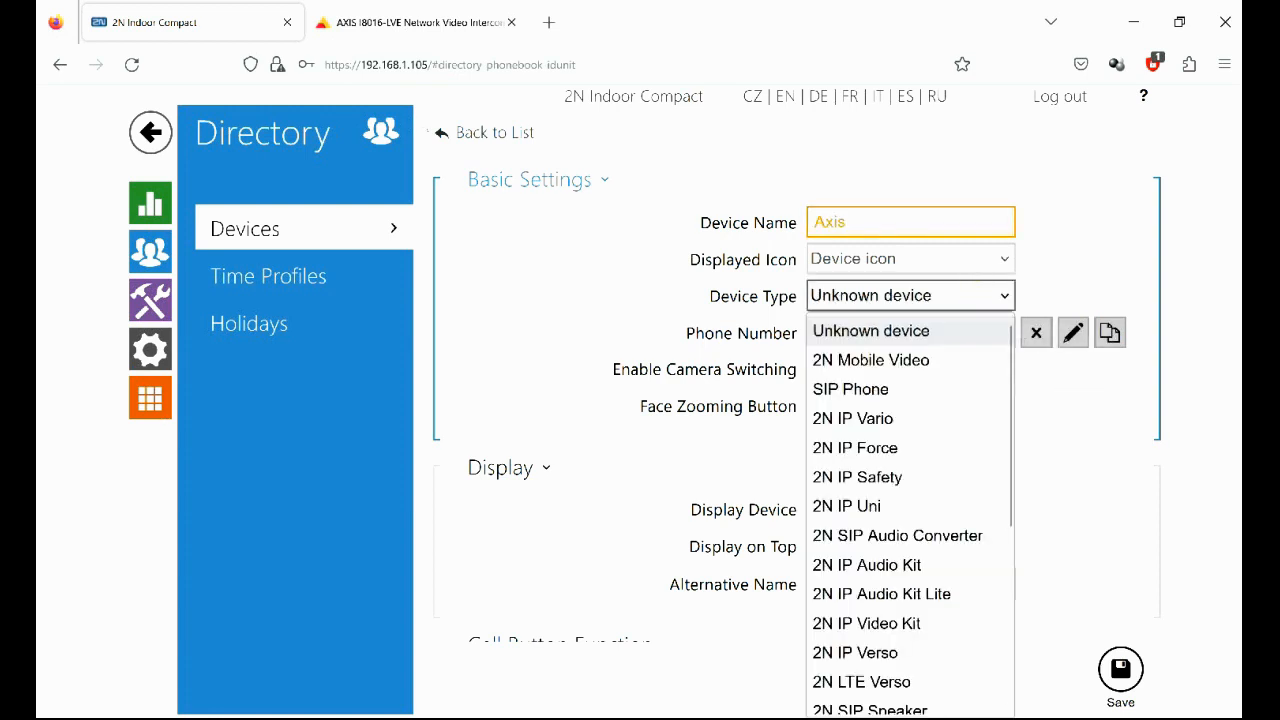
{"action": "scroll", "scroll_direction": "down", "scroll_amount": 3}
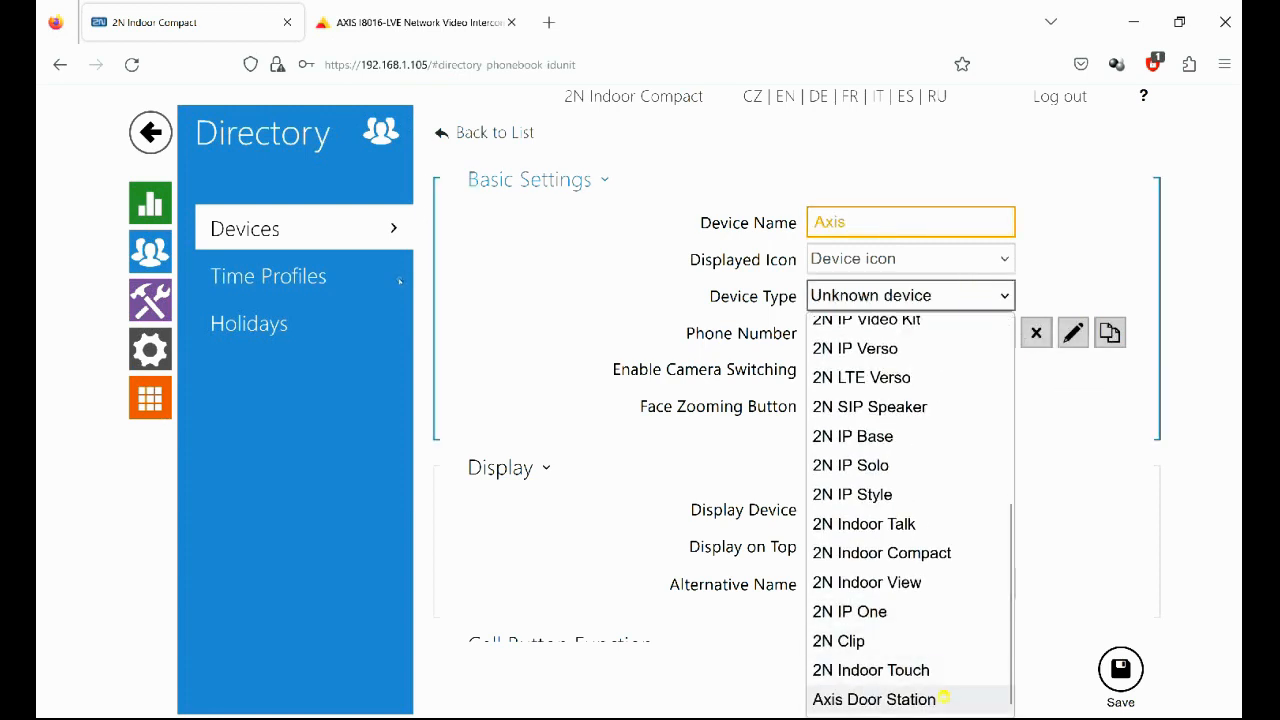
Set the device type to Axis Door Station with address sip:192.168.1.244.
{"action": "left_click", "coordinate": [872, 698]}
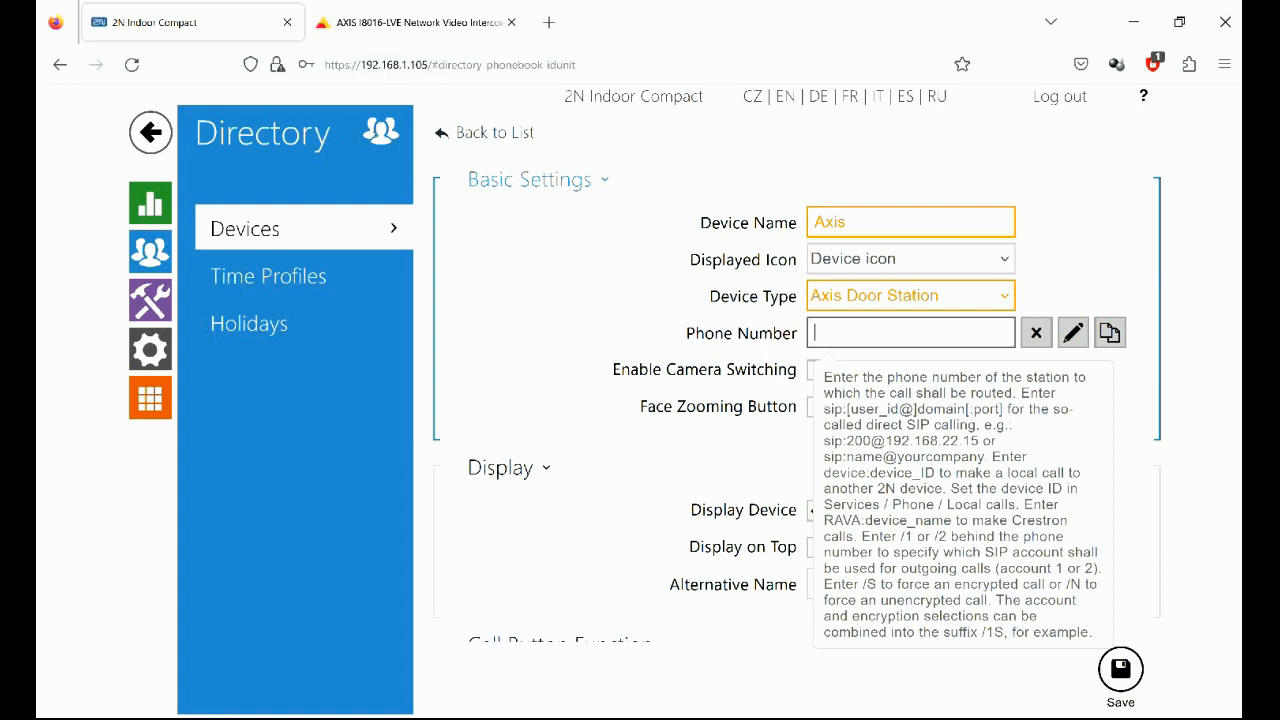
{"action": "type", "text": "sip:"}
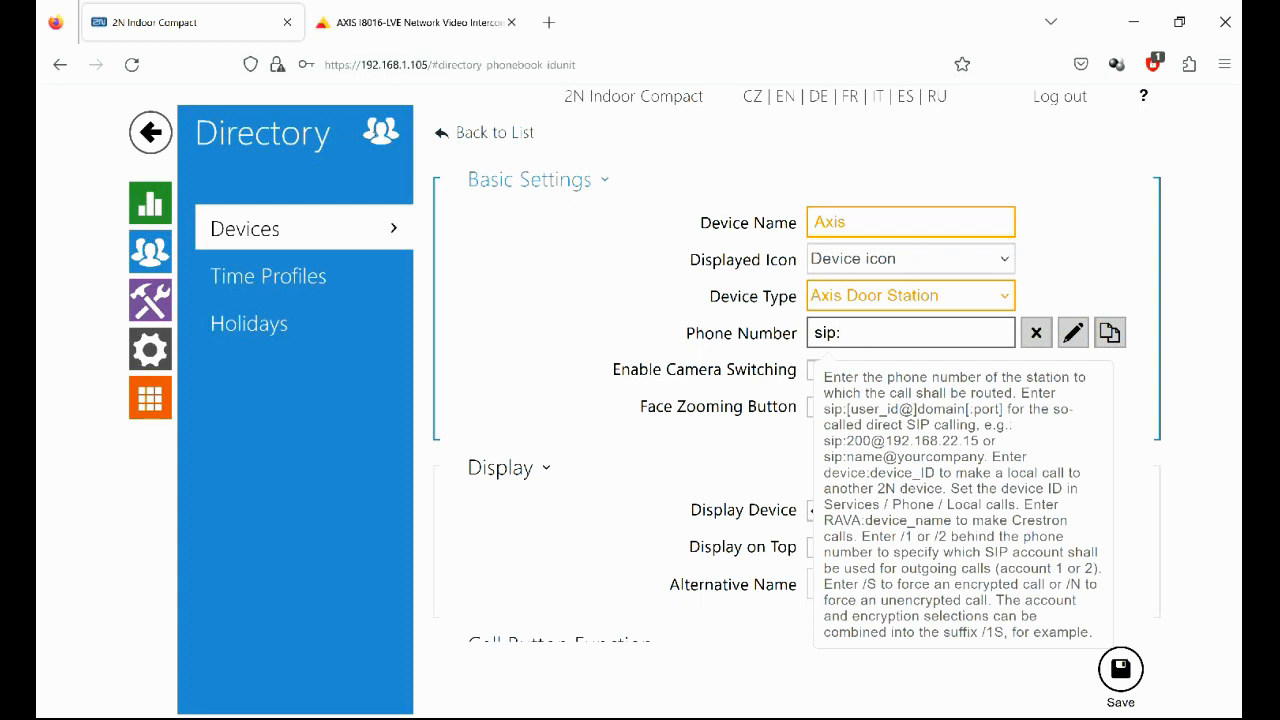
{"action": "type", "text": "192.168.1.244"}
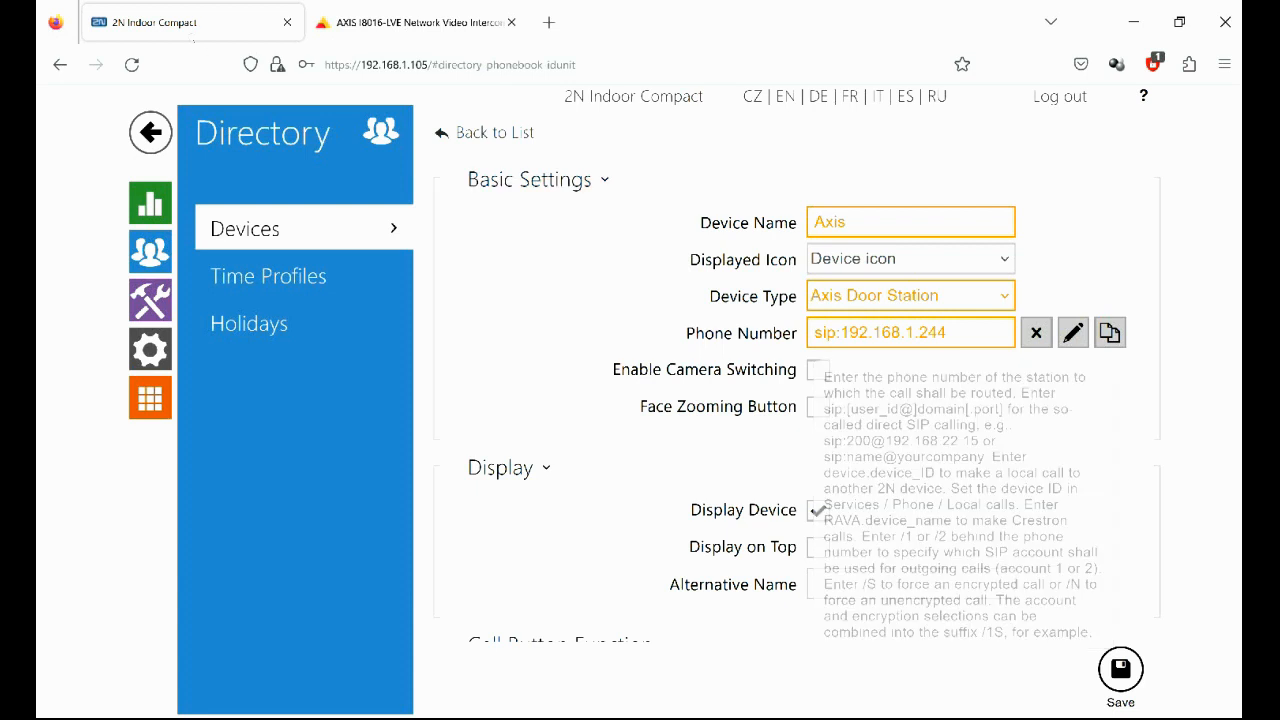
Check the Axis intercom's page, then enable camera switching for the entry and save it.
{"action": "left_click", "coordinate": [416, 22]}
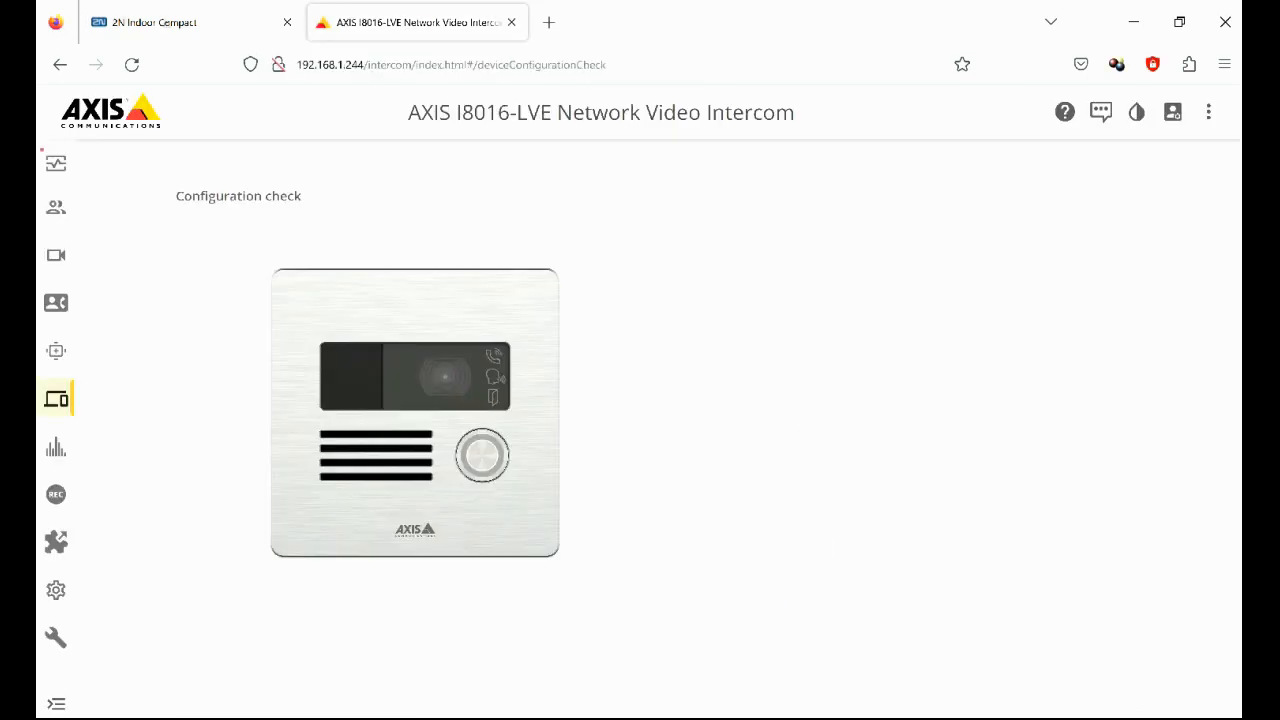
{"action": "left_click", "coordinate": [450, 64]}
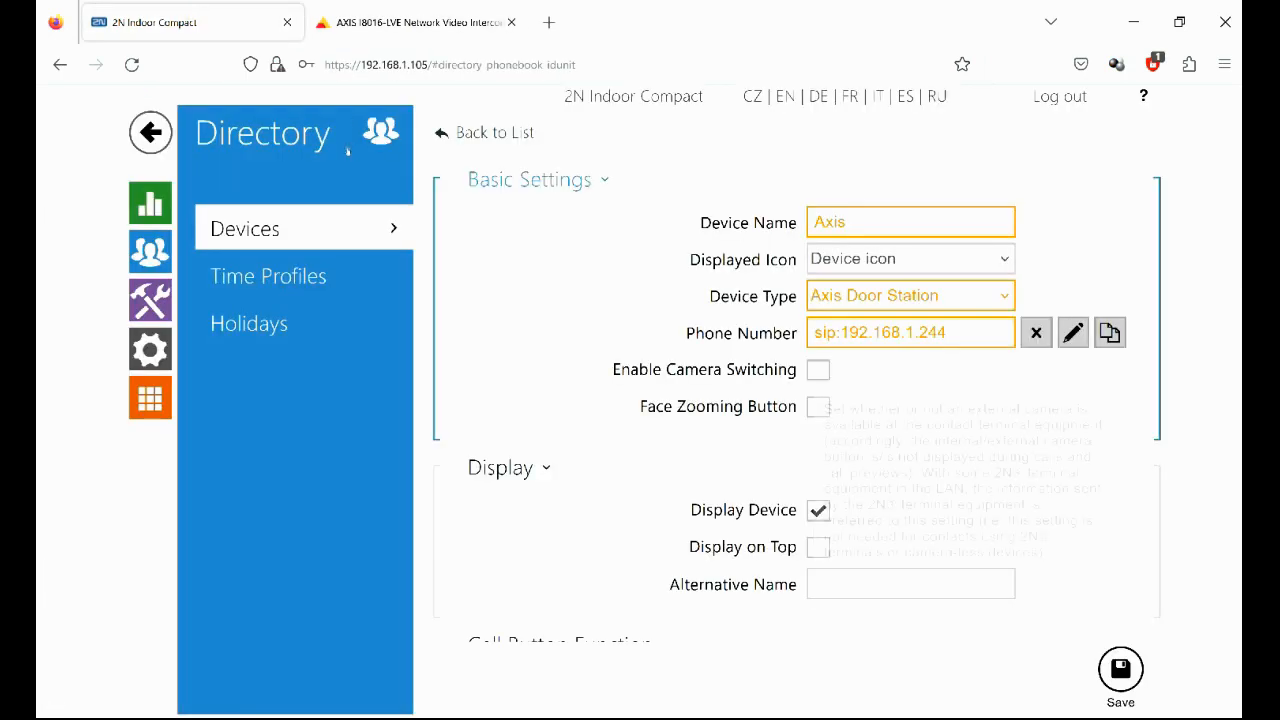
{"action": "left_click", "coordinate": [816, 370]}
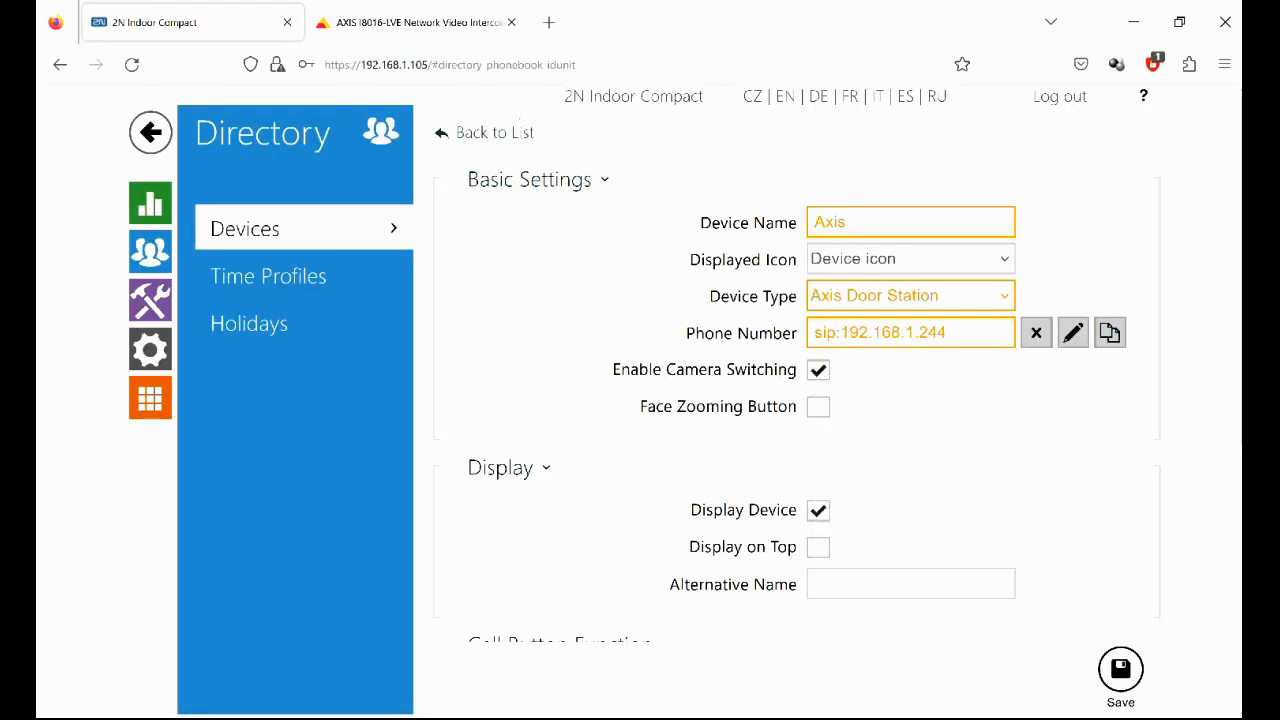
{"action": "scroll", "scroll_direction": "down", "scroll_amount": 3}
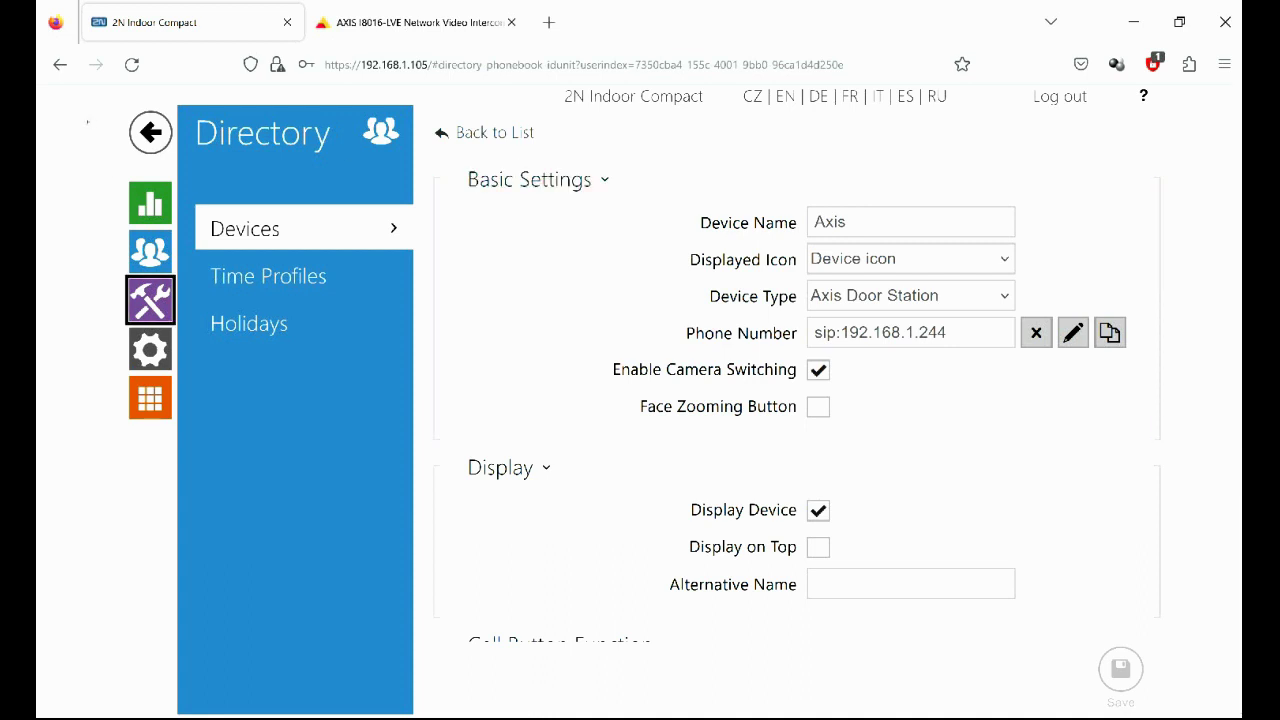
In Services > Unlocking, switch off Hang Up after Door Unlocking.
{"action": "left_click", "coordinate": [148, 300]}
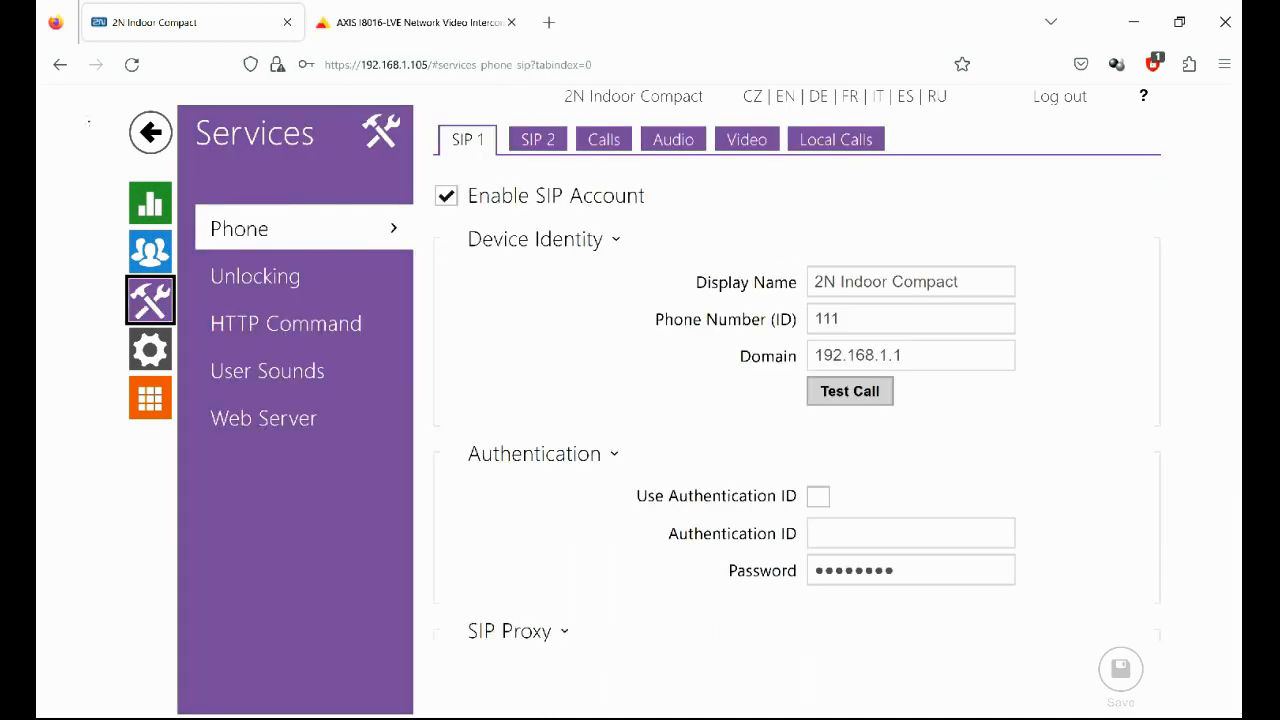
{"action": "left_click", "coordinate": [256, 276]}
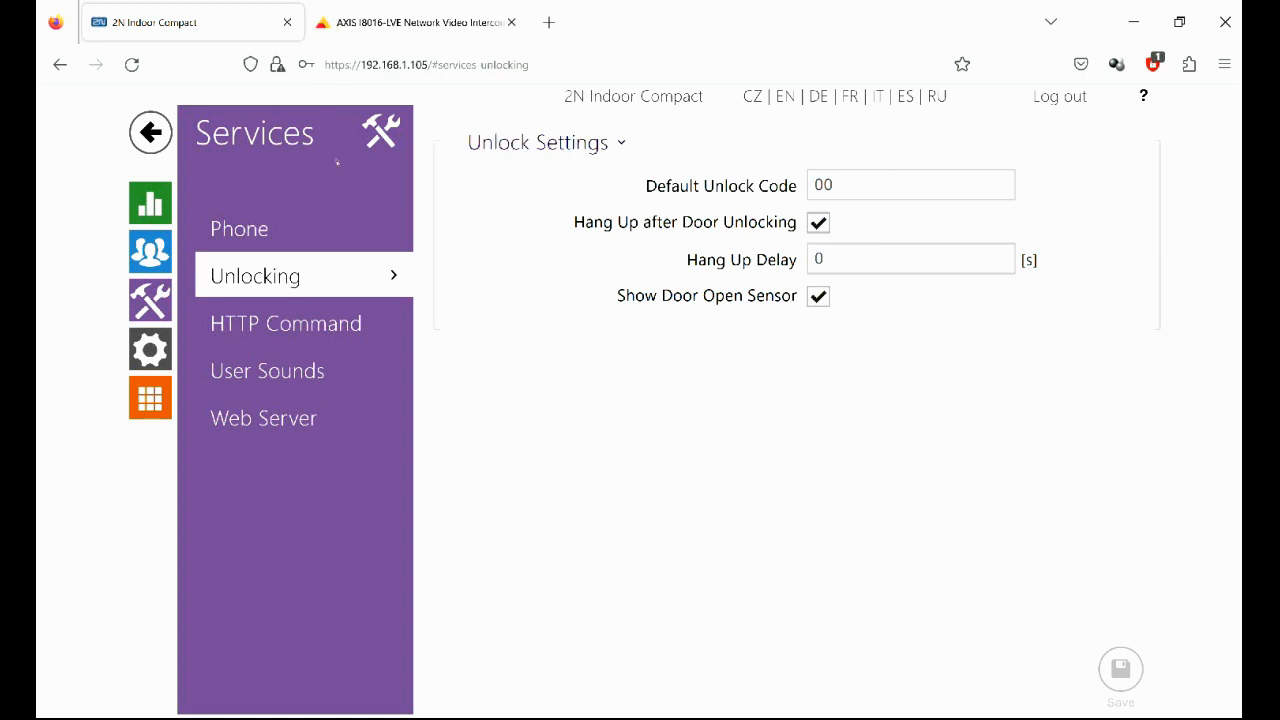
{"action": "left_click", "coordinate": [818, 222]}
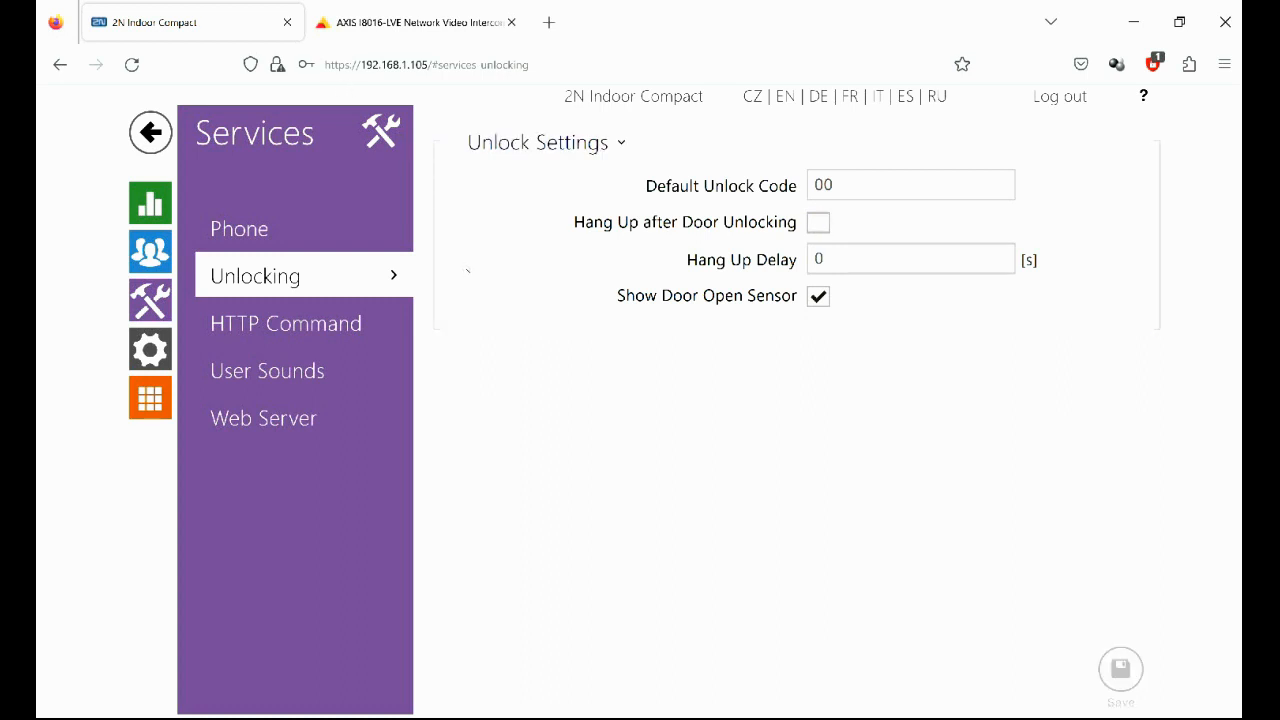
{"action": "mouse_move", "coordinate": [818, 222]}
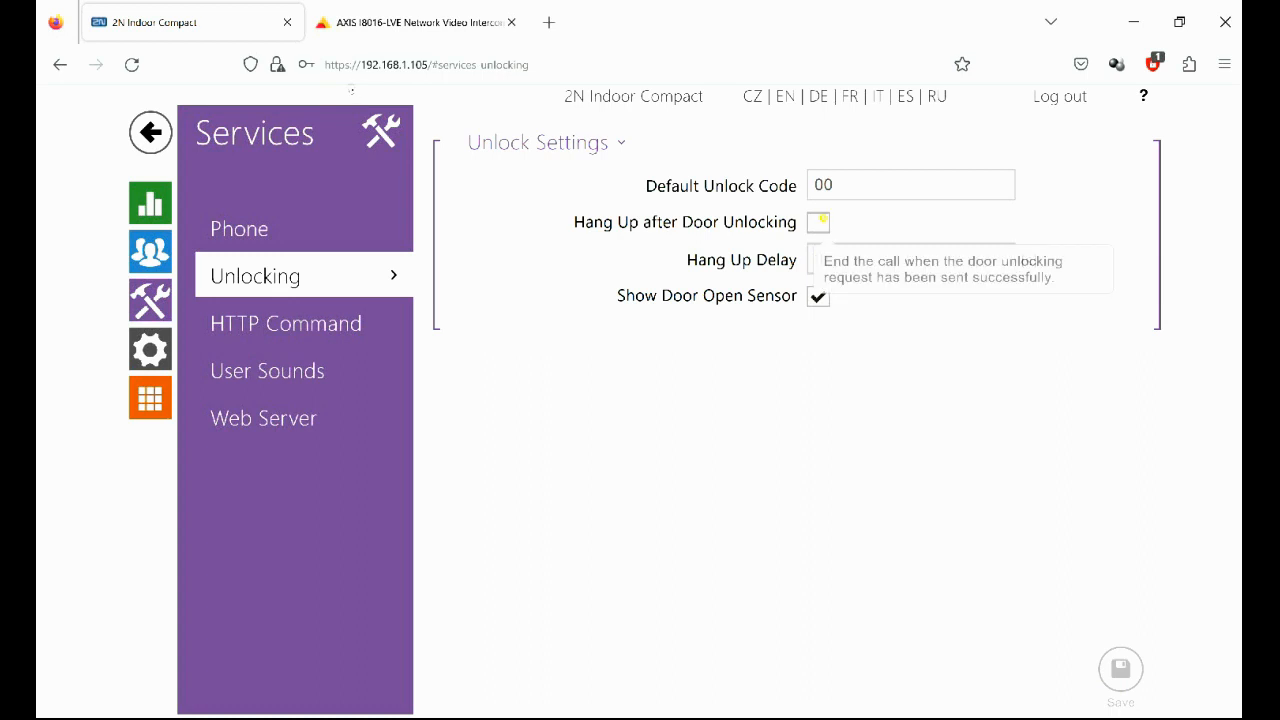
{"action": "left_click", "coordinate": [818, 222]}
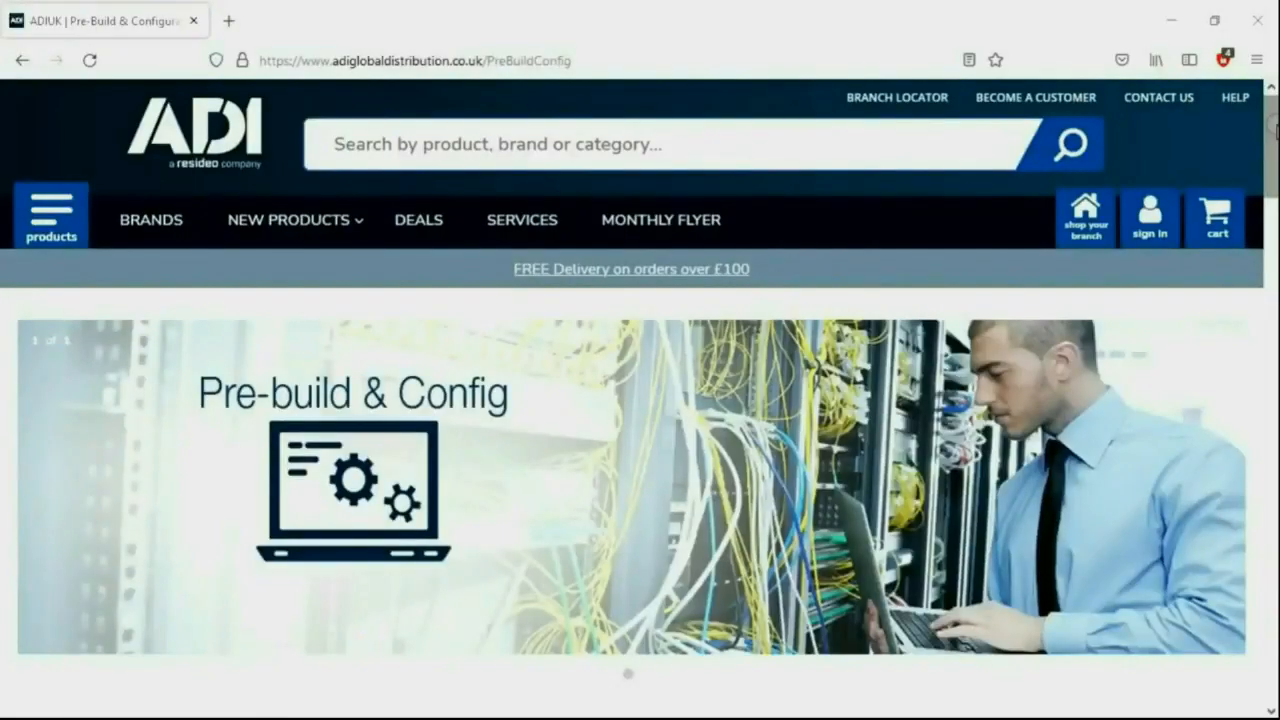
Scroll through the ADI Pre-build & Config service tiers down to the CALL and EMAIL contact banner.
{"action": "scroll", "scroll_direction": "down", "scroll_amount": 3}
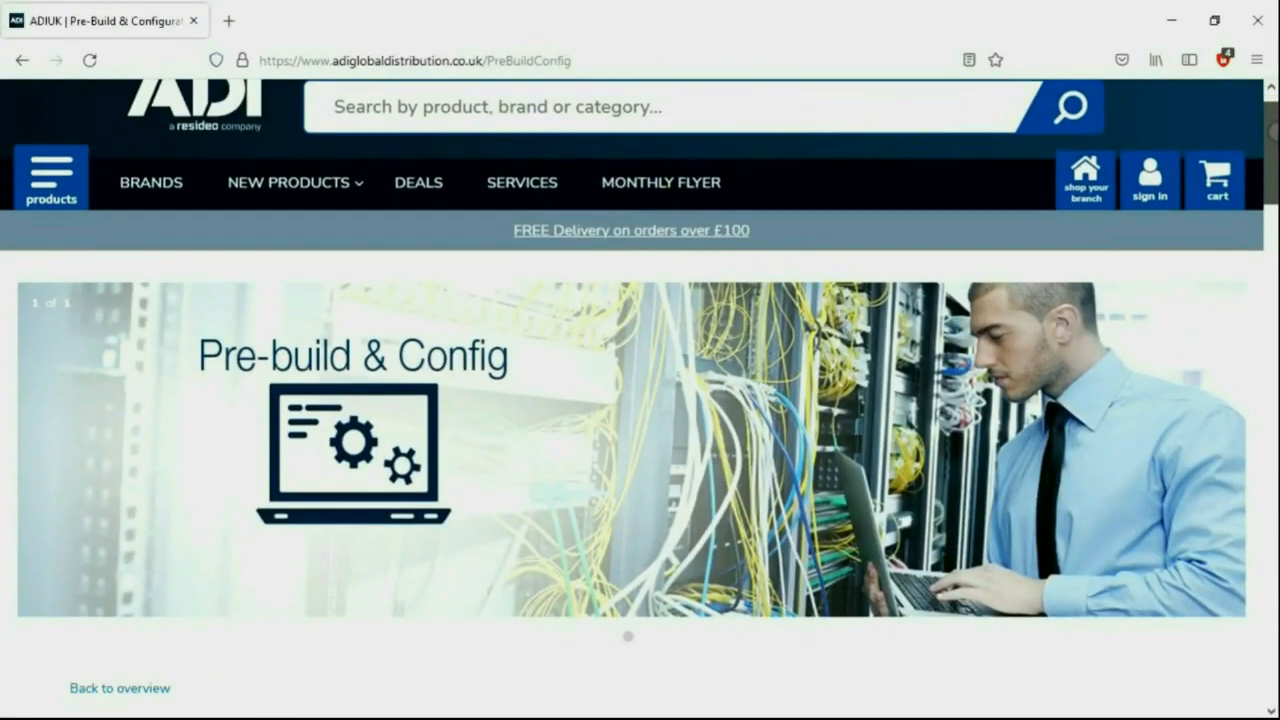
{"action": "scroll", "scroll_direction": "down", "scroll_amount": 3}
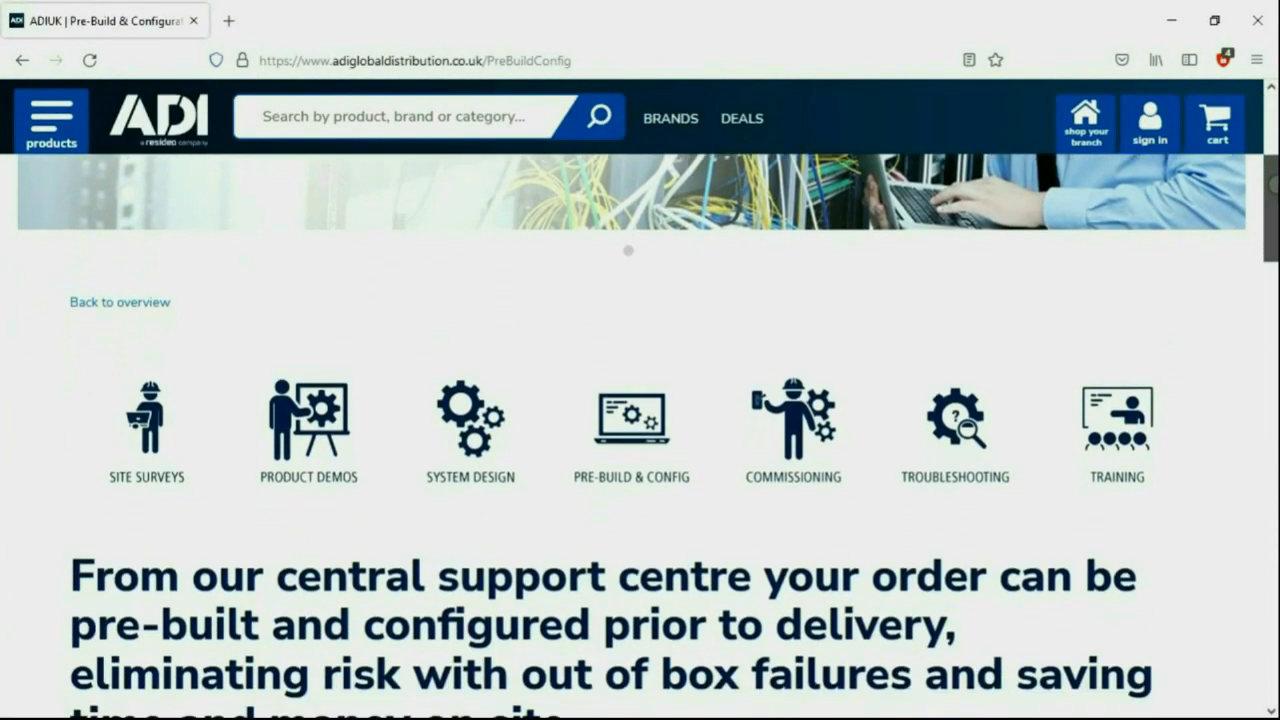
{"action": "scroll", "scroll_direction": "down", "scroll_amount": 3}
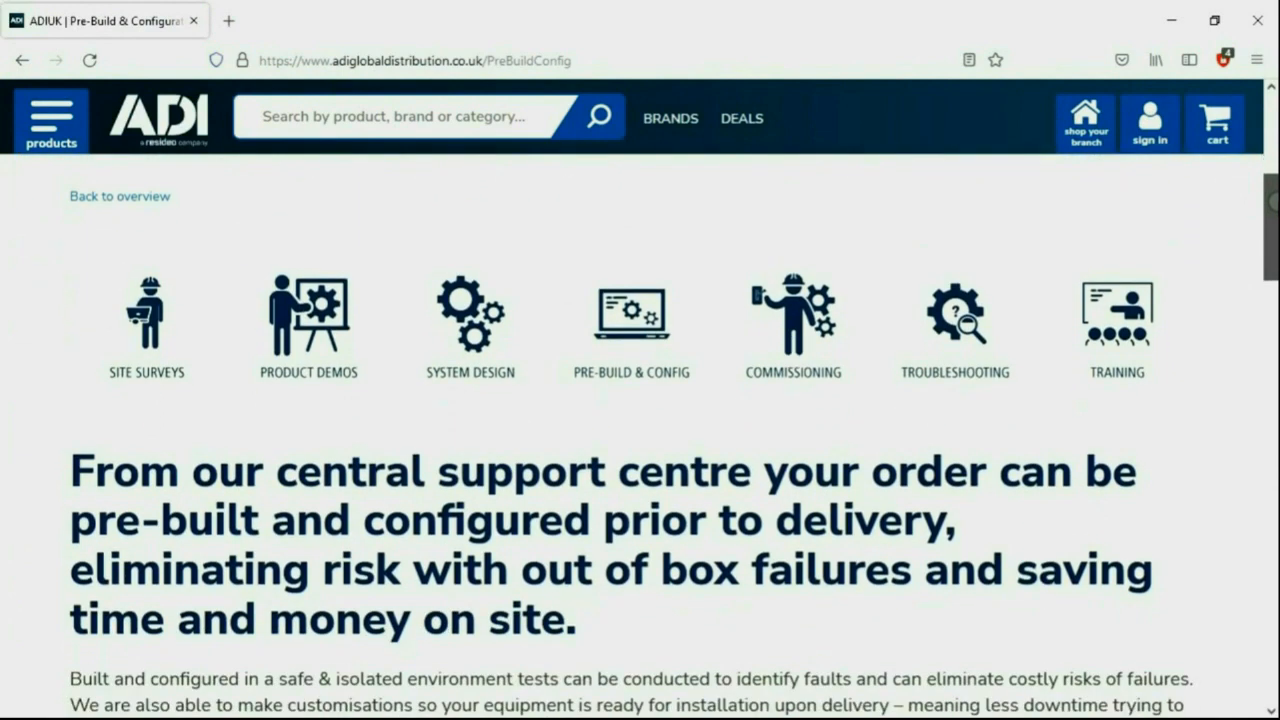
{"action": "scroll", "scroll_direction": "down", "scroll_amount": 3}
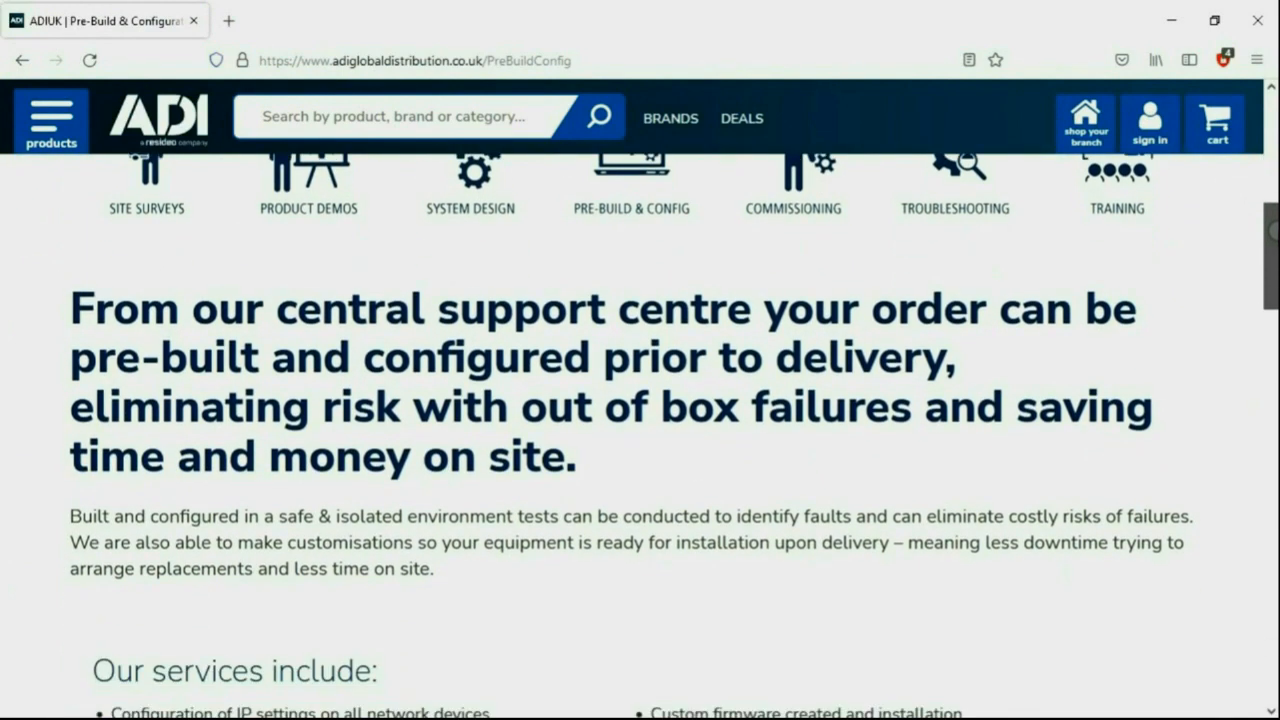
{"action": "scroll", "scroll_direction": "down", "scroll_amount": 3}
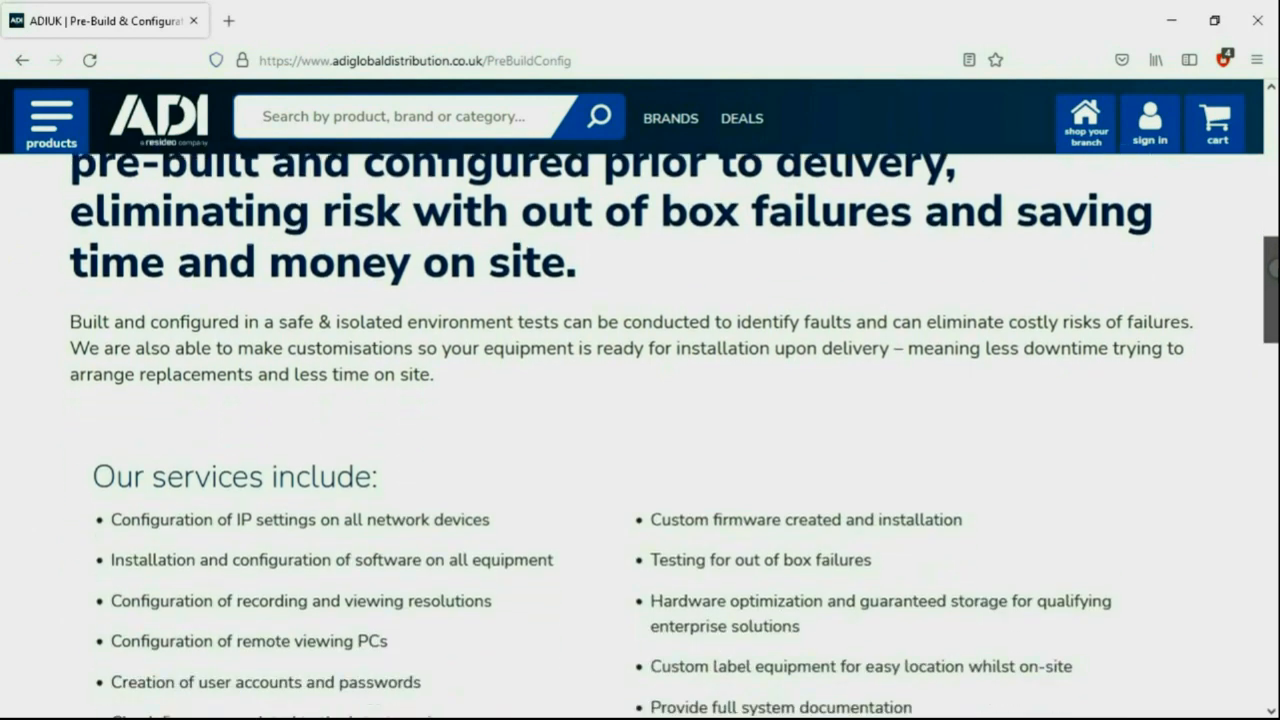
{"action": "scroll", "scroll_direction": "down", "scroll_amount": 3}
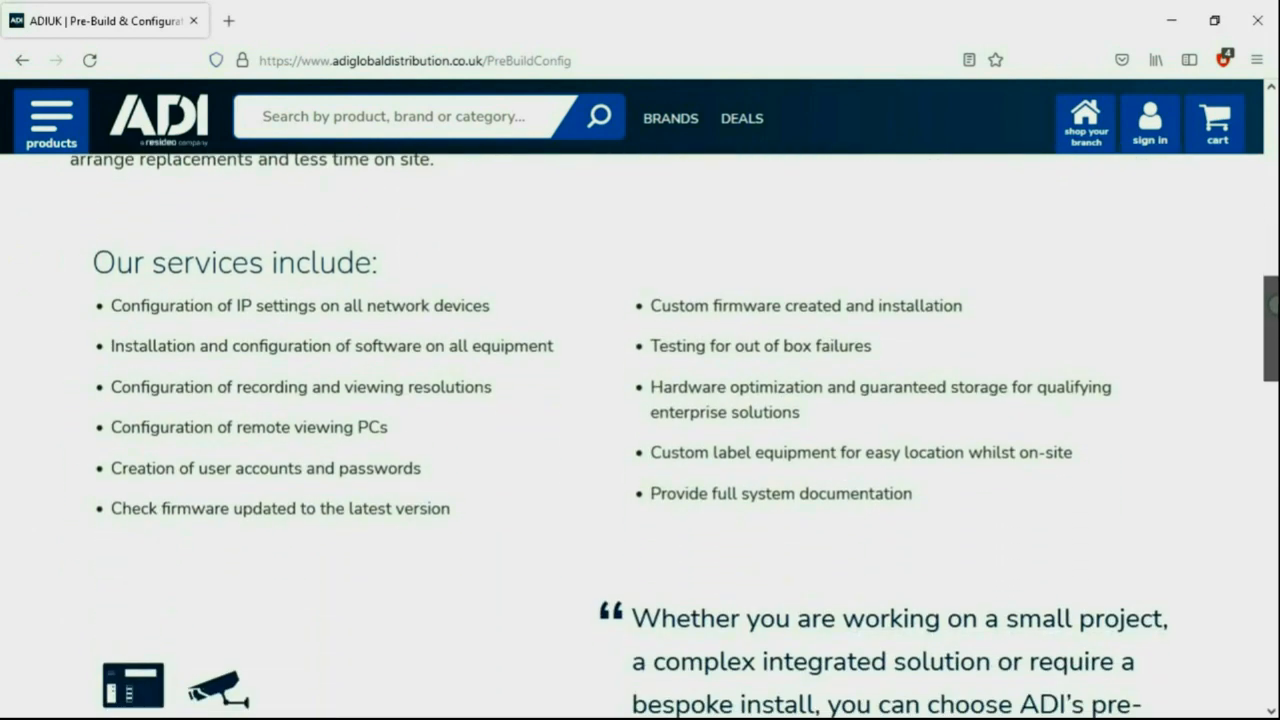
{"action": "scroll", "scroll_direction": "down", "scroll_amount": 3}
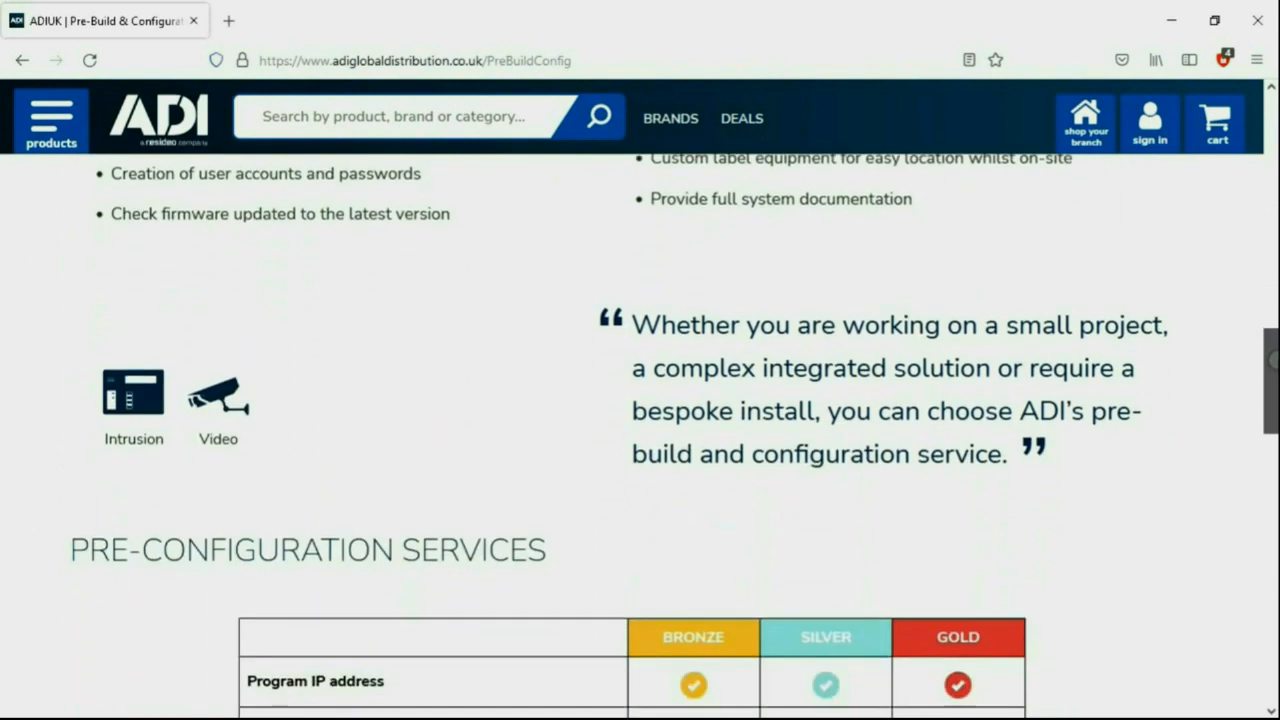
{"action": "scroll", "scroll_direction": "down", "scroll_amount": 3}
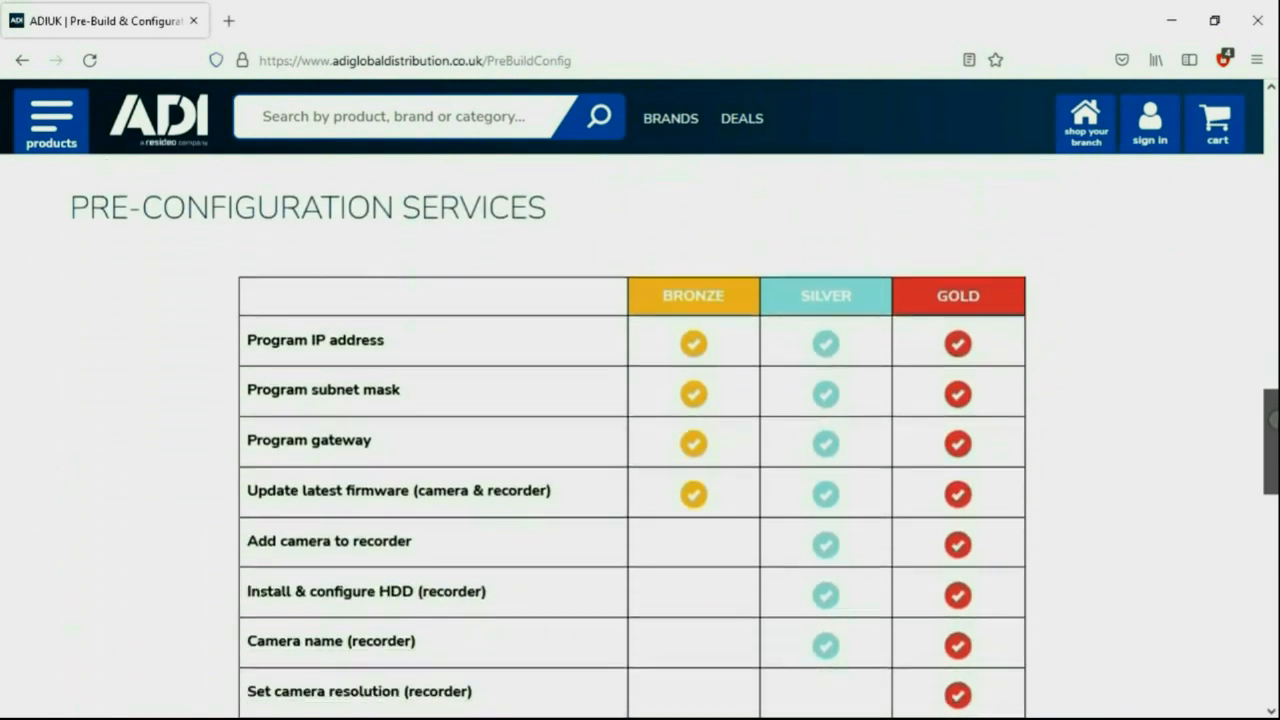
{"action": "scroll", "scroll_direction": "down", "scroll_amount": 3}
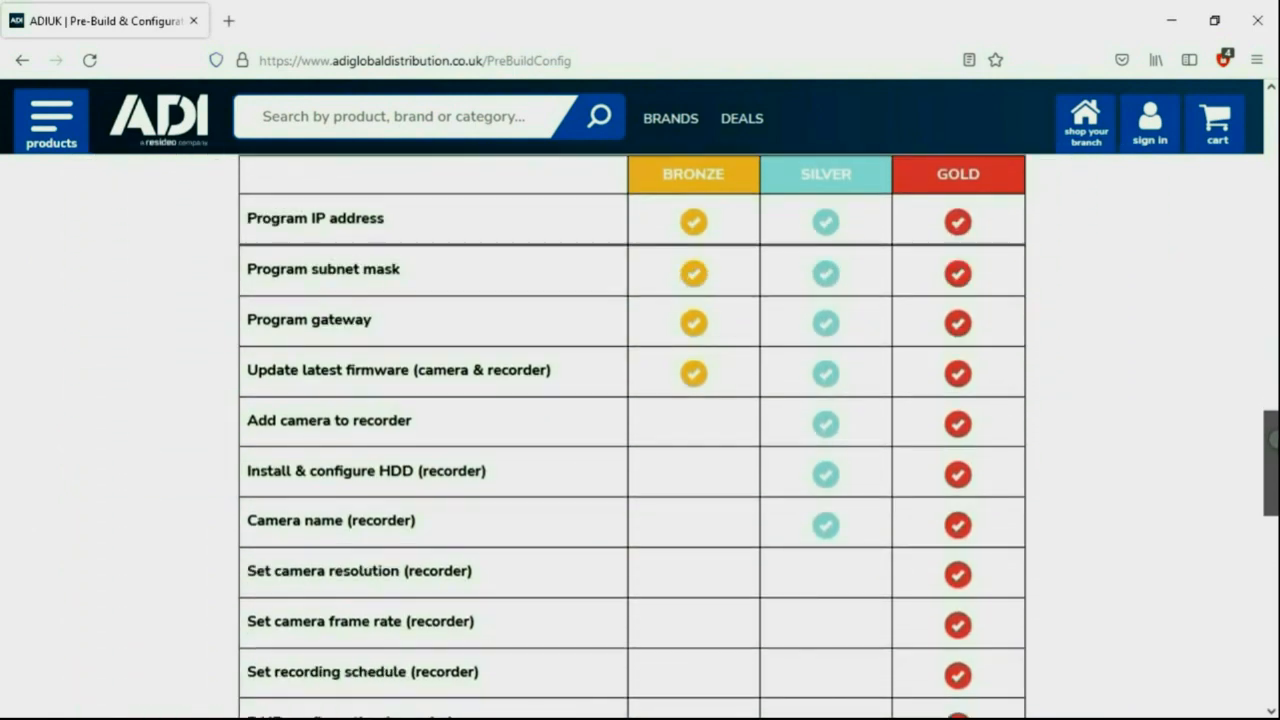
{"action": "scroll", "scroll_direction": "down", "scroll_amount": 3}
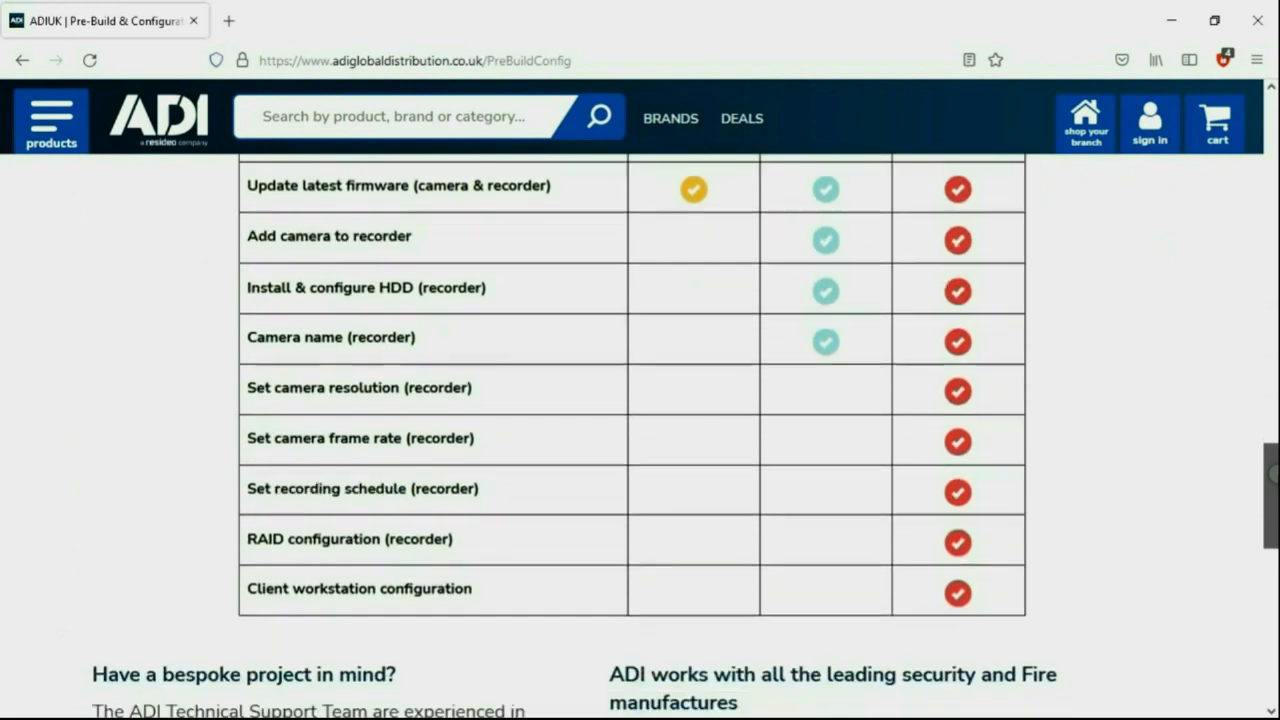
{"action": "scroll", "scroll_direction": "down", "scroll_amount": 3}
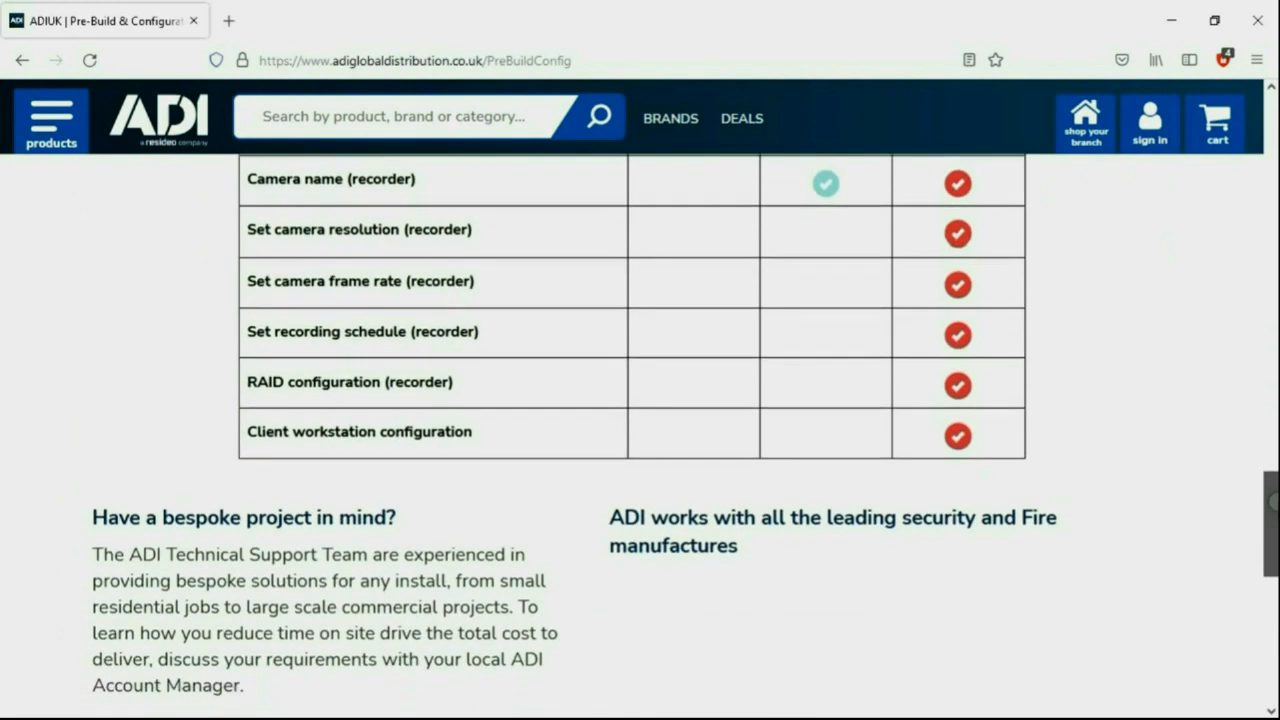
{"action": "scroll", "scroll_direction": "down", "scroll_amount": 3}
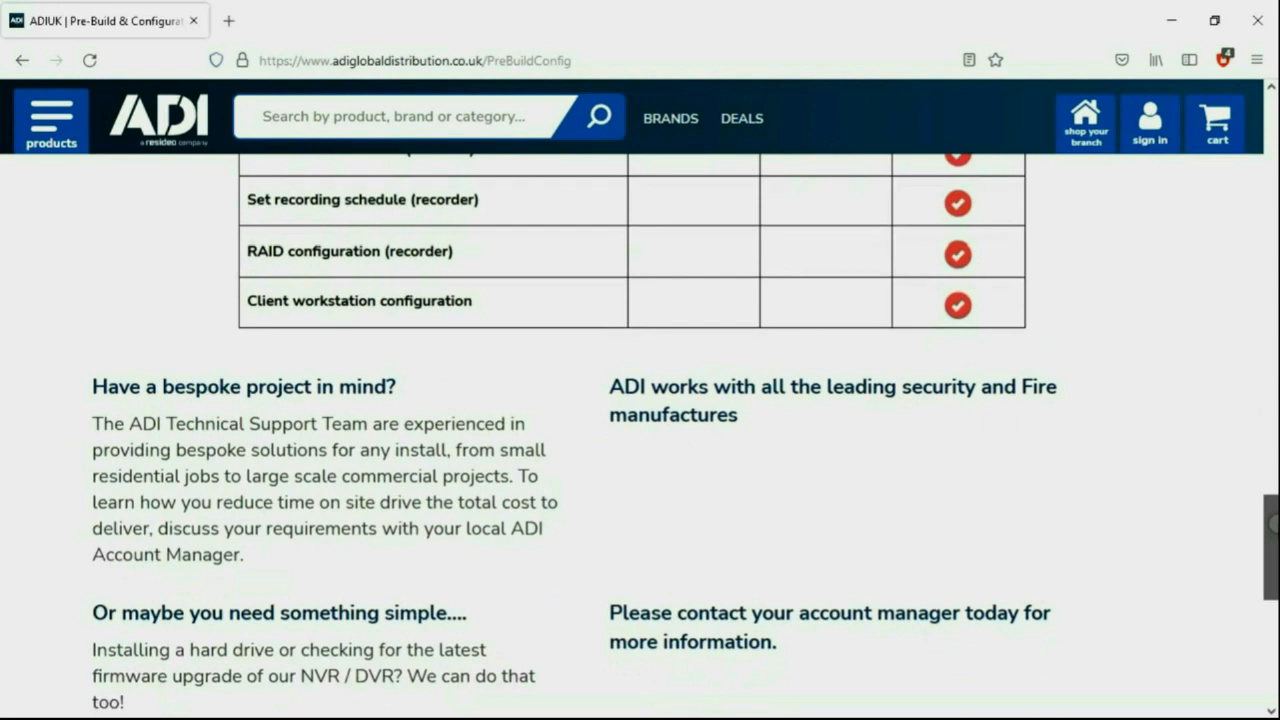
{"action": "scroll", "scroll_direction": "down", "scroll_amount": 3}
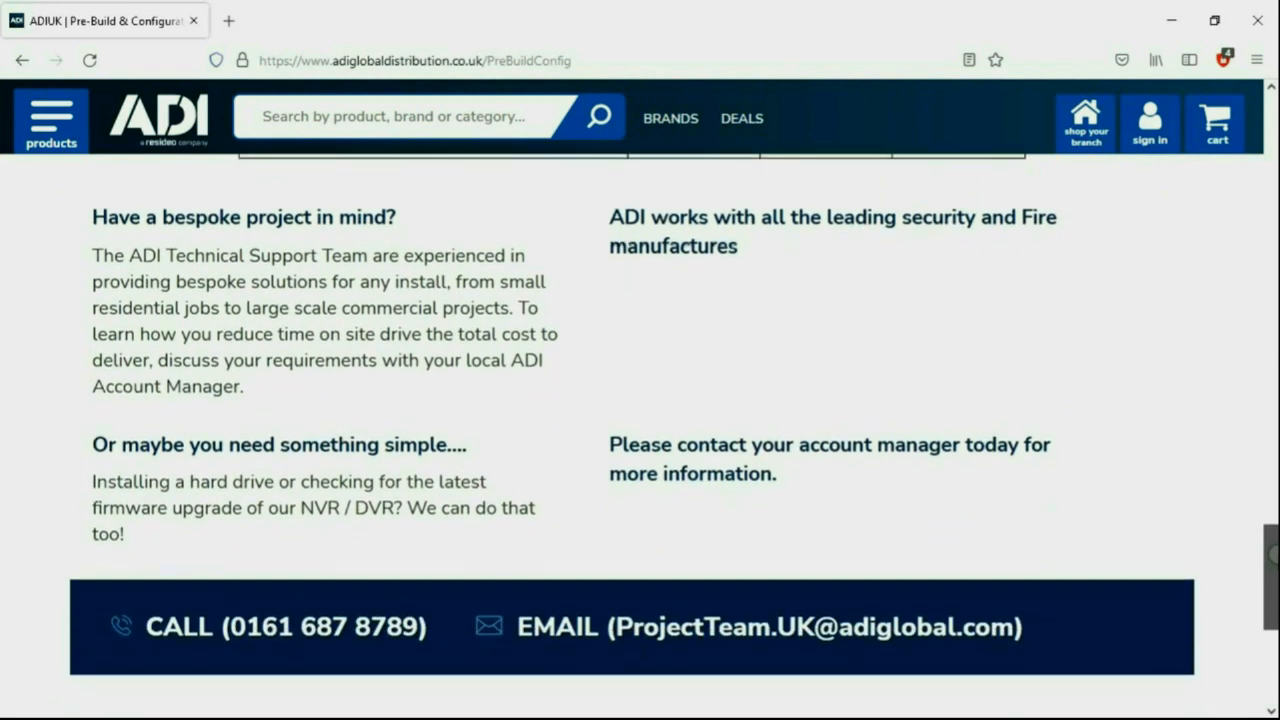
{"action": "scroll", "scroll_direction": "down", "scroll_amount": 3}
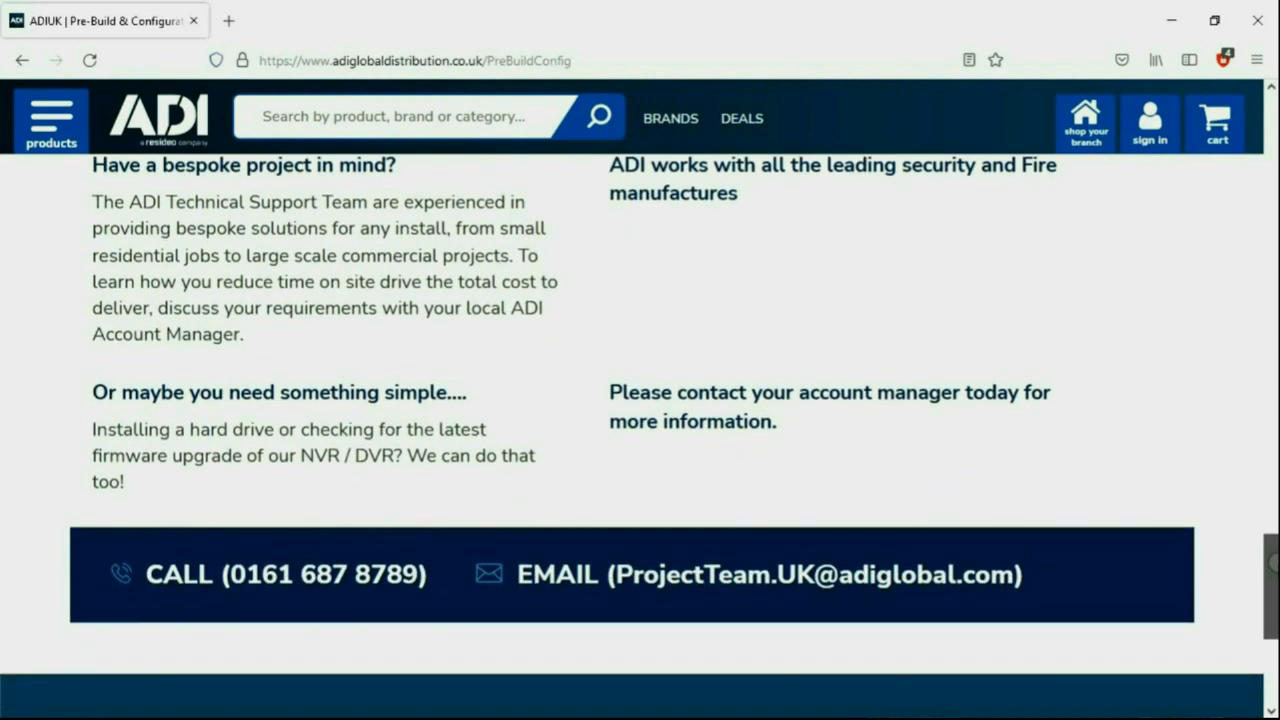